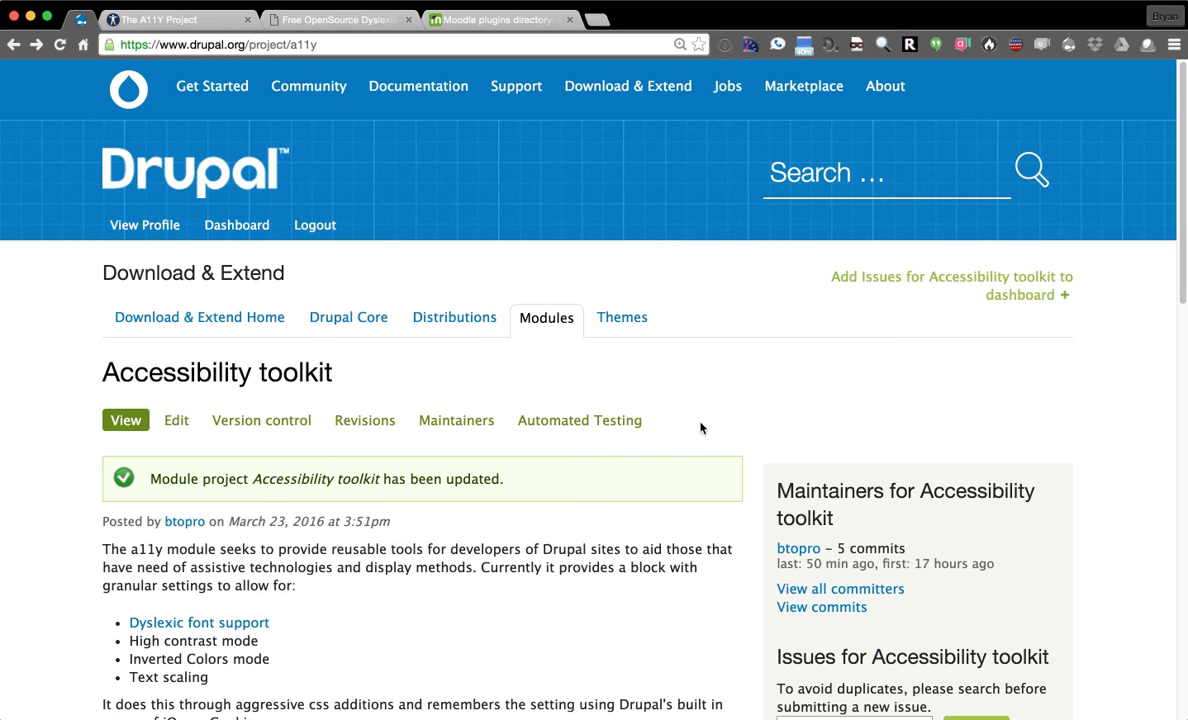
mouse_move(668, 391)
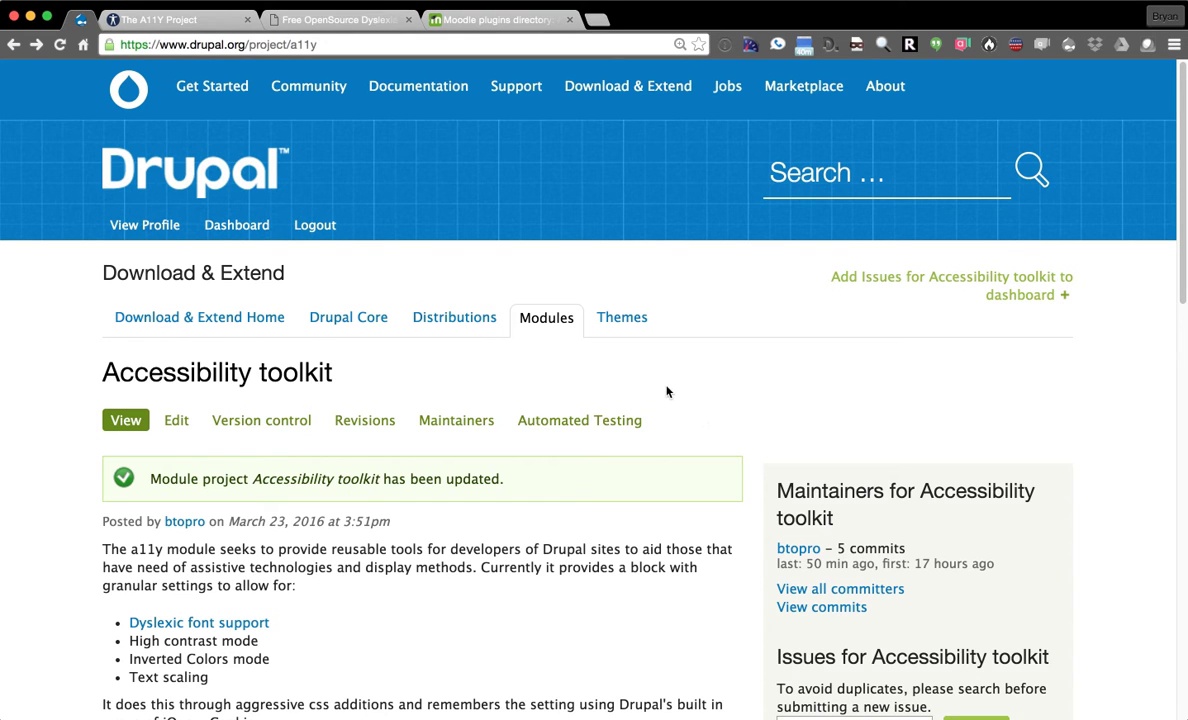
mouse_move(690, 383)
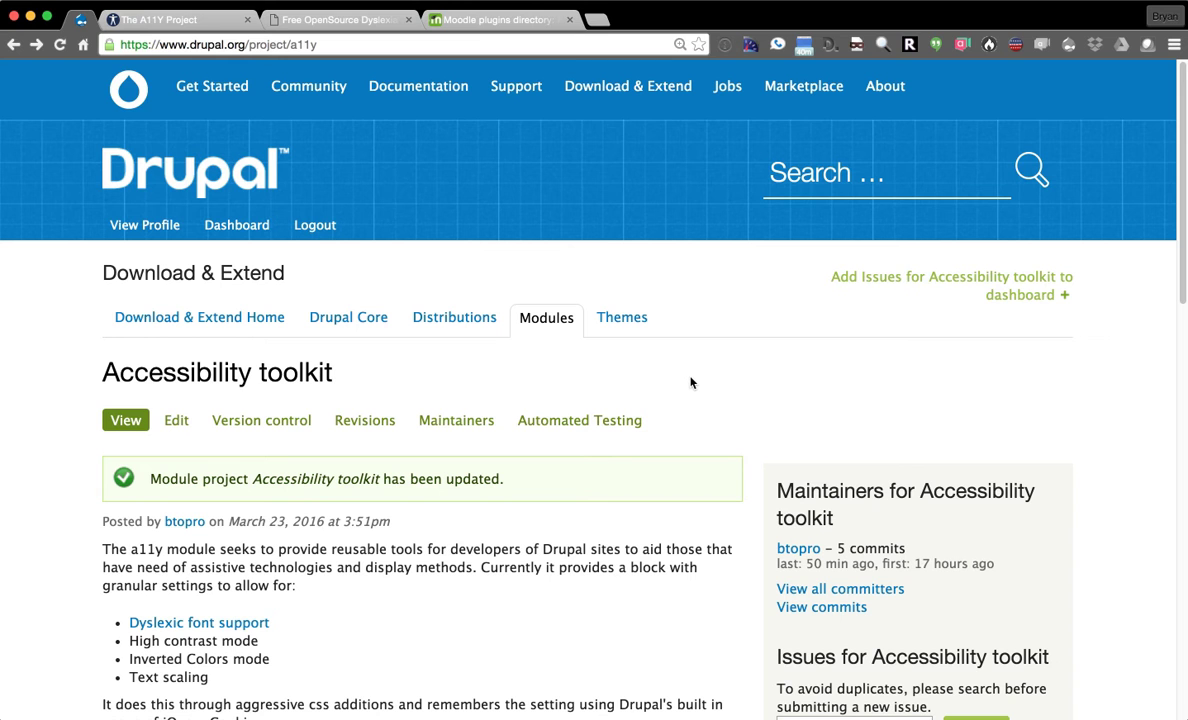
mouse_move(699, 374)
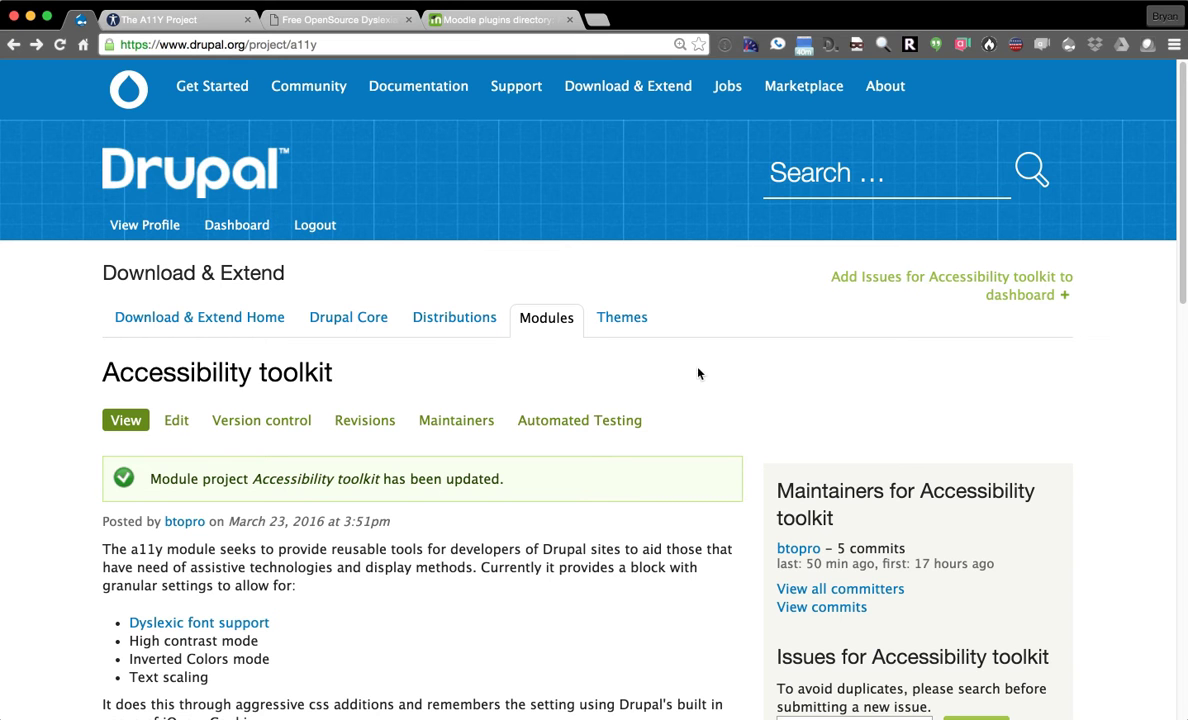
mouse_move(703, 369)
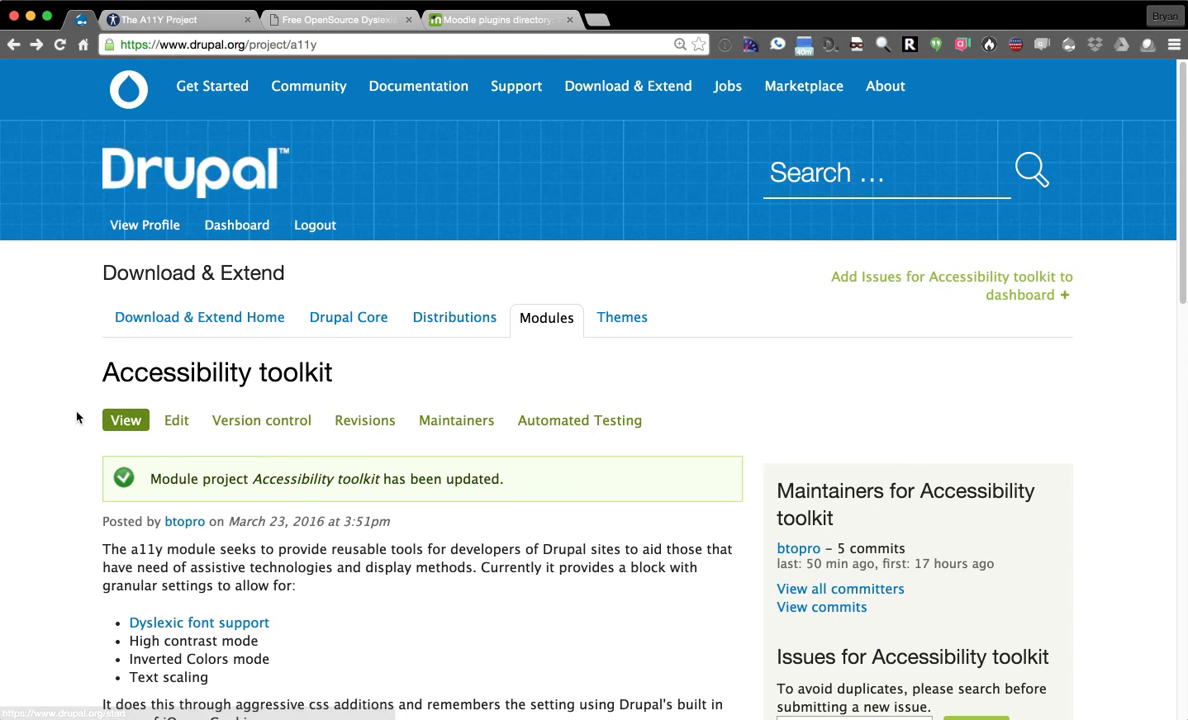
Scroll down through The A11Y Project homepage.
scroll(down, 3)
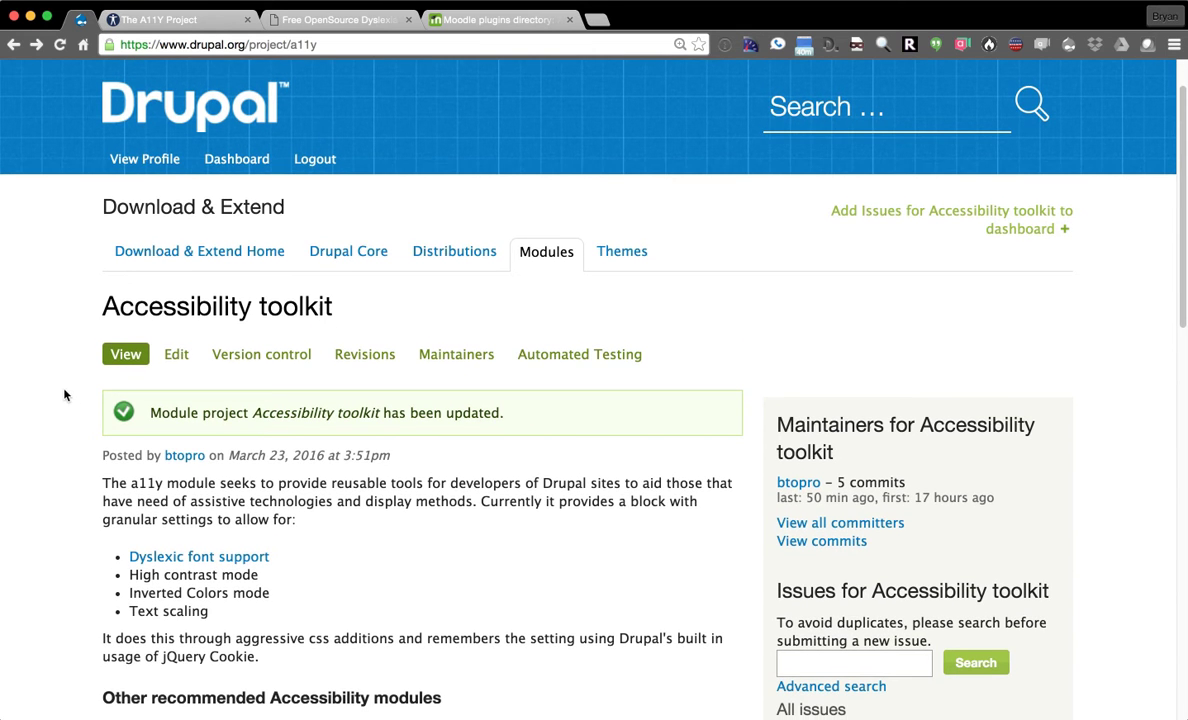
scroll(down, 3)
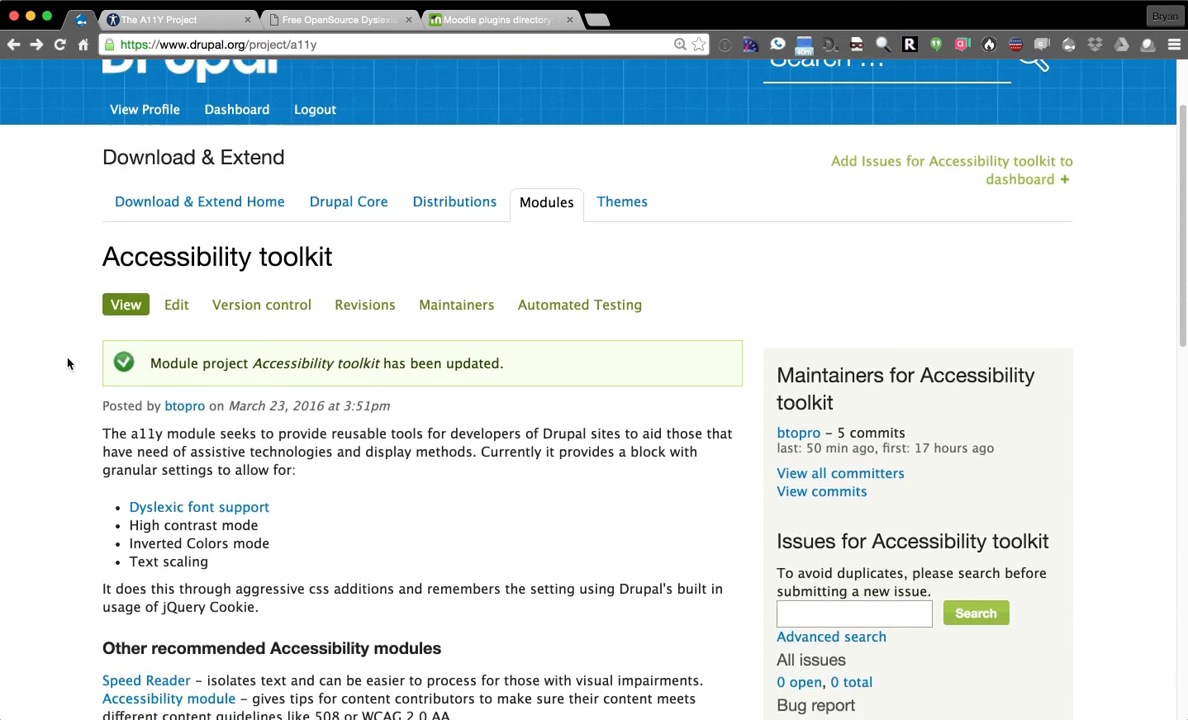
scroll(down, 3)
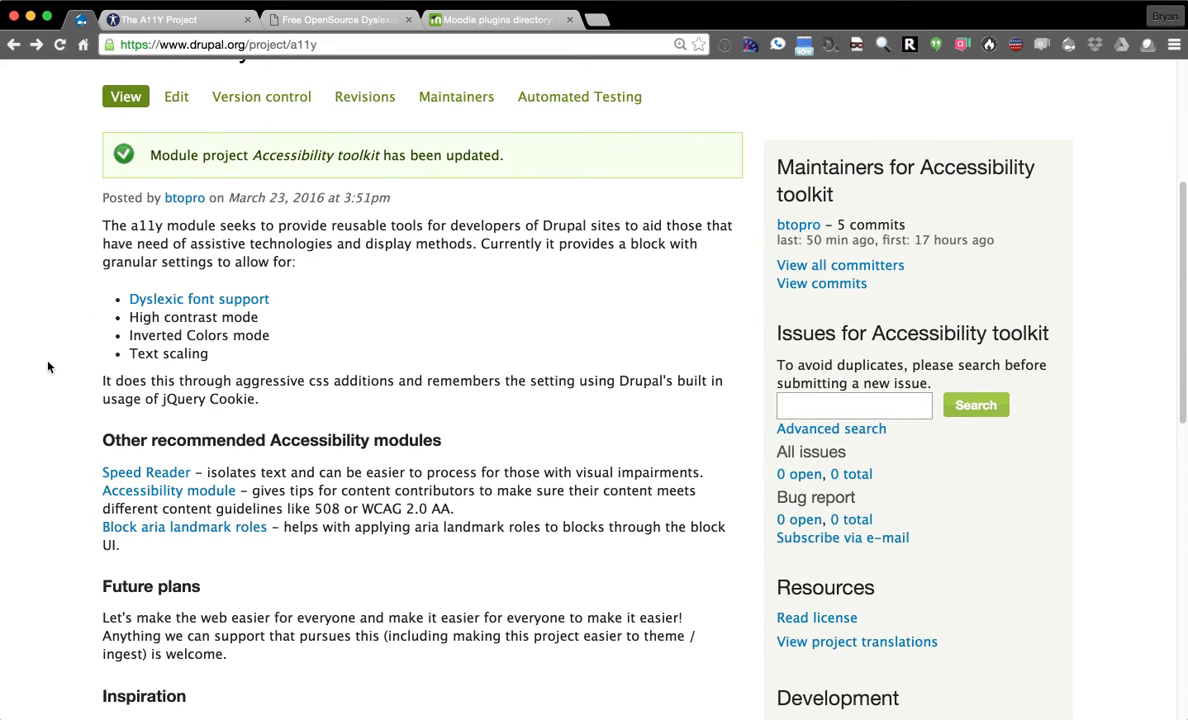
scroll(down, 3)
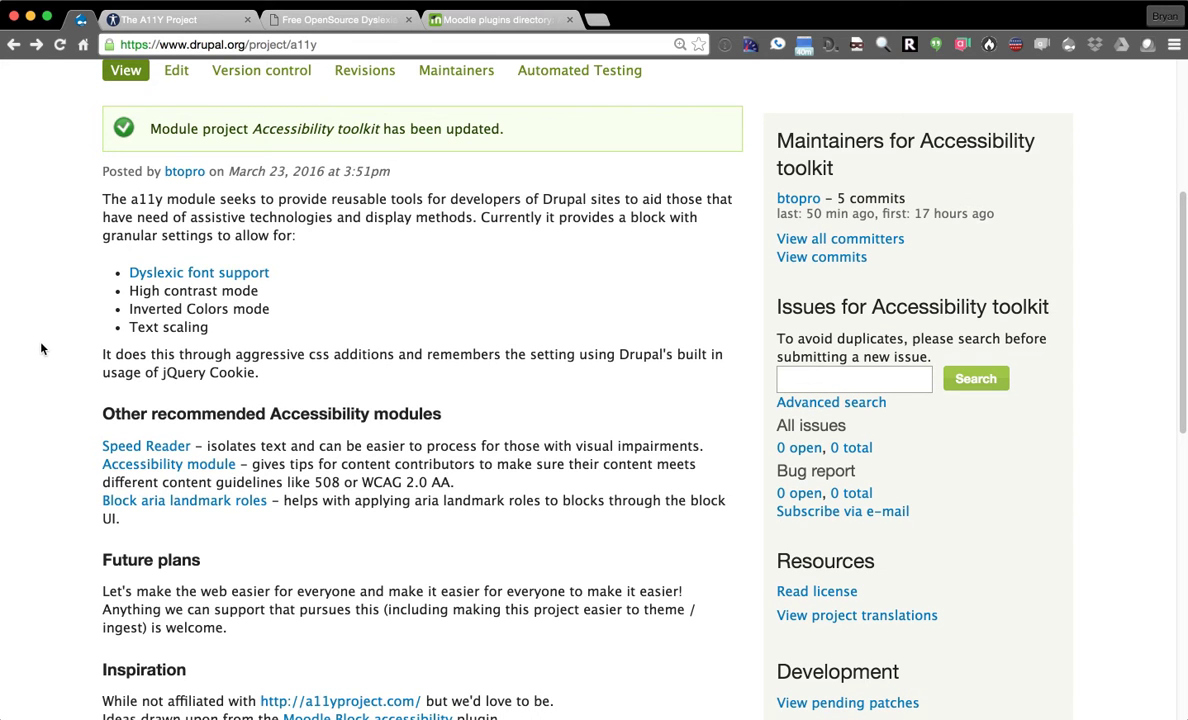
mouse_move(72, 169)
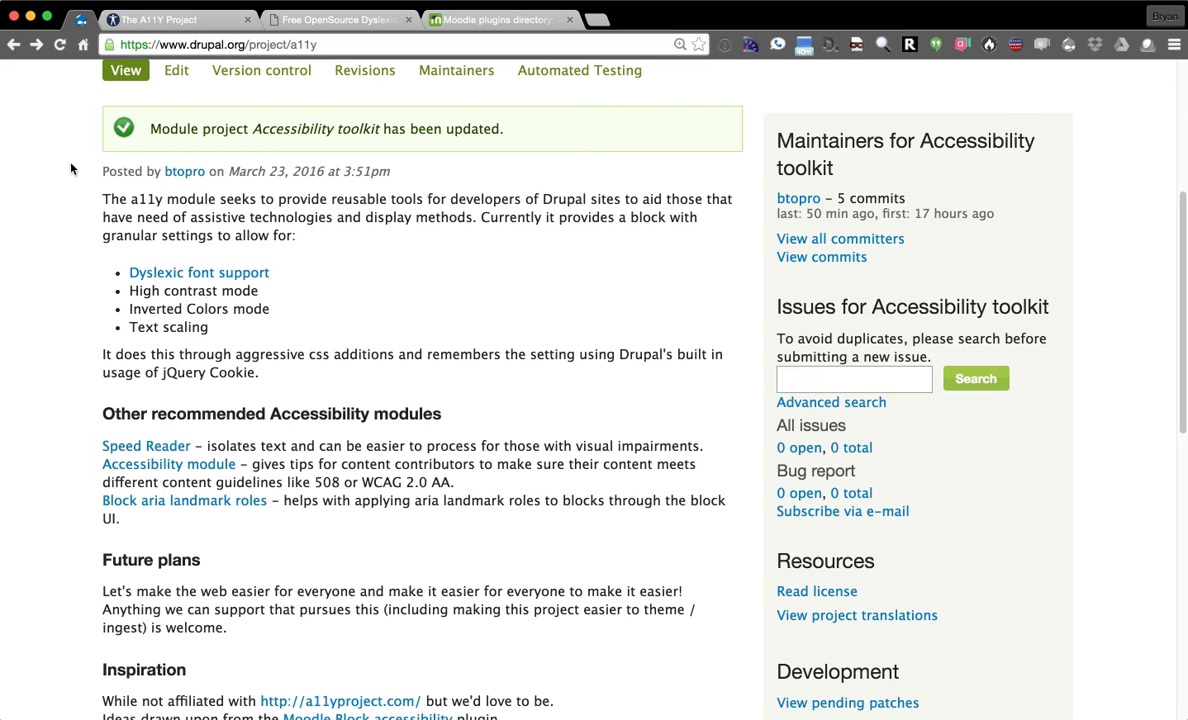
scroll(down, 3)
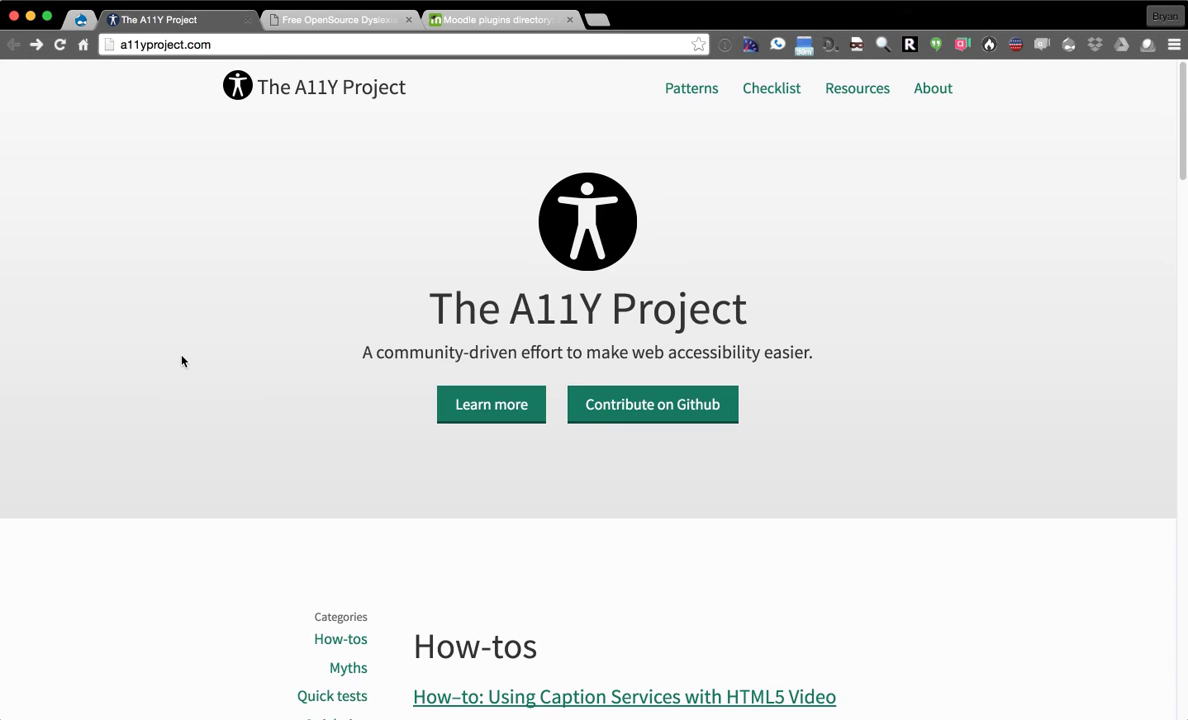
mouse_move(163, 367)
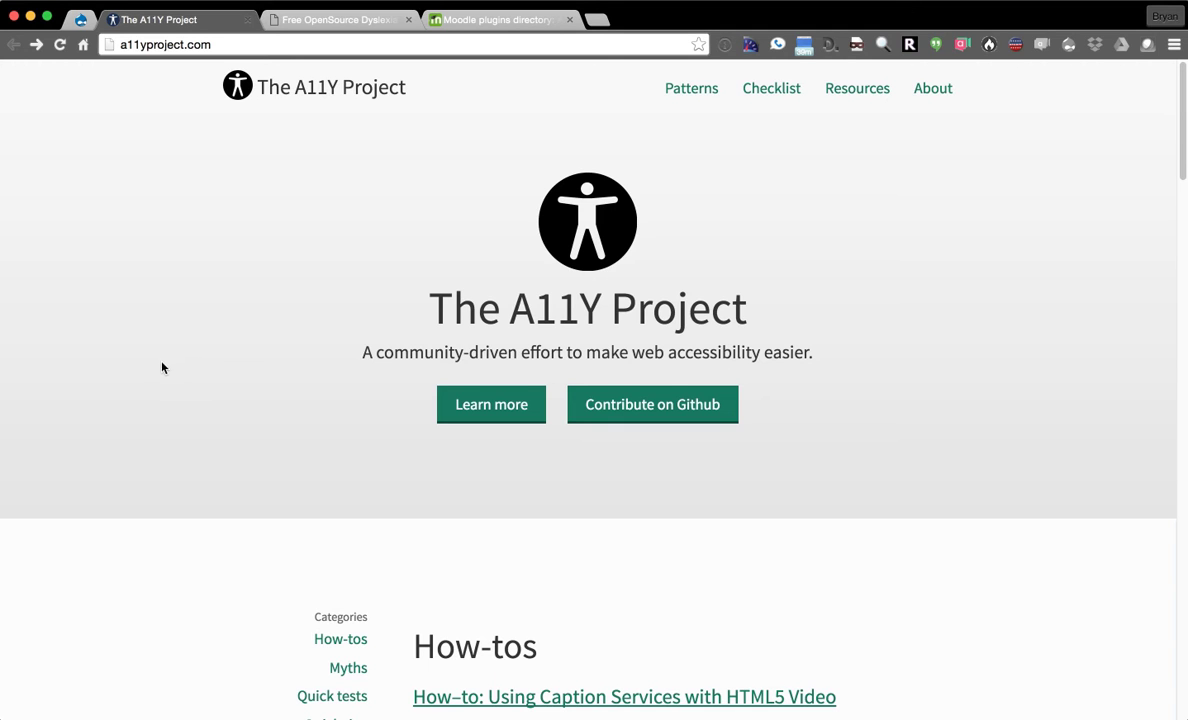
mouse_move(124, 324)
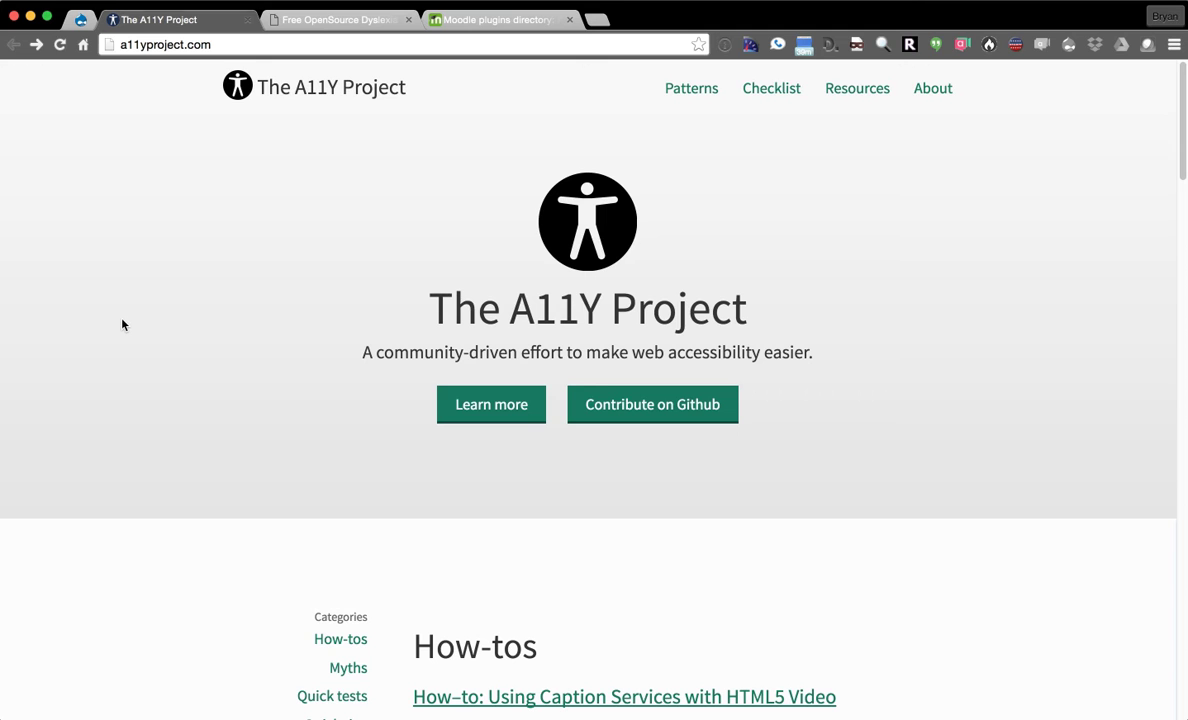
mouse_move(185, 269)
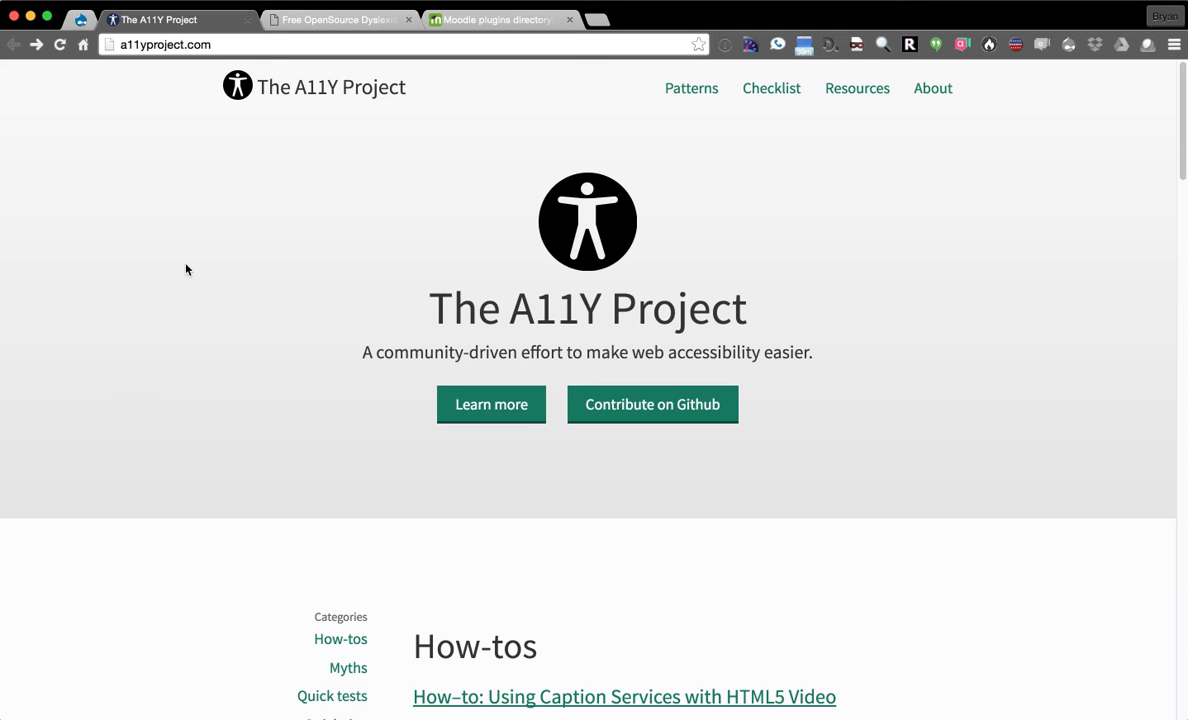
mouse_move(184, 250)
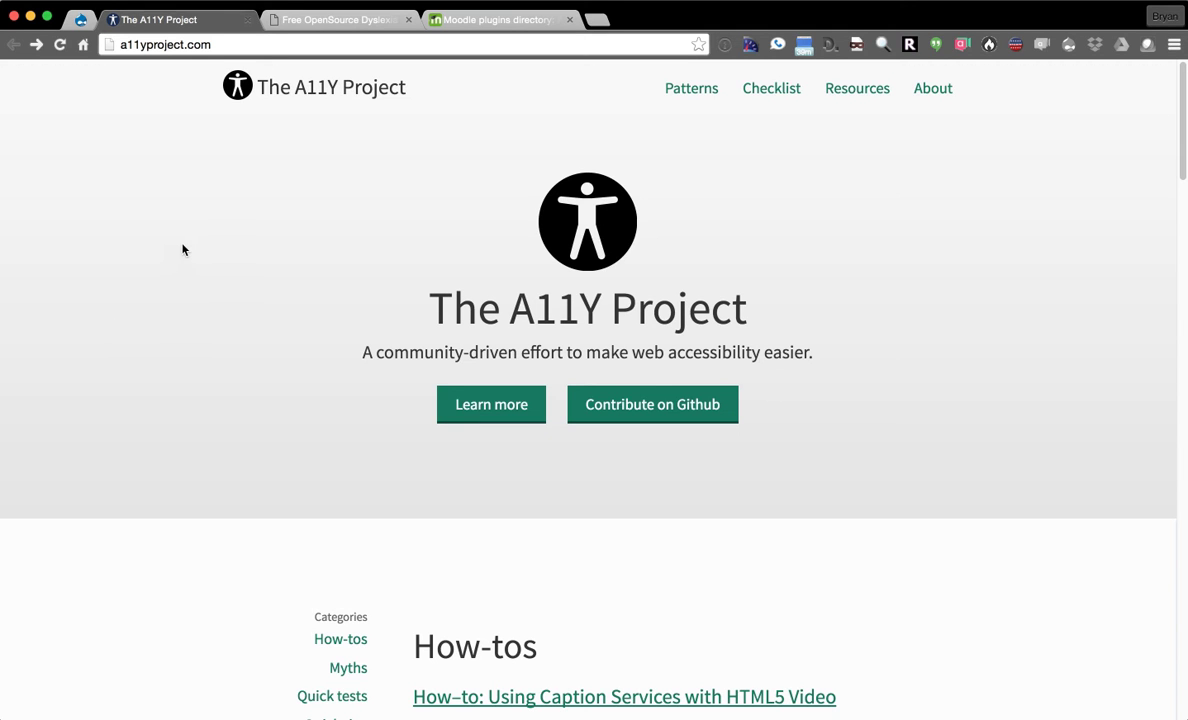
Close The A11Y Project tab and browse the OpenDyslexic homepage, returning to the top.
click(248, 19)
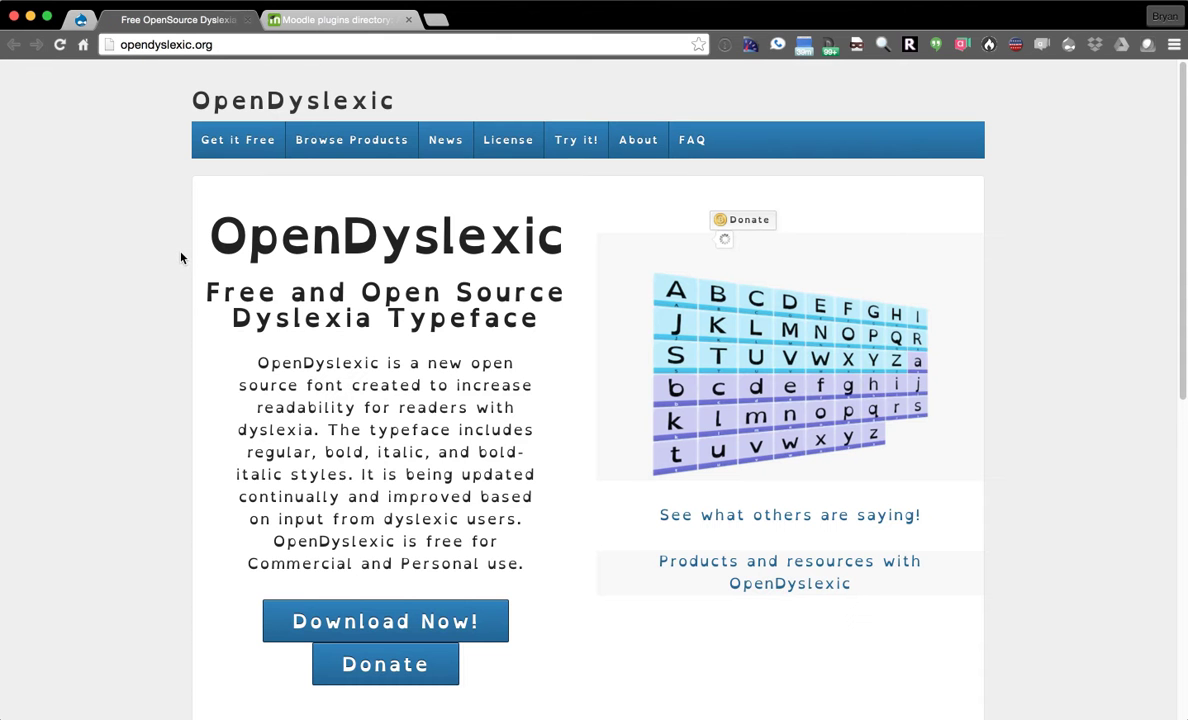
mouse_move(157, 250)
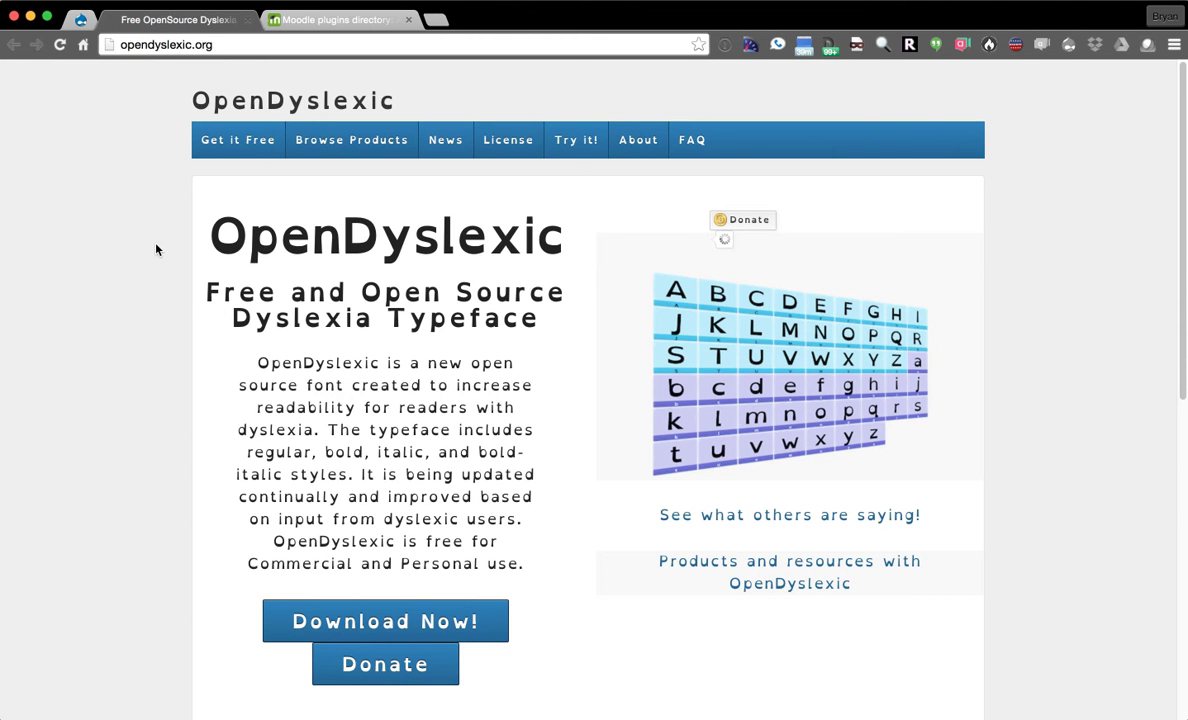
mouse_move(121, 252)
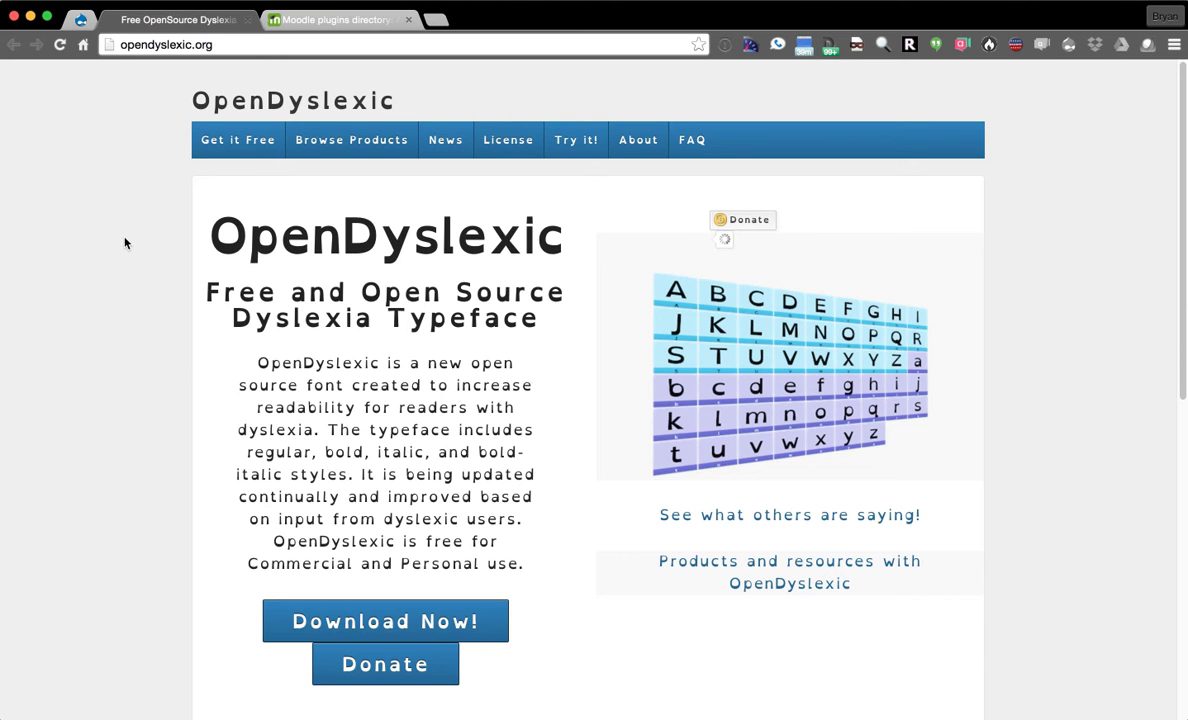
scroll(down, 3)
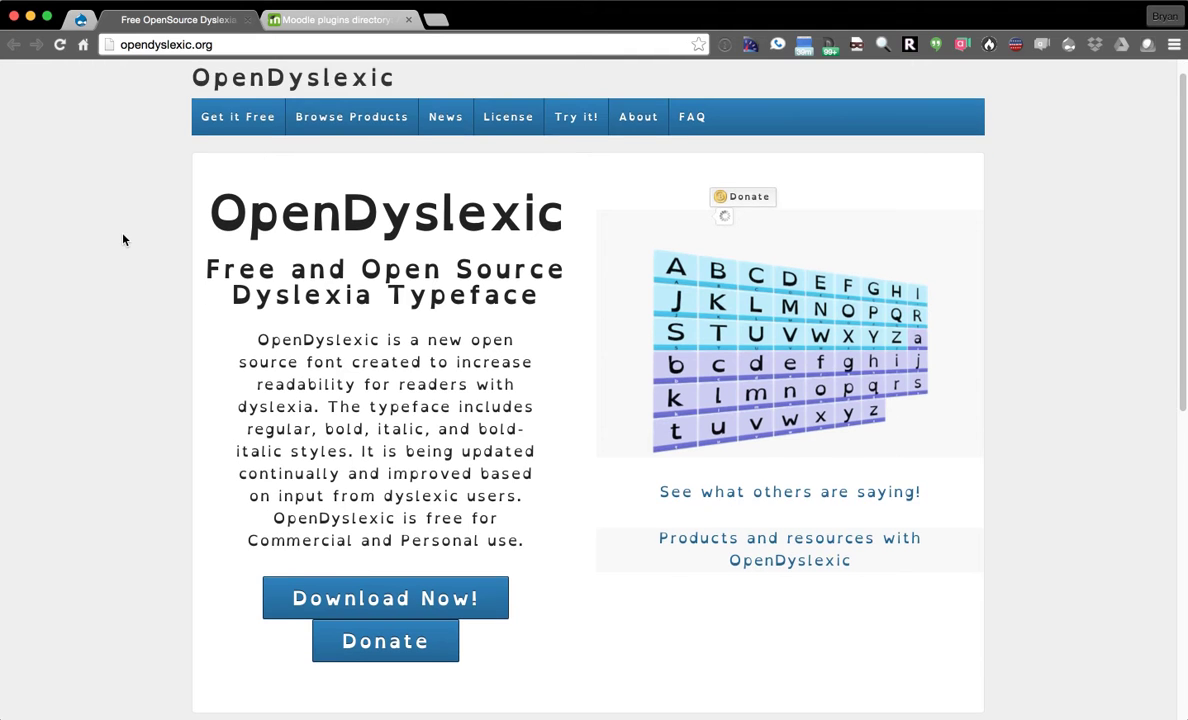
scroll(down, 3)
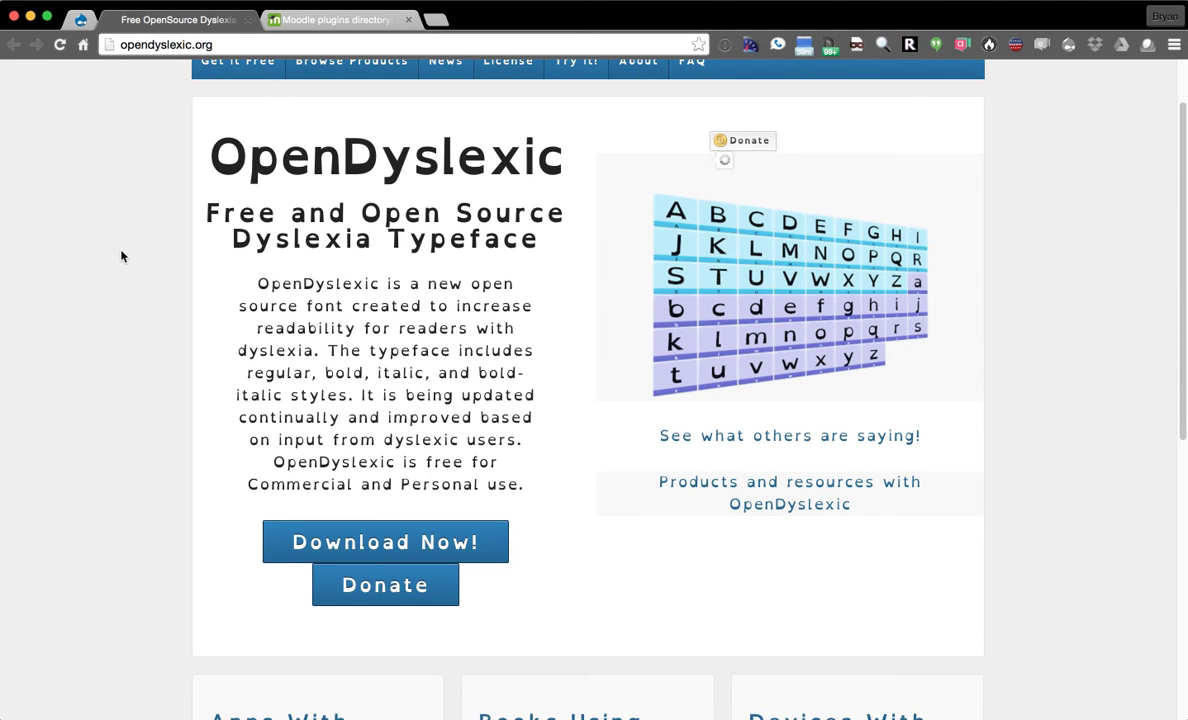
scroll(down, 3)
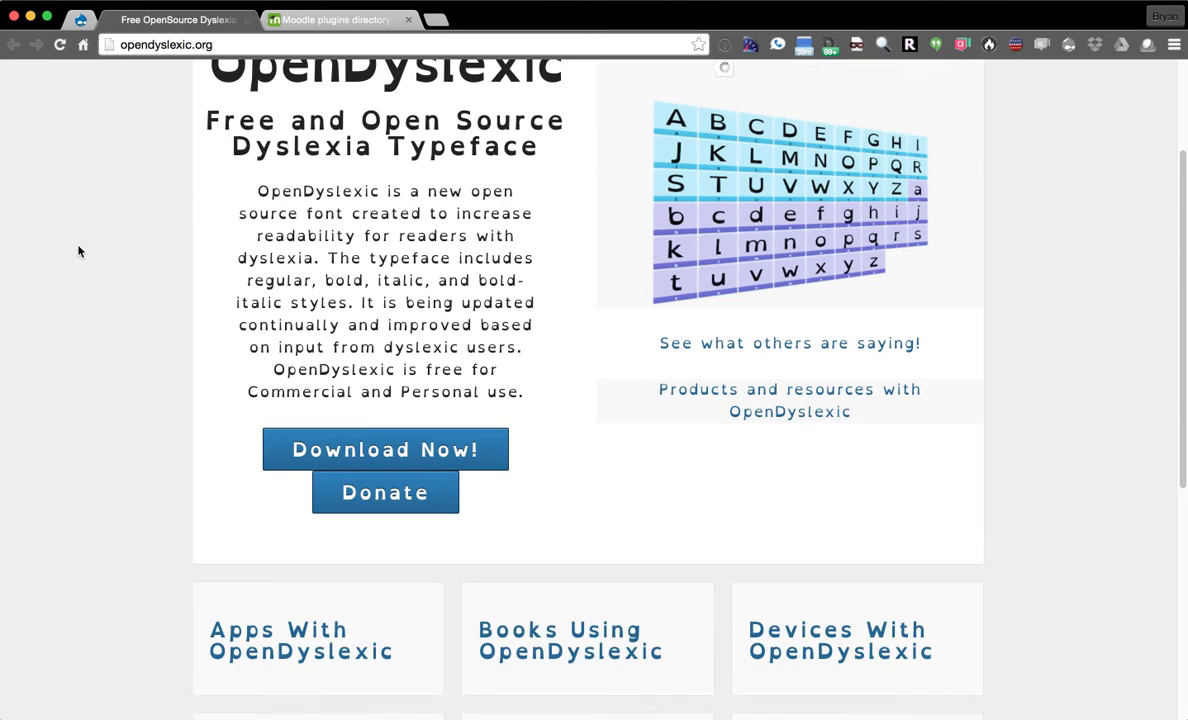
scroll(down, 3)
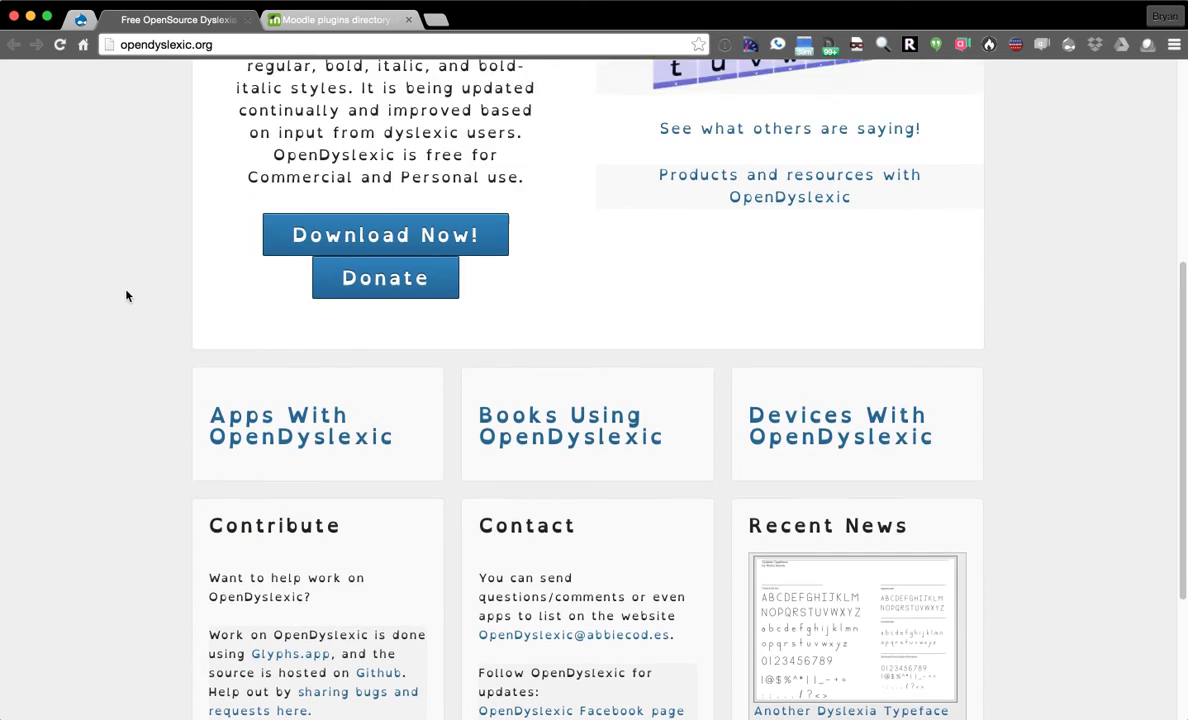
scroll(up, 3)
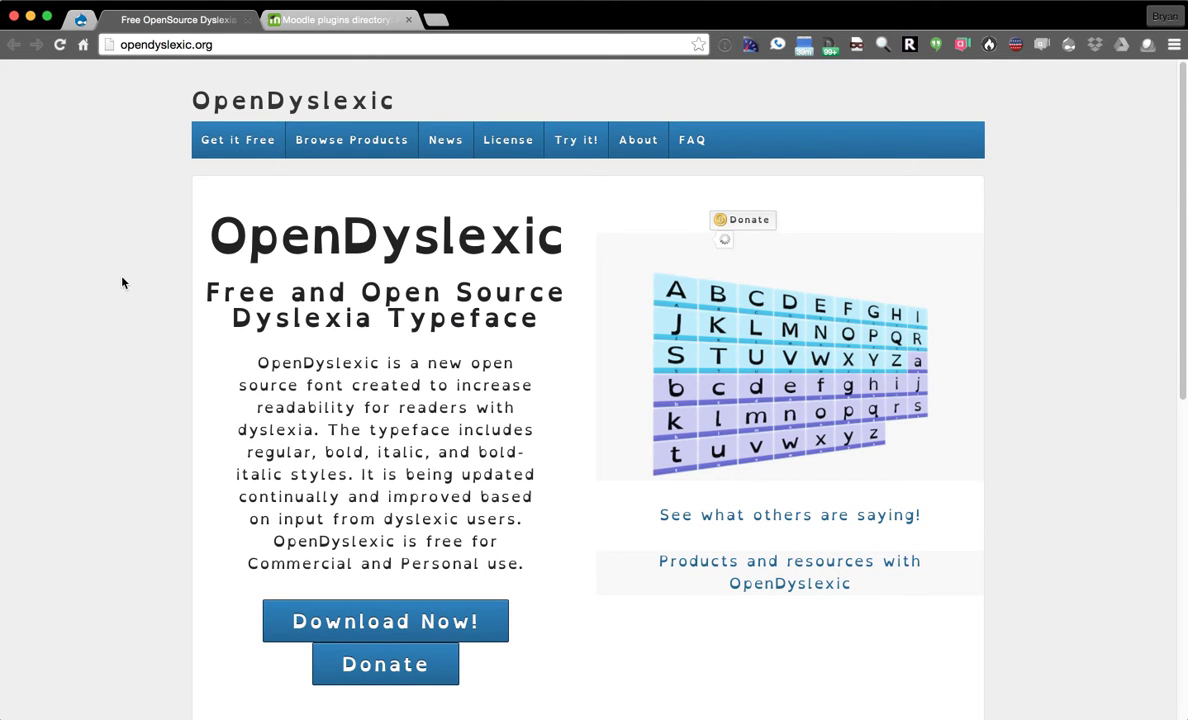
Close the OpenDyslexic tab to bring forward the Moodle Blocks: Accessibility plugin page.
click(335, 19)
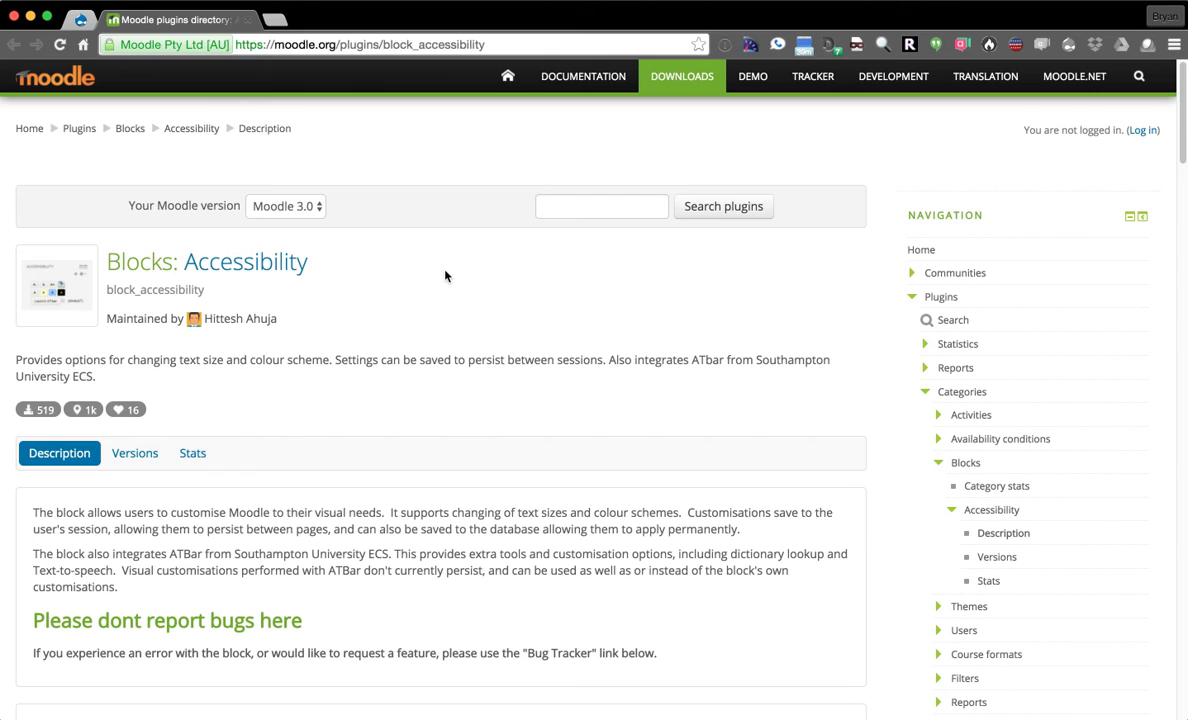
mouse_move(27, 309)
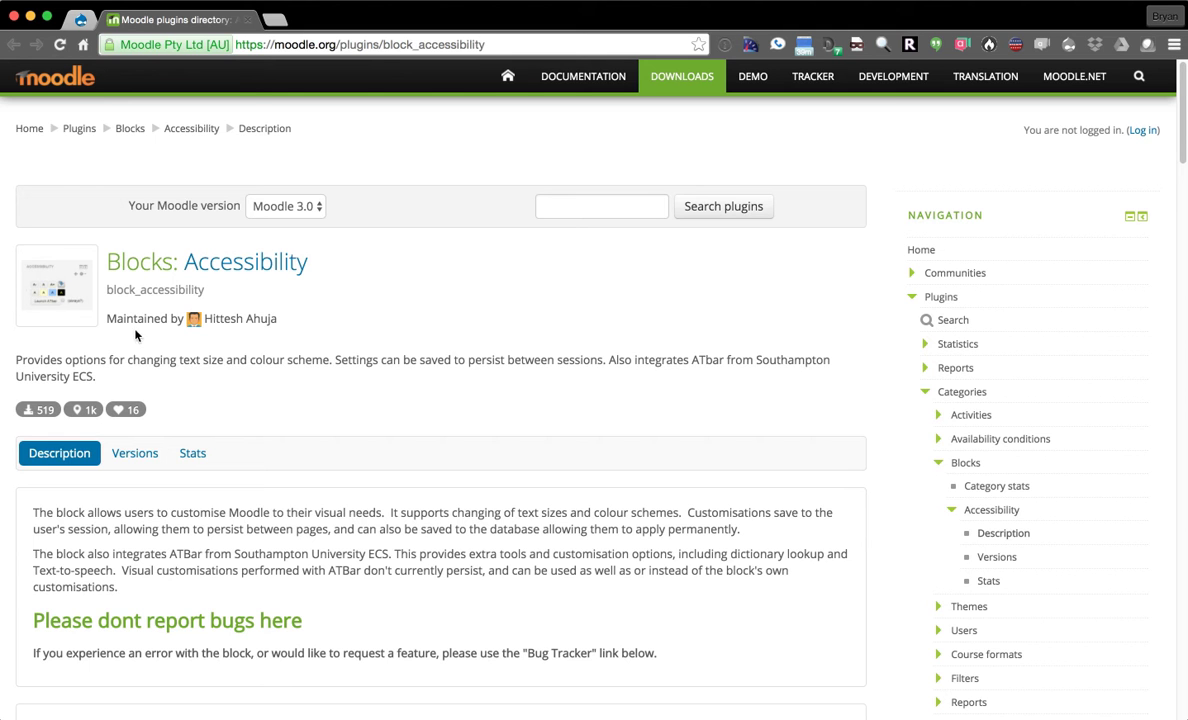
mouse_move(38, 300)
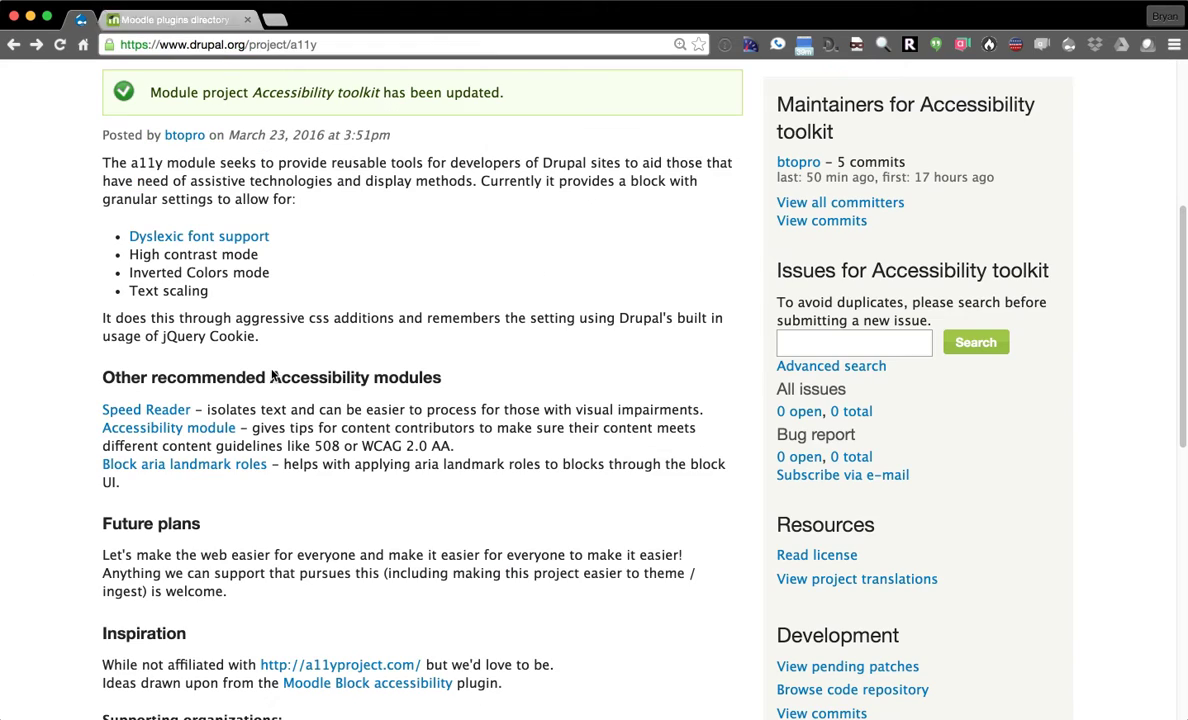
Scroll the Drupal.org Accessibility toolkit page down to its project information.
scroll(down, 3)
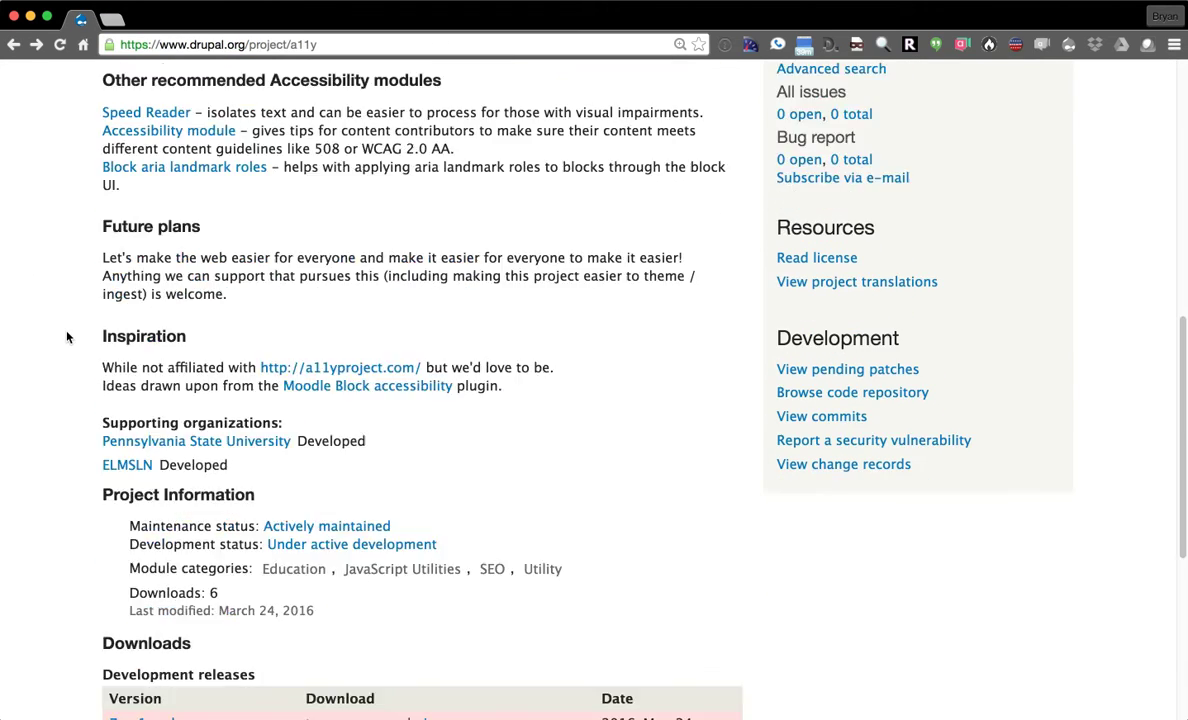
scroll(down, 3)
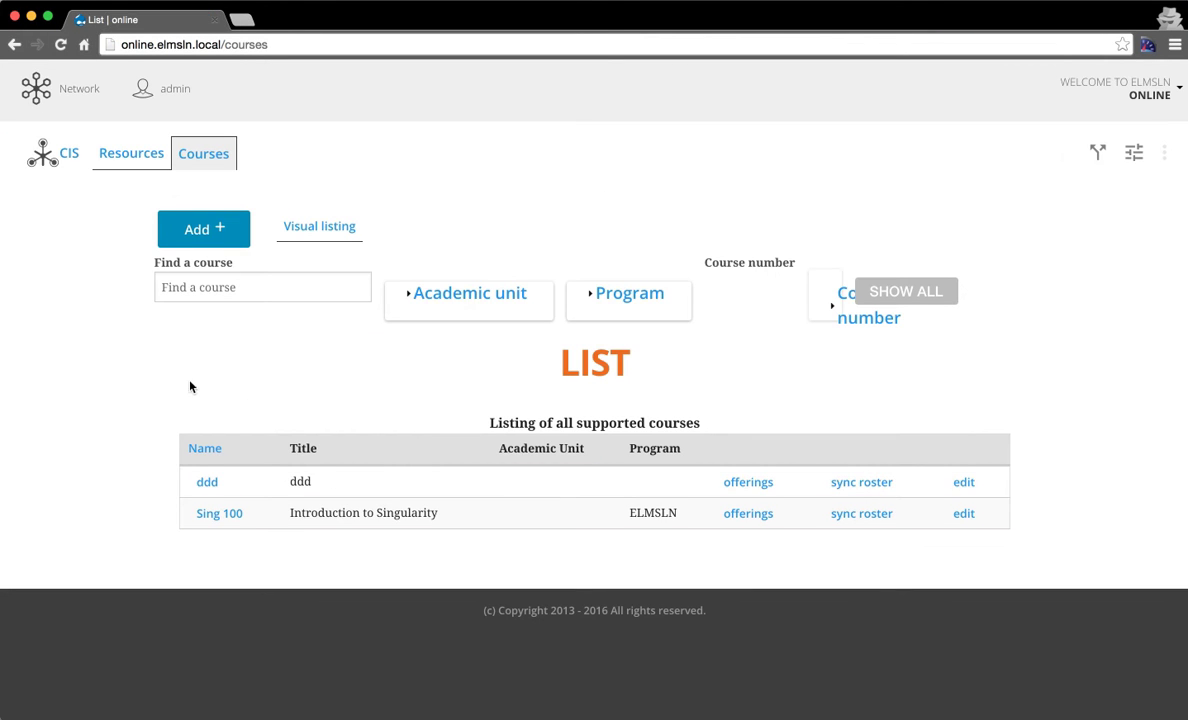
mouse_move(57, 307)
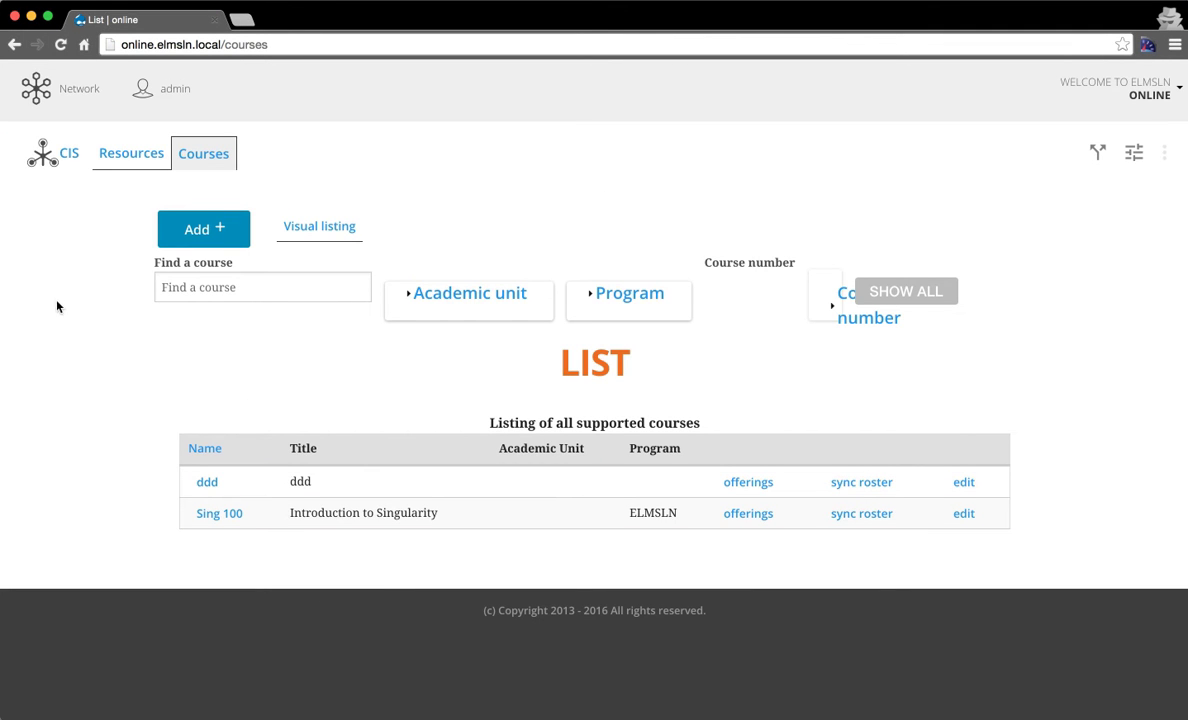
Bring up the ELMSLN administration menu with its Configuration options.
click(336, 70)
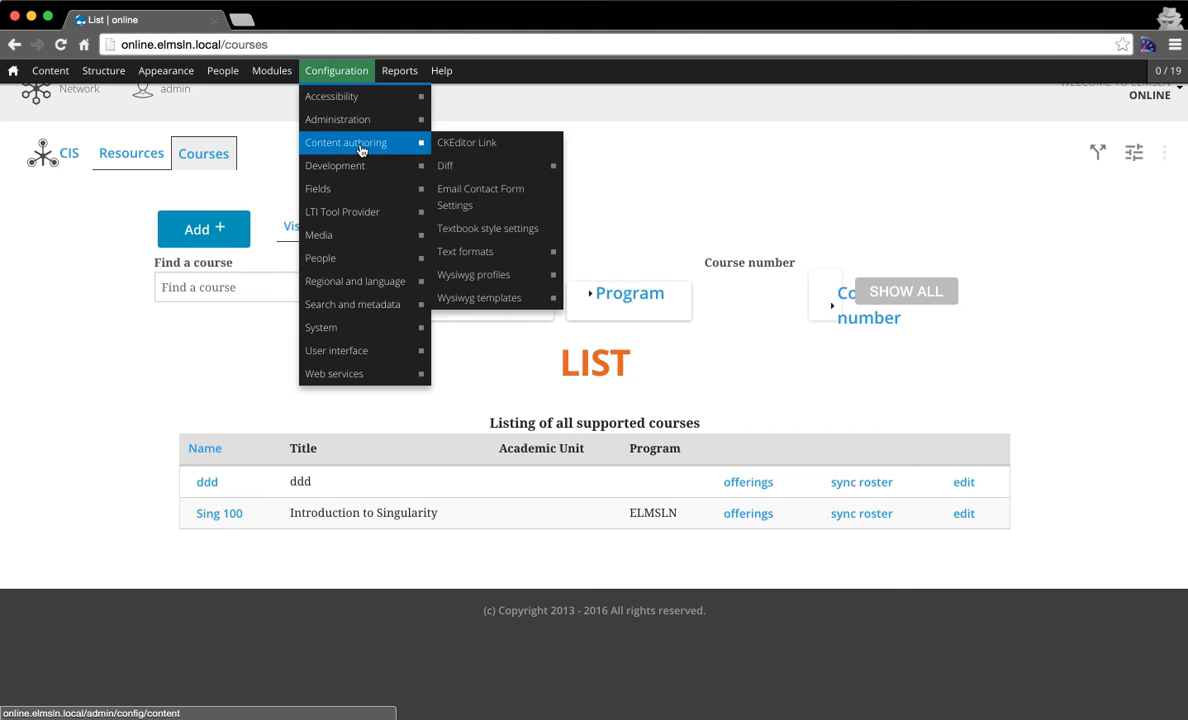
mouse_move(352, 304)
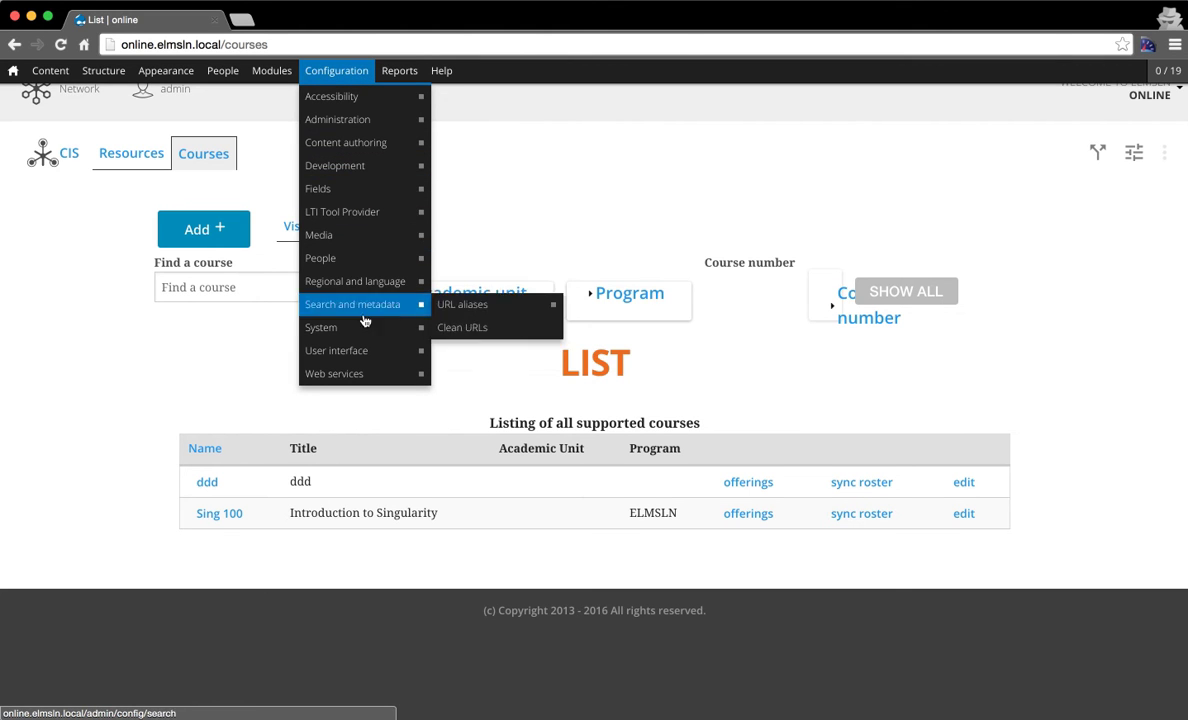
mouse_move(321, 327)
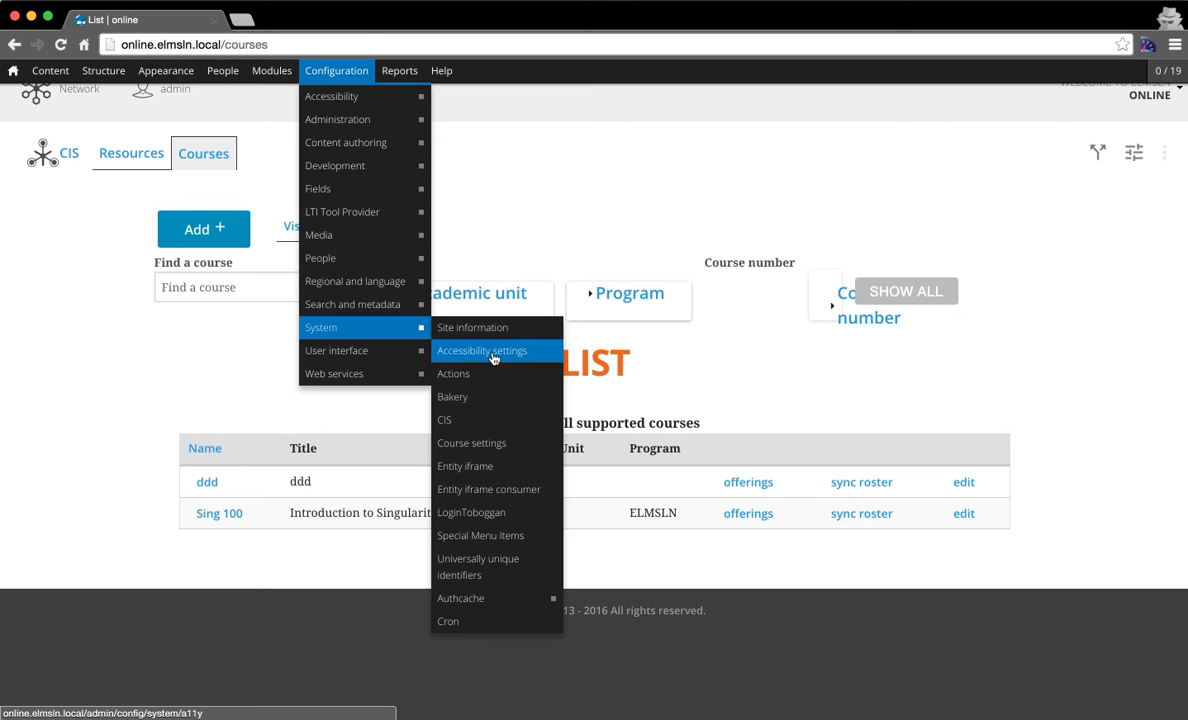
Review the three Allow options and the .elmsln.local cookie domain without changing them.
click(481, 350)
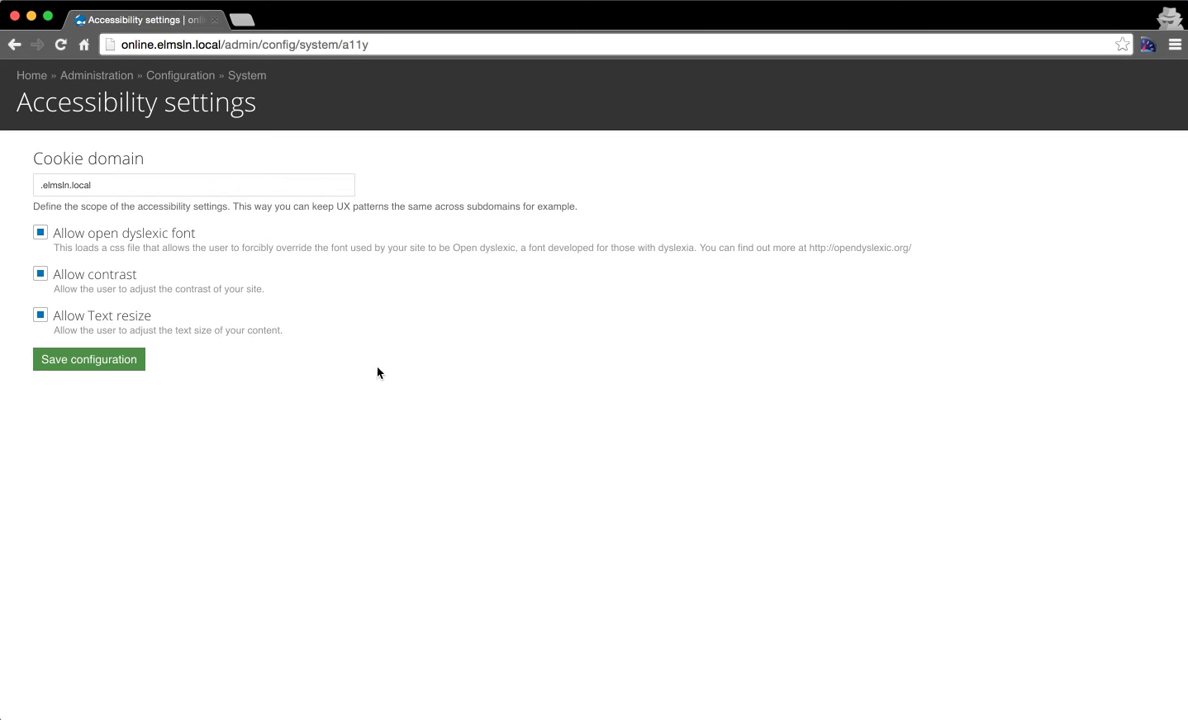
mouse_move(185, 222)
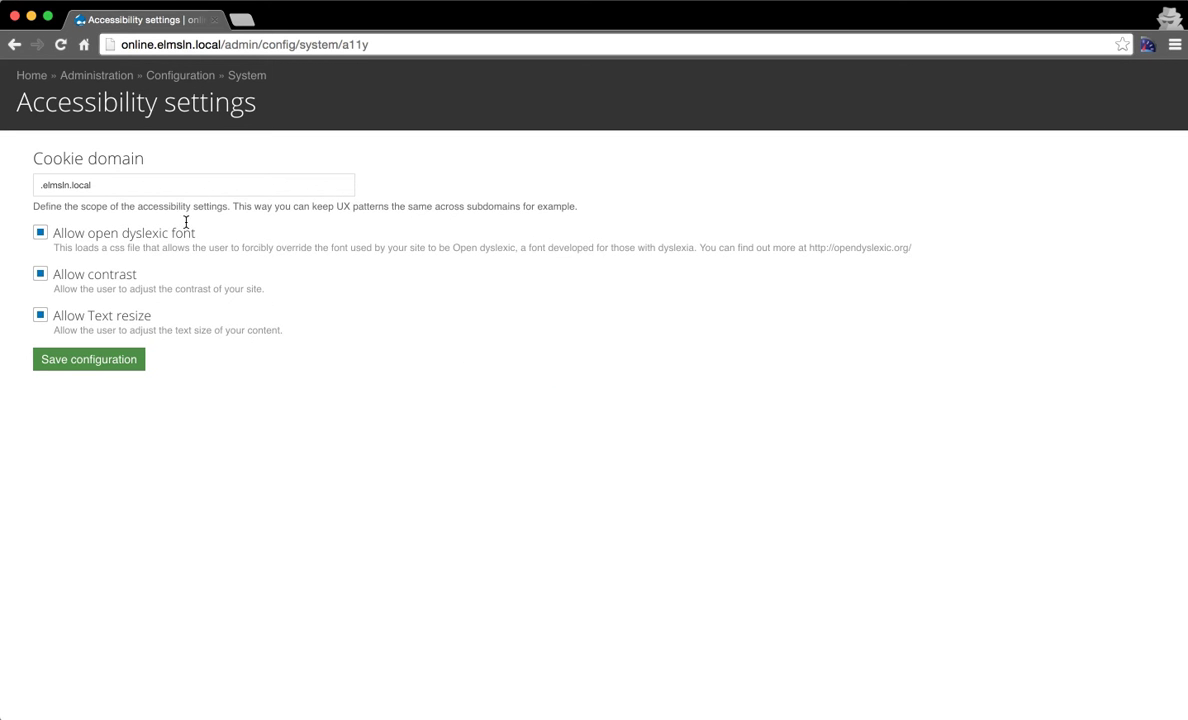
mouse_move(89, 268)
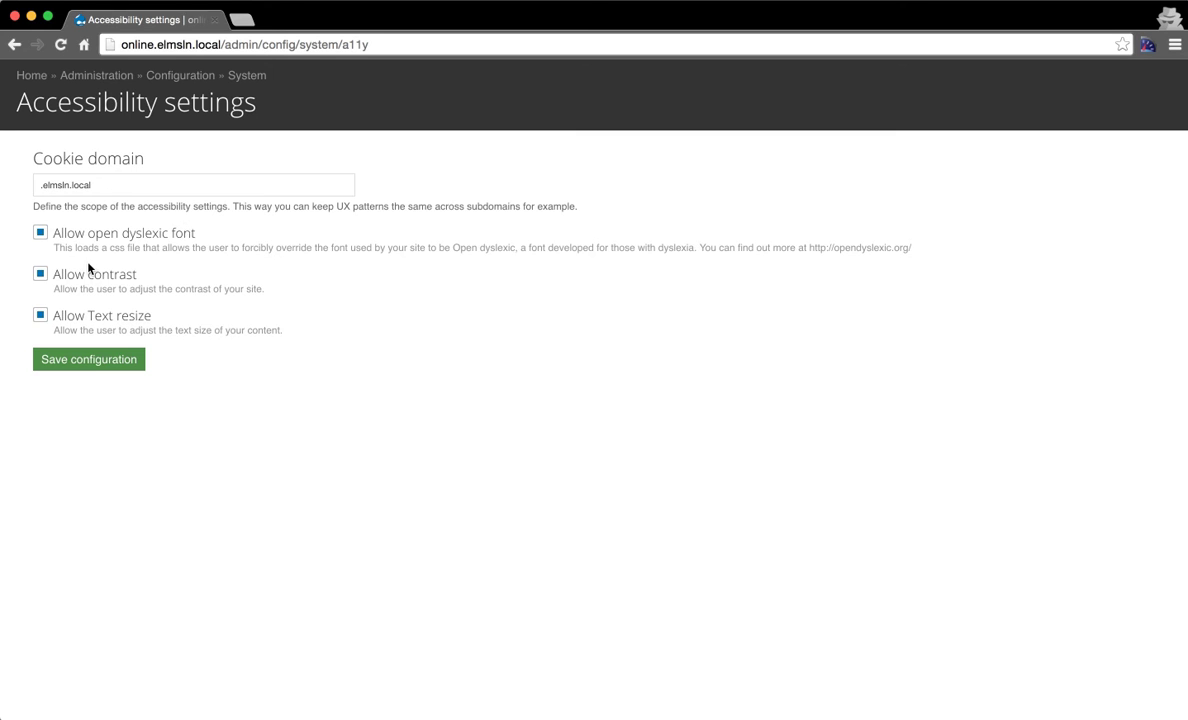
click(41, 274)
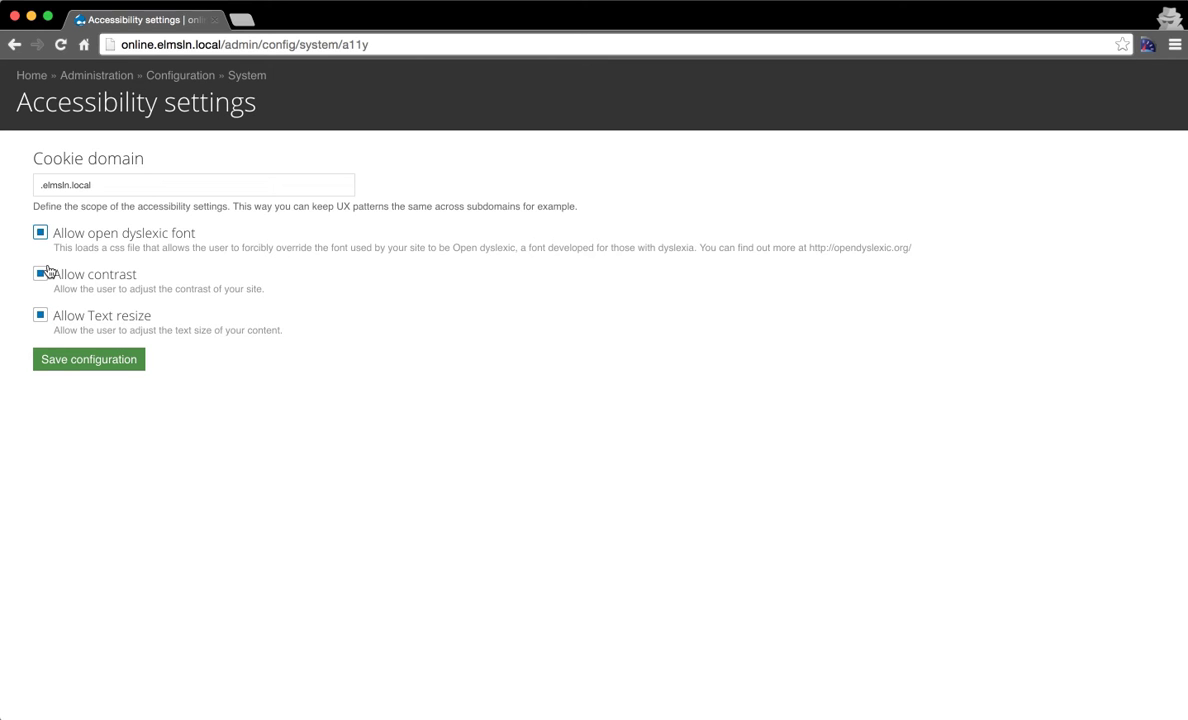
click(165, 184)
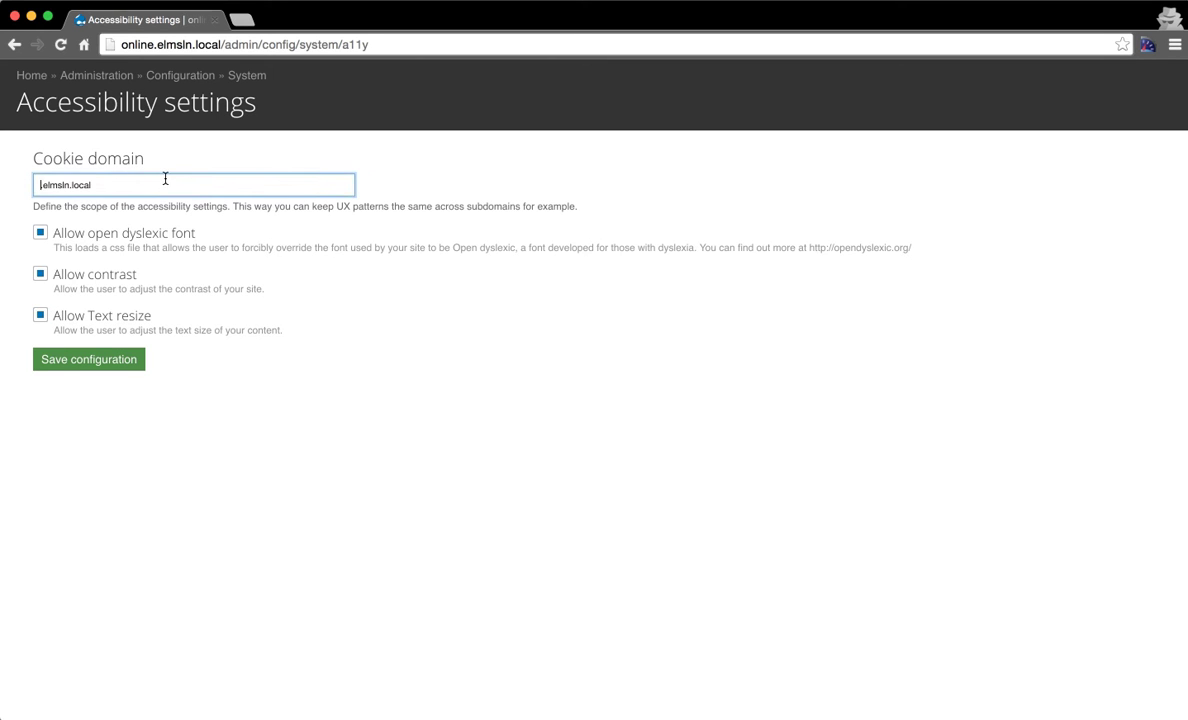
double_click(63, 184)
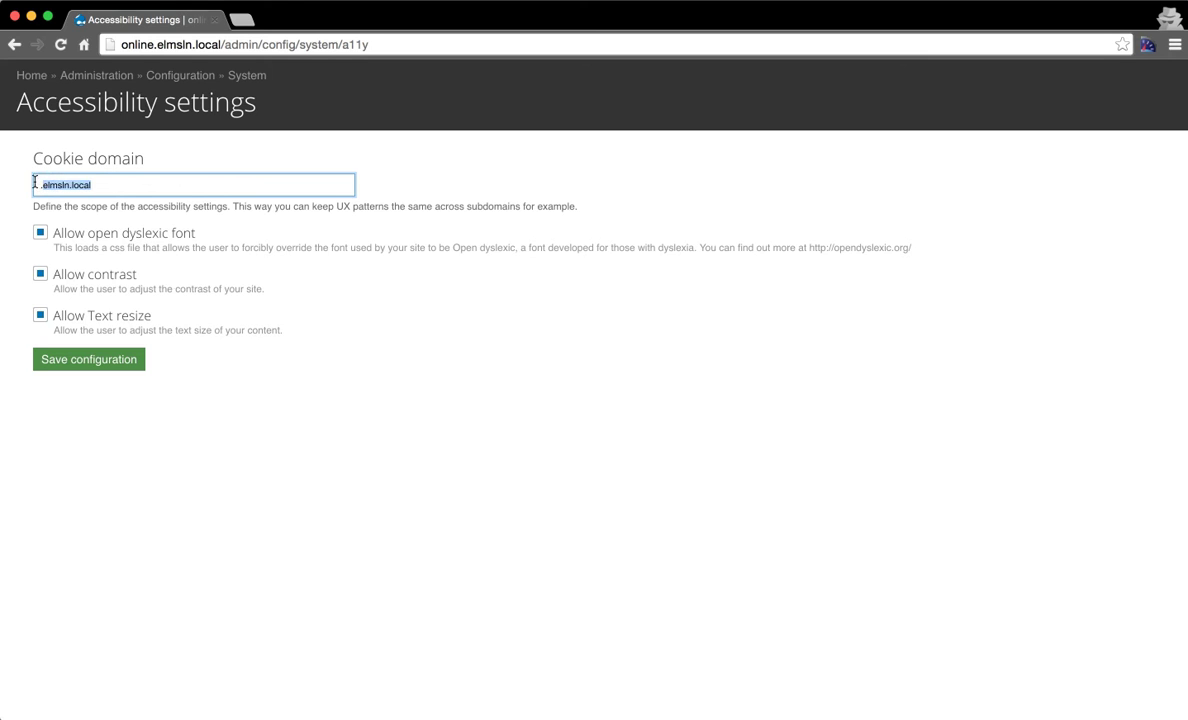
click(290, 424)
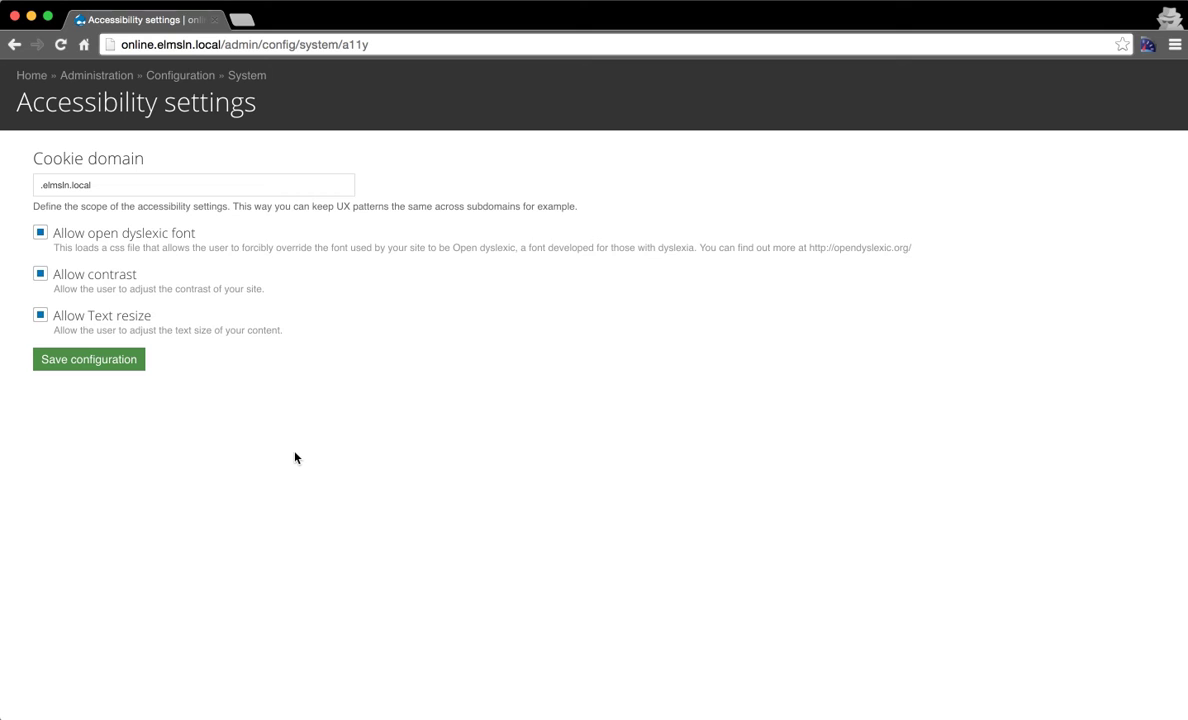
mouse_move(102, 225)
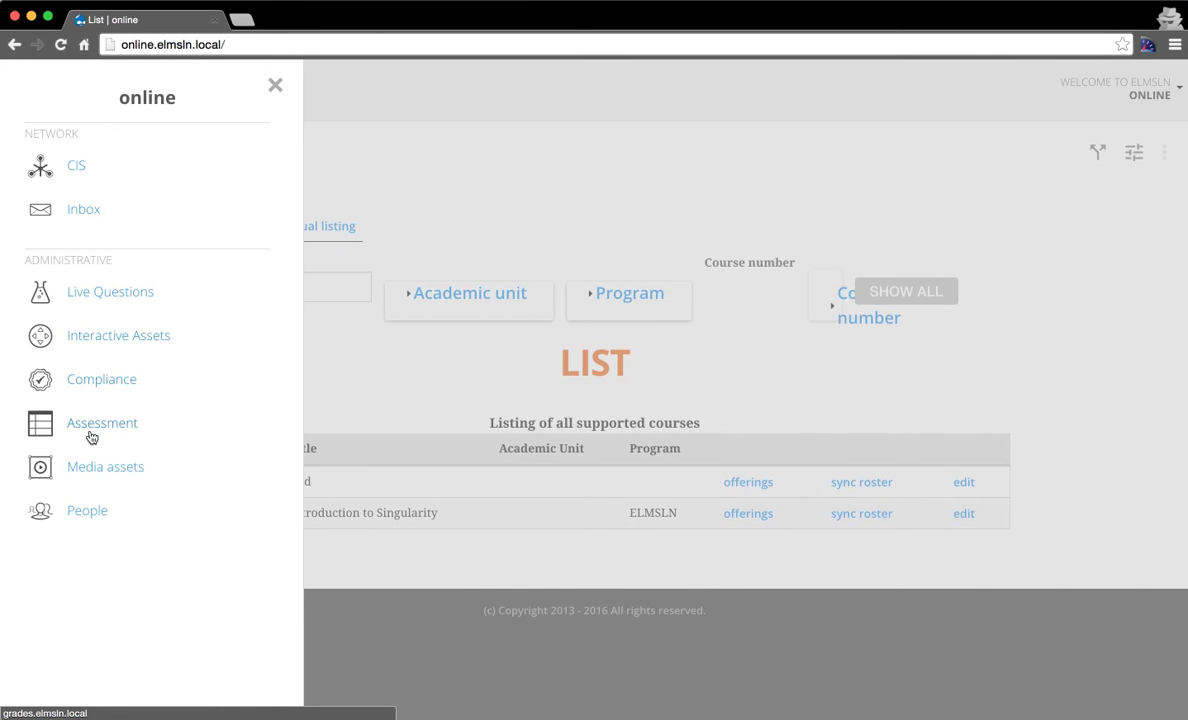
mouse_move(340, 383)
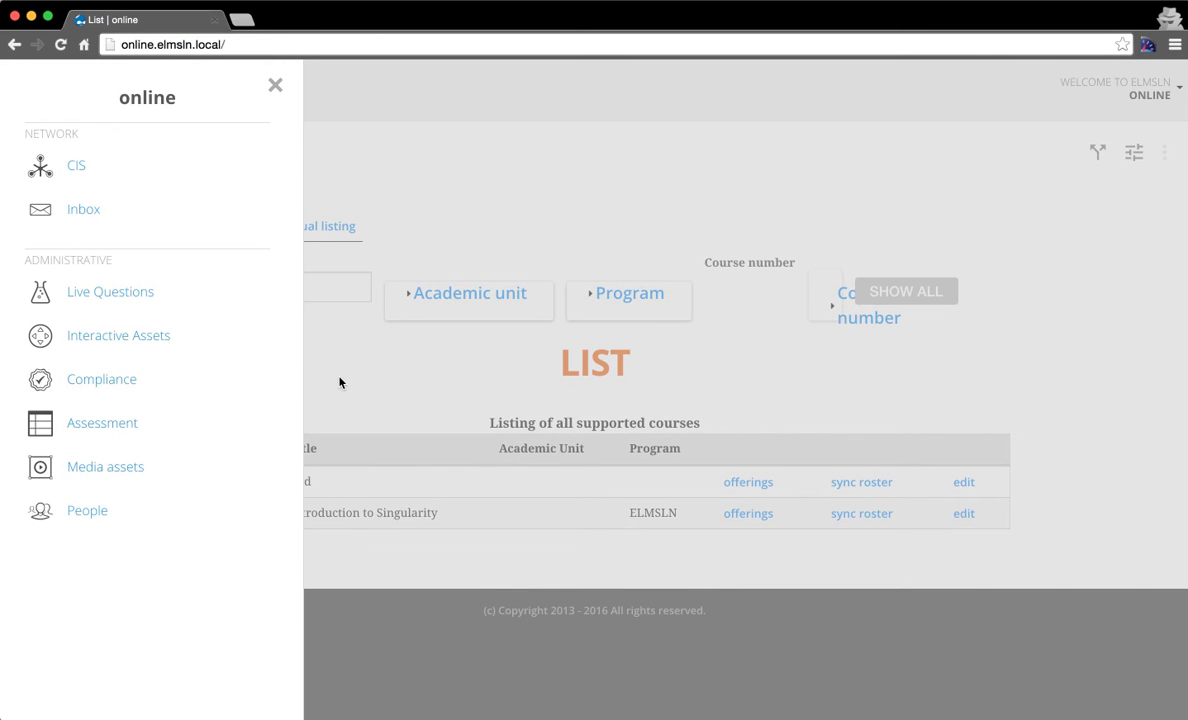
Close the network side panel to reveal the ddd and Sing 100 course list.
click(276, 84)
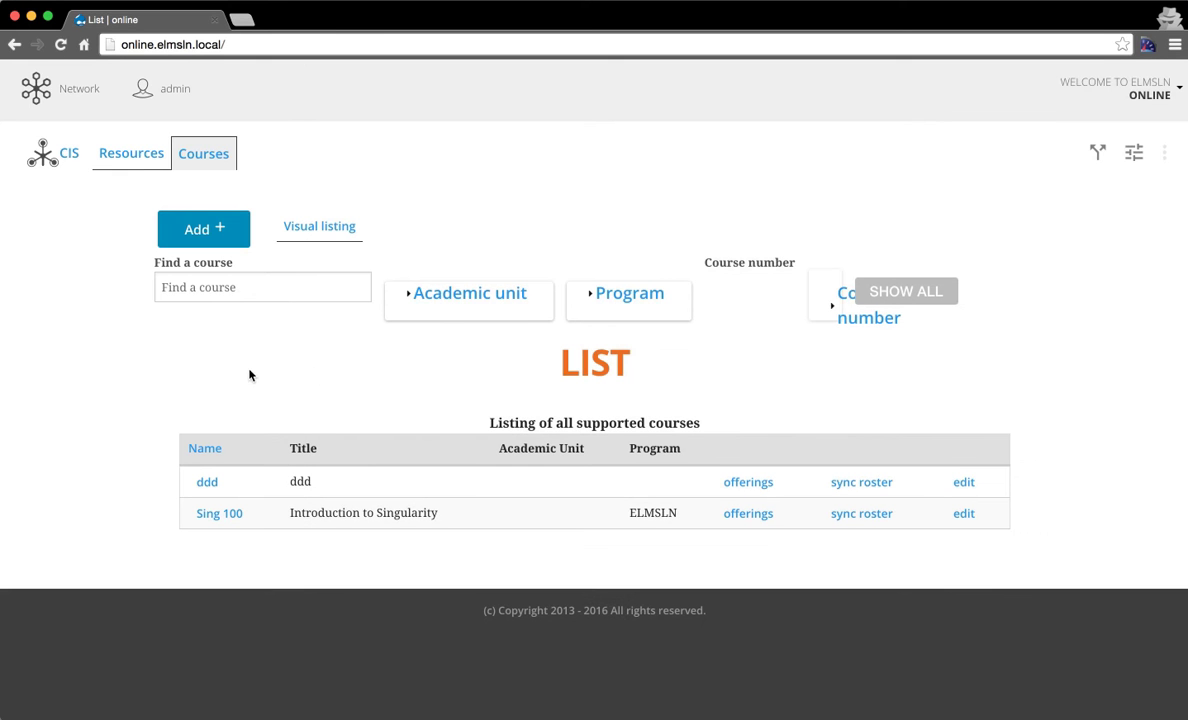
mouse_move(675, 369)
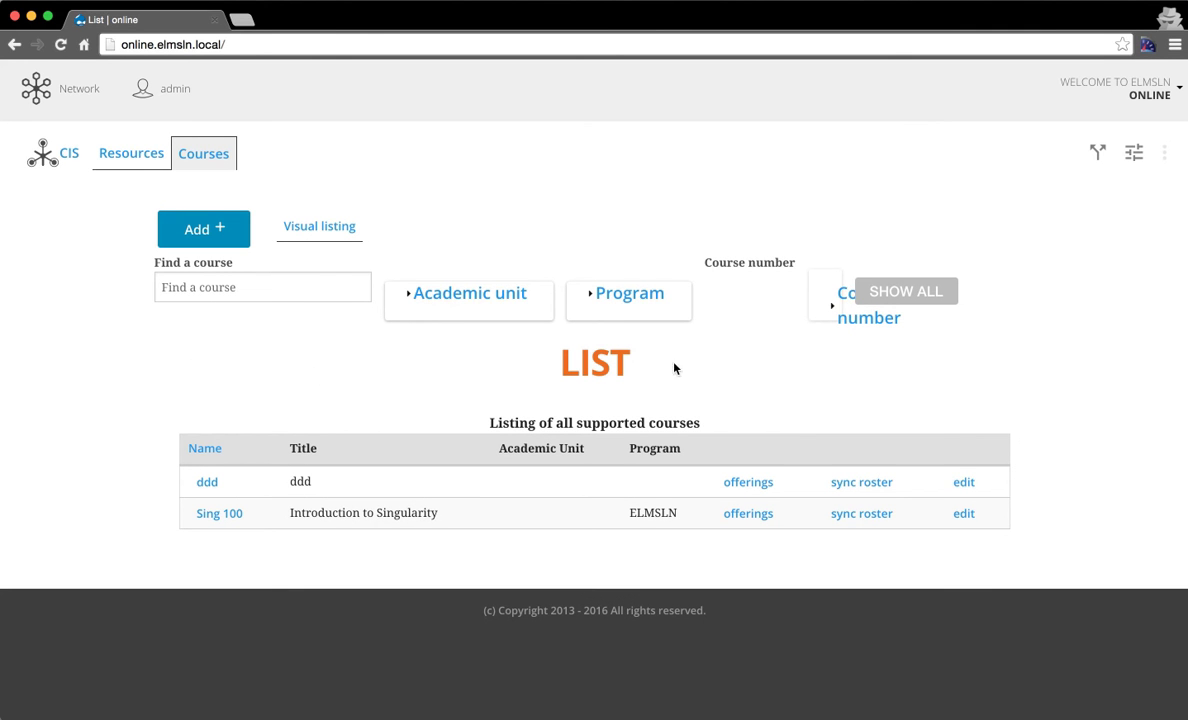
mouse_move(1013, 193)
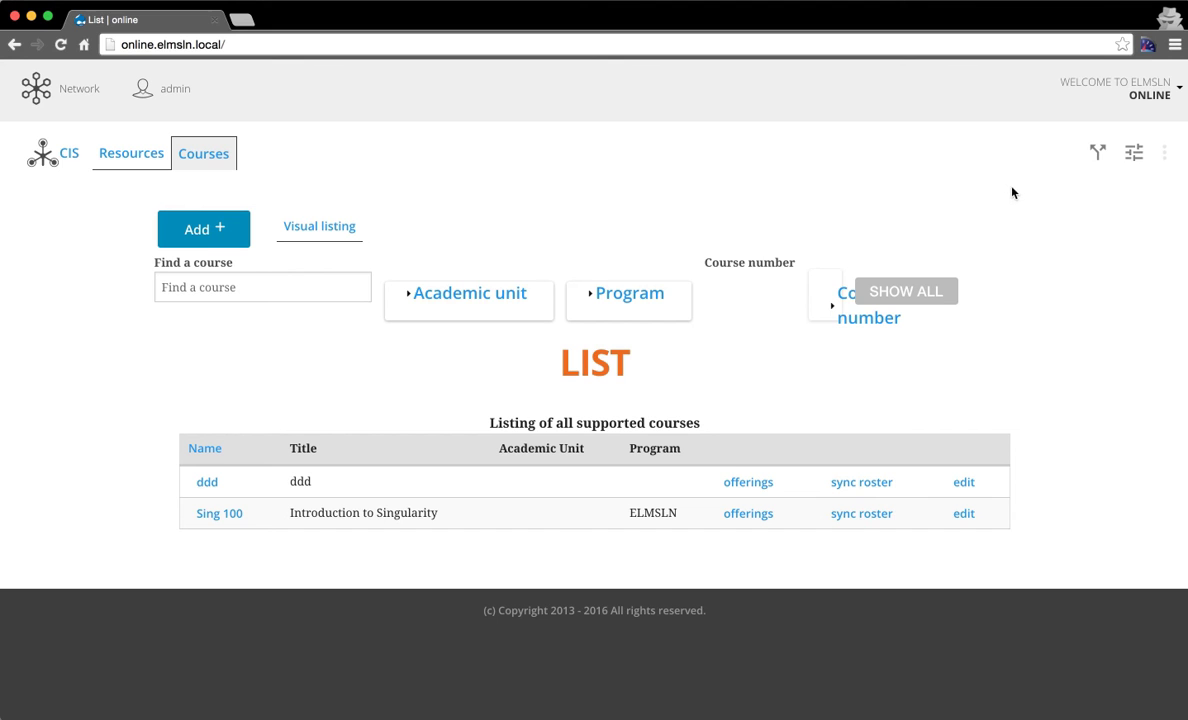
mouse_move(1135, 155)
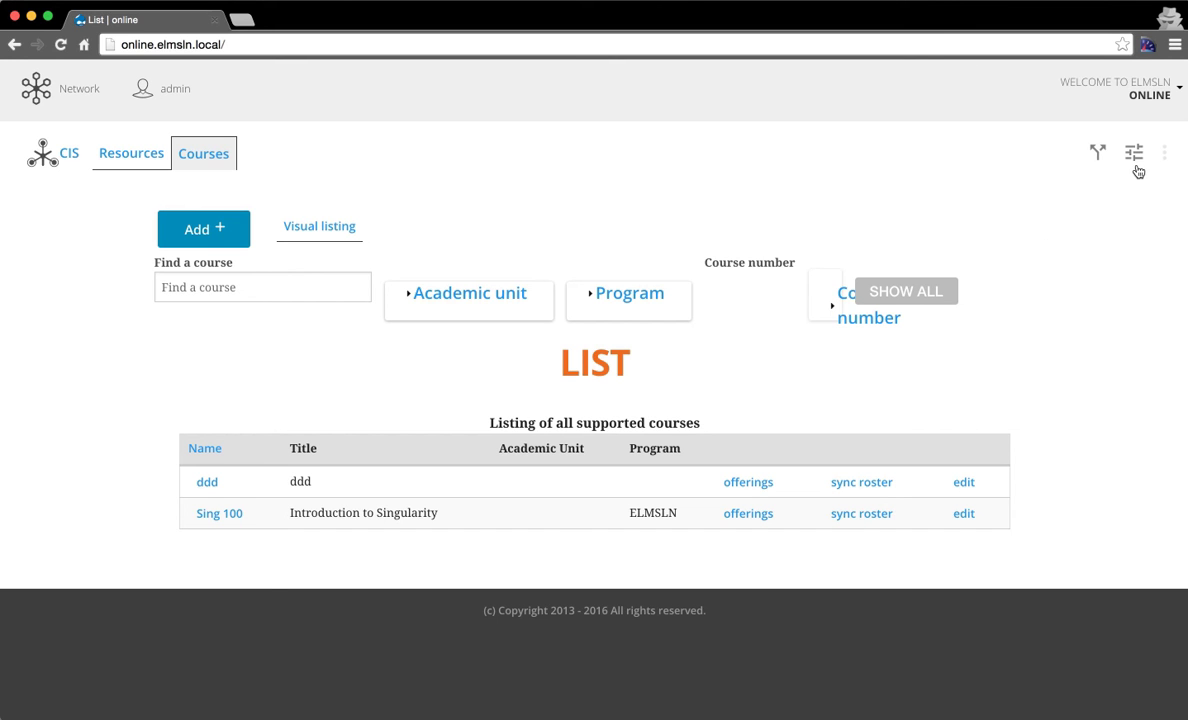
In the accessibility options, enlarge the page text one step, reduce it again, then close.
click(1133, 152)
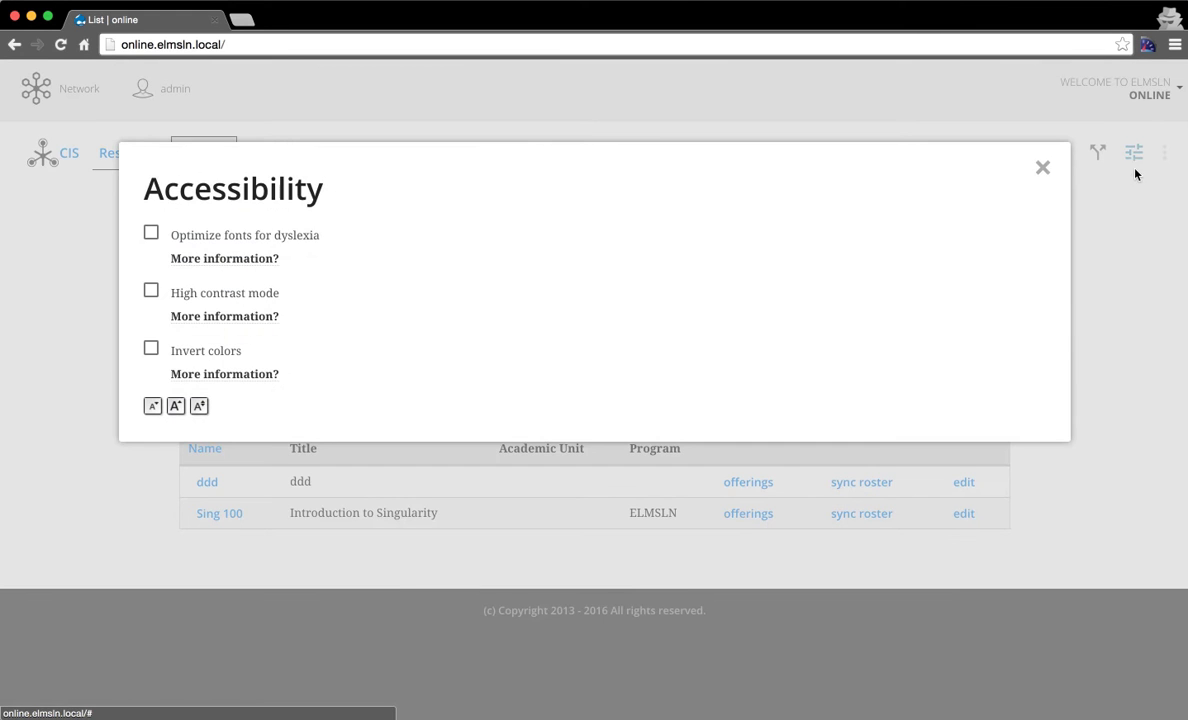
mouse_move(419, 257)
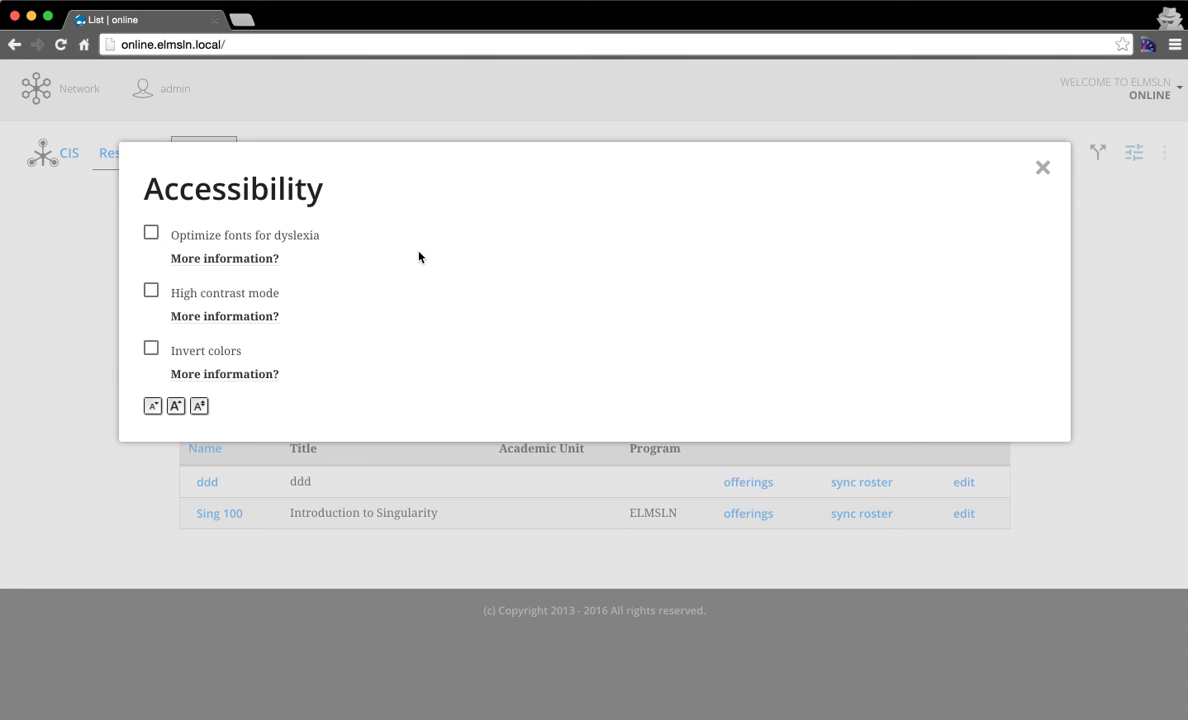
mouse_move(408, 250)
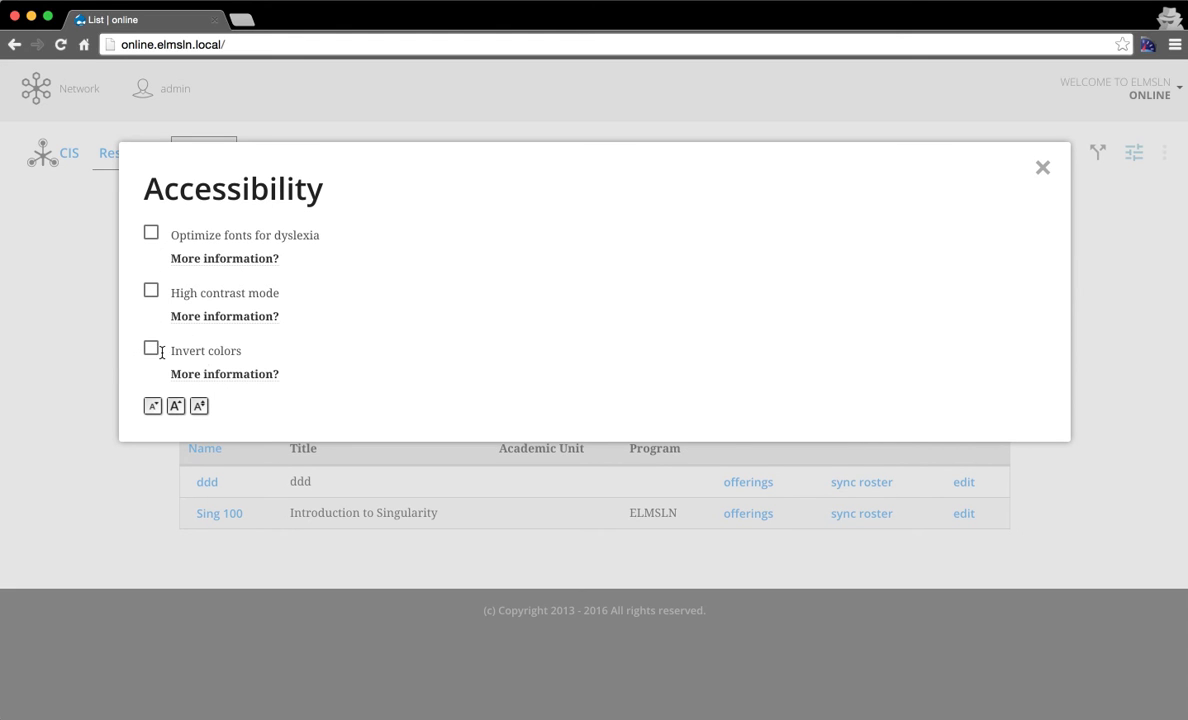
mouse_move(273, 238)
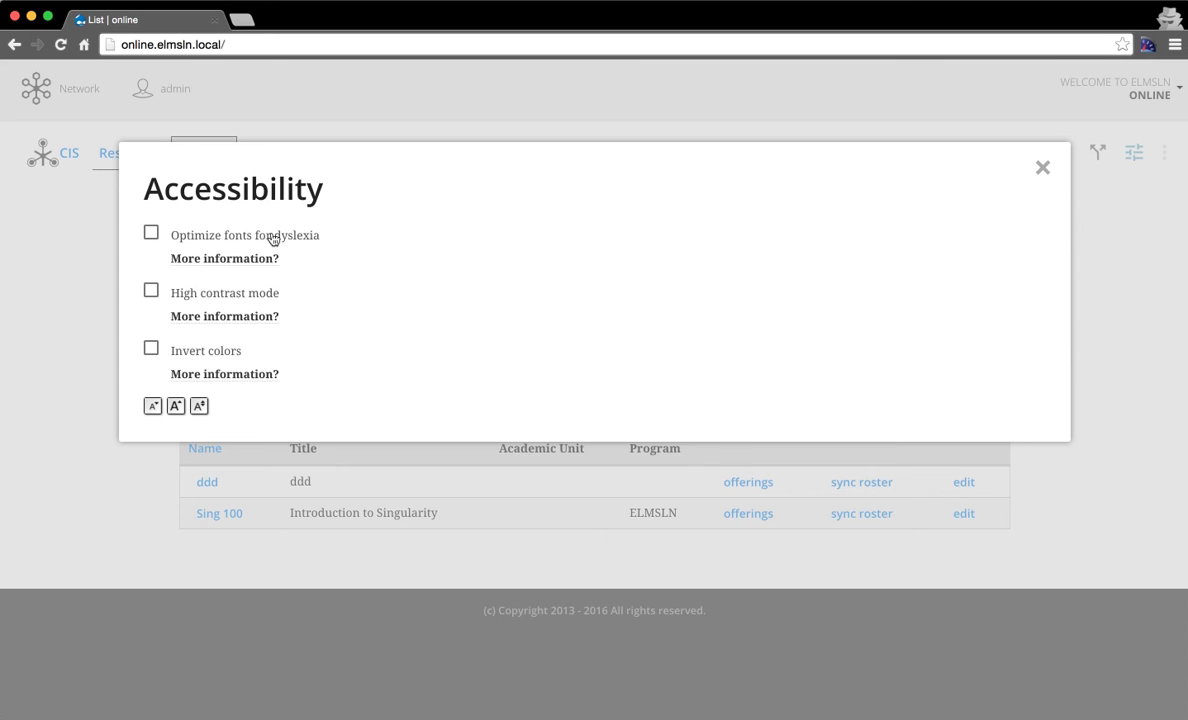
mouse_move(379, 249)
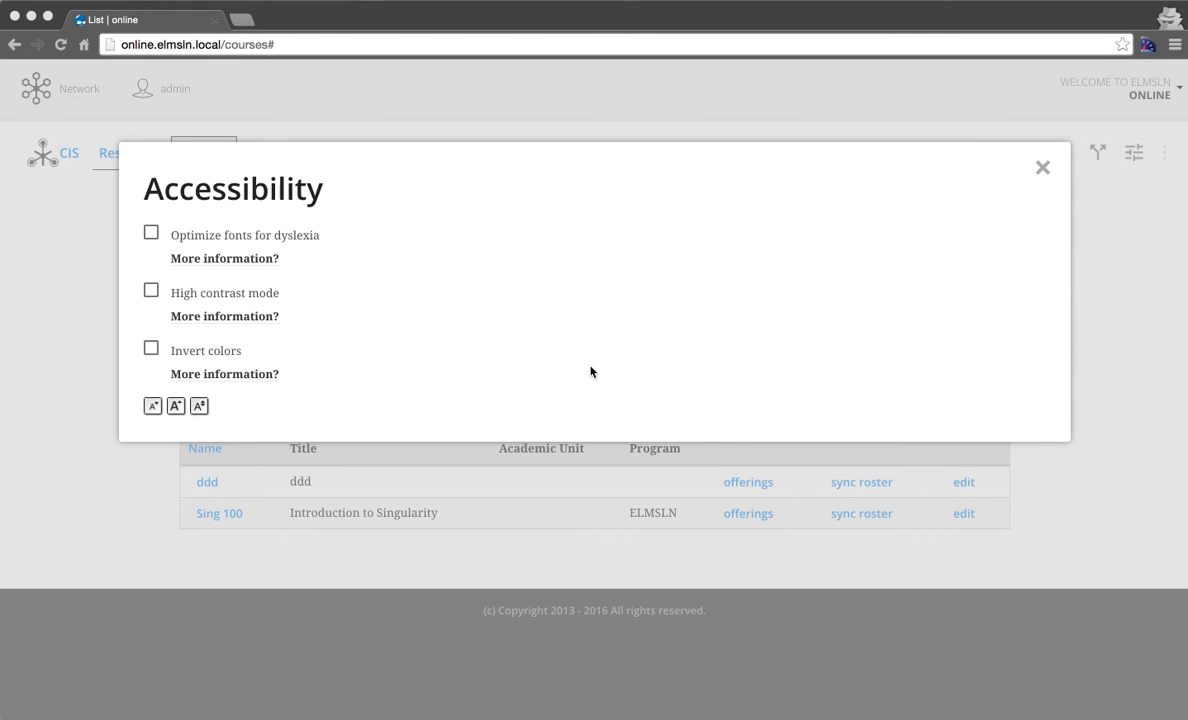
mouse_move(182, 437)
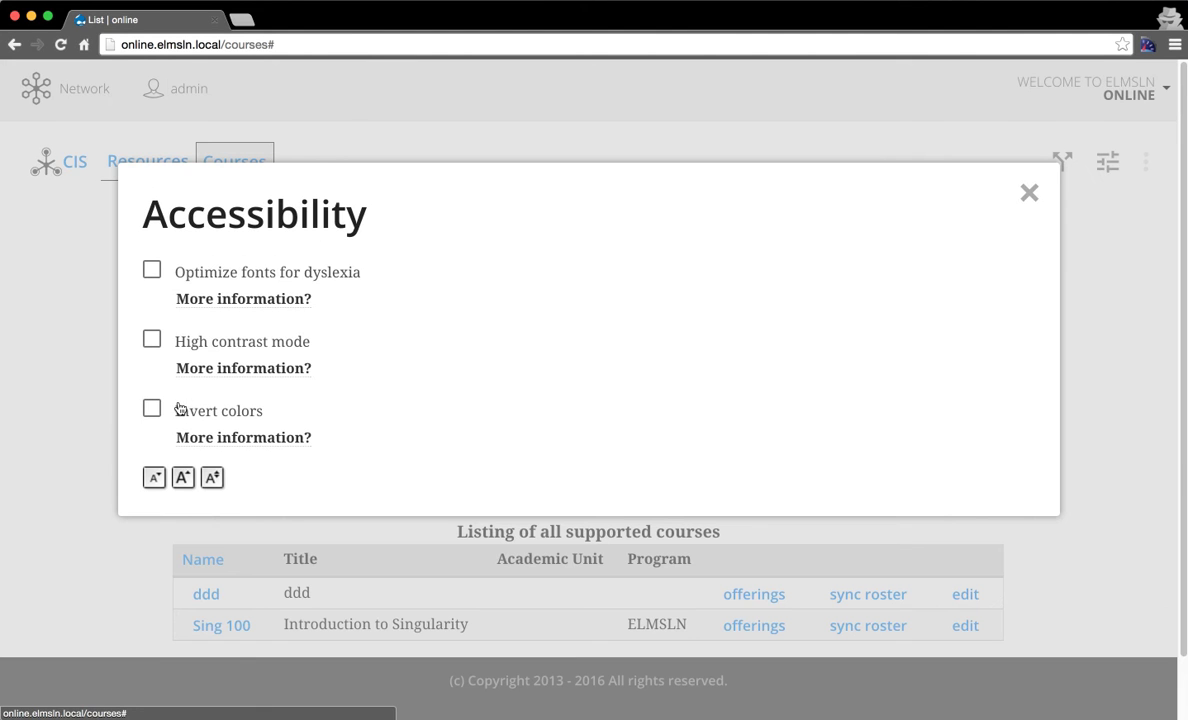
mouse_move(183, 478)
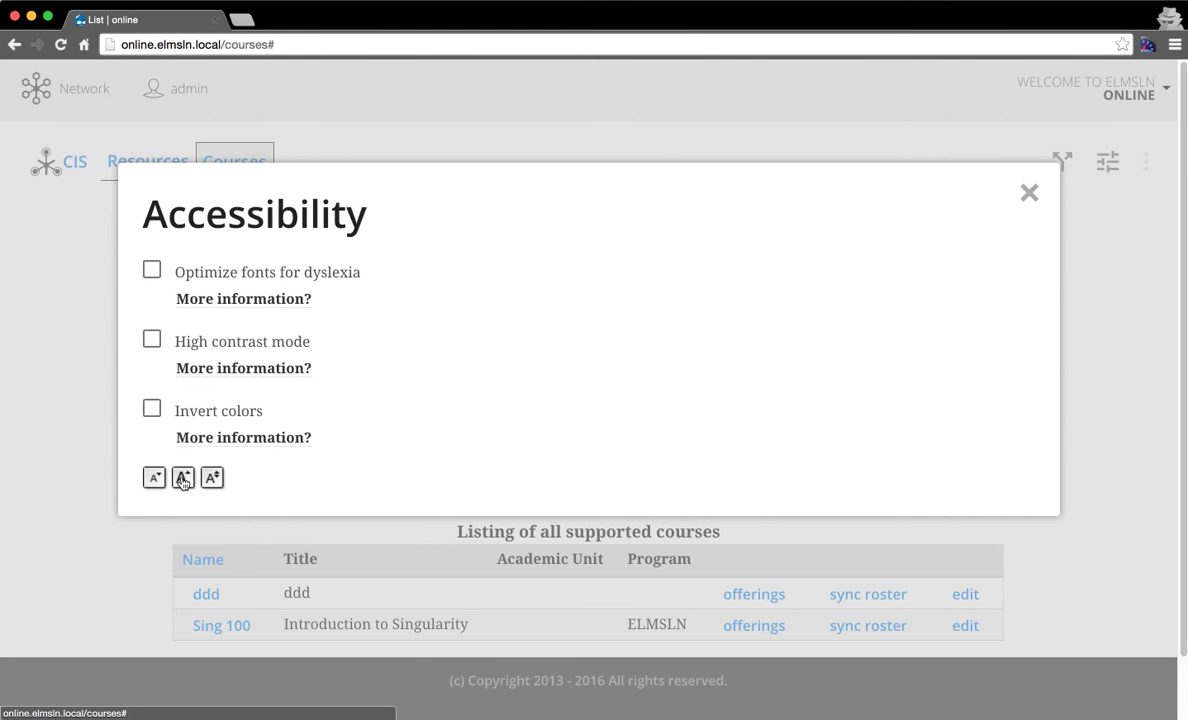
click(211, 477)
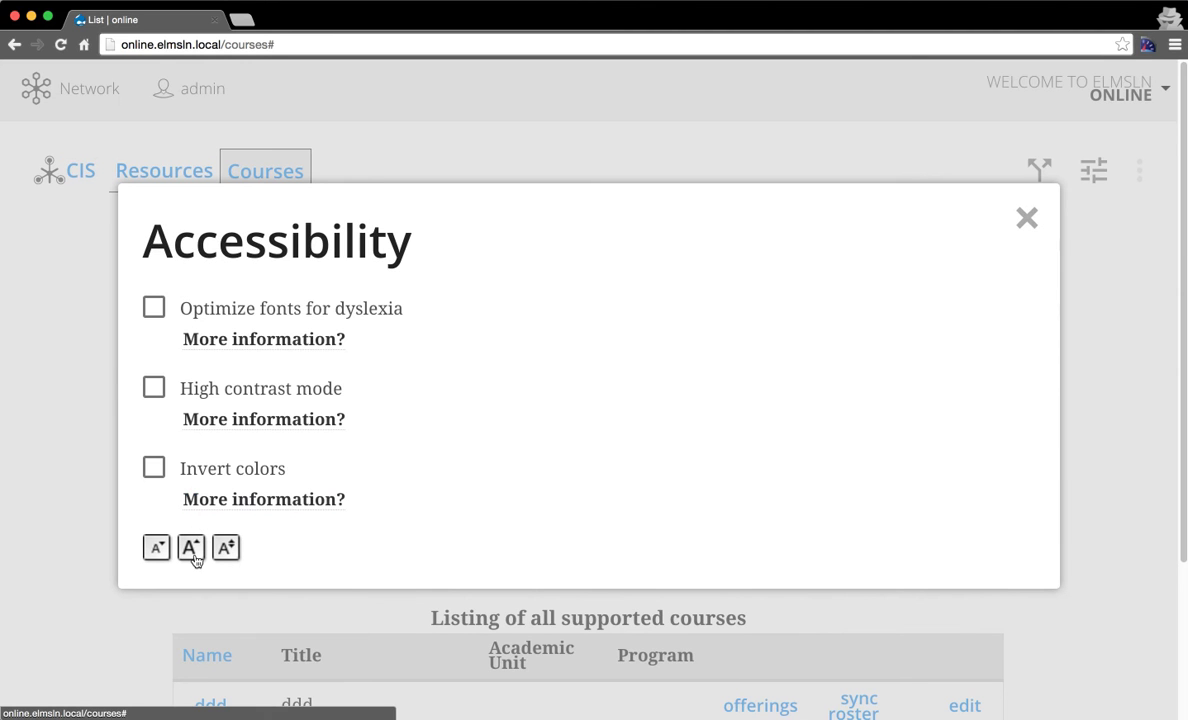
click(191, 547)
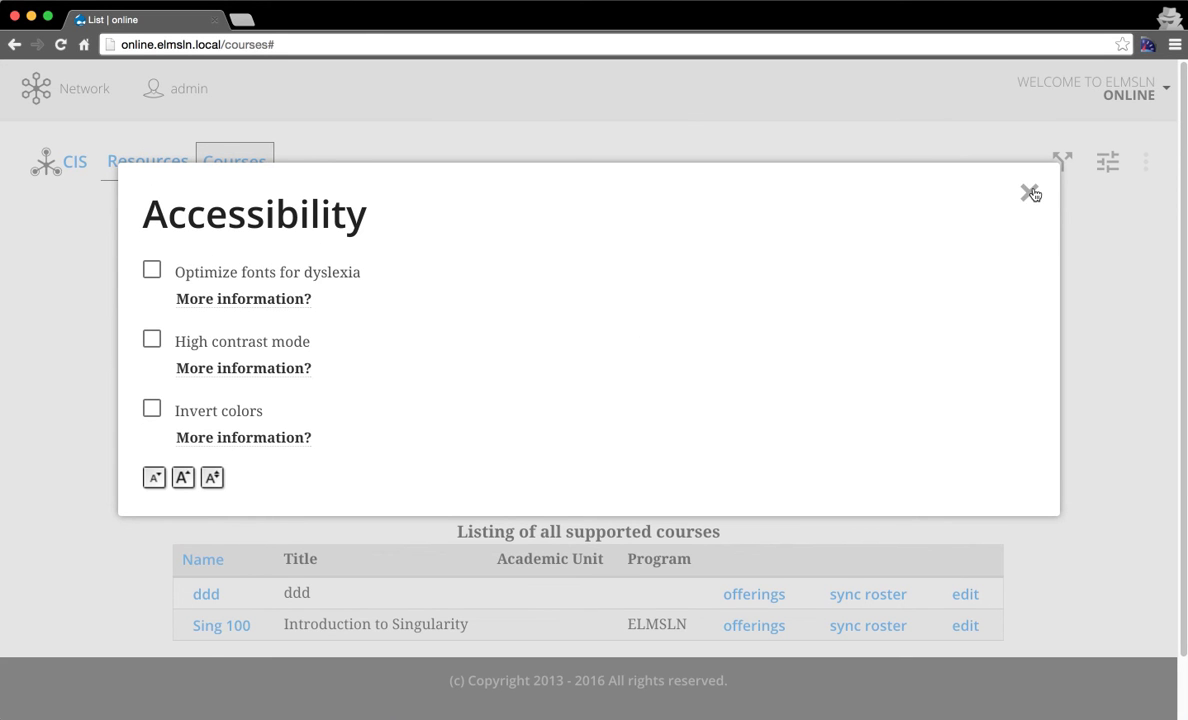
click(1031, 192)
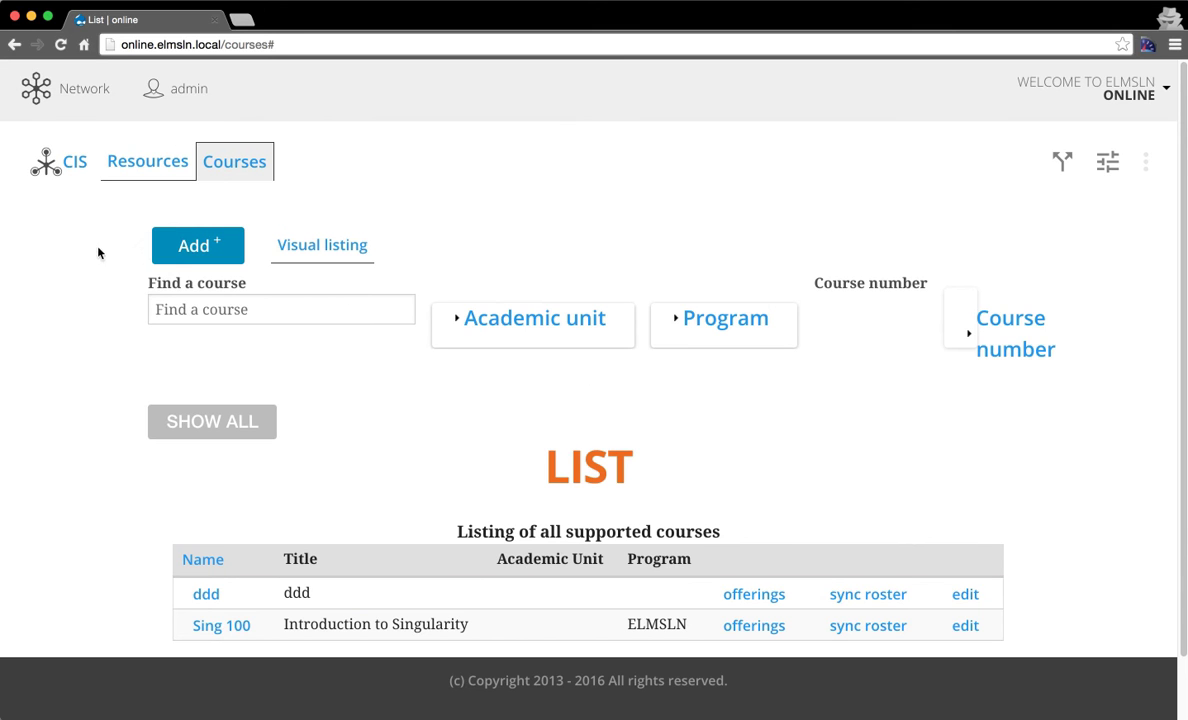
Open the People site from the network menu and dismiss the permissions rebuild notice.
click(66, 88)
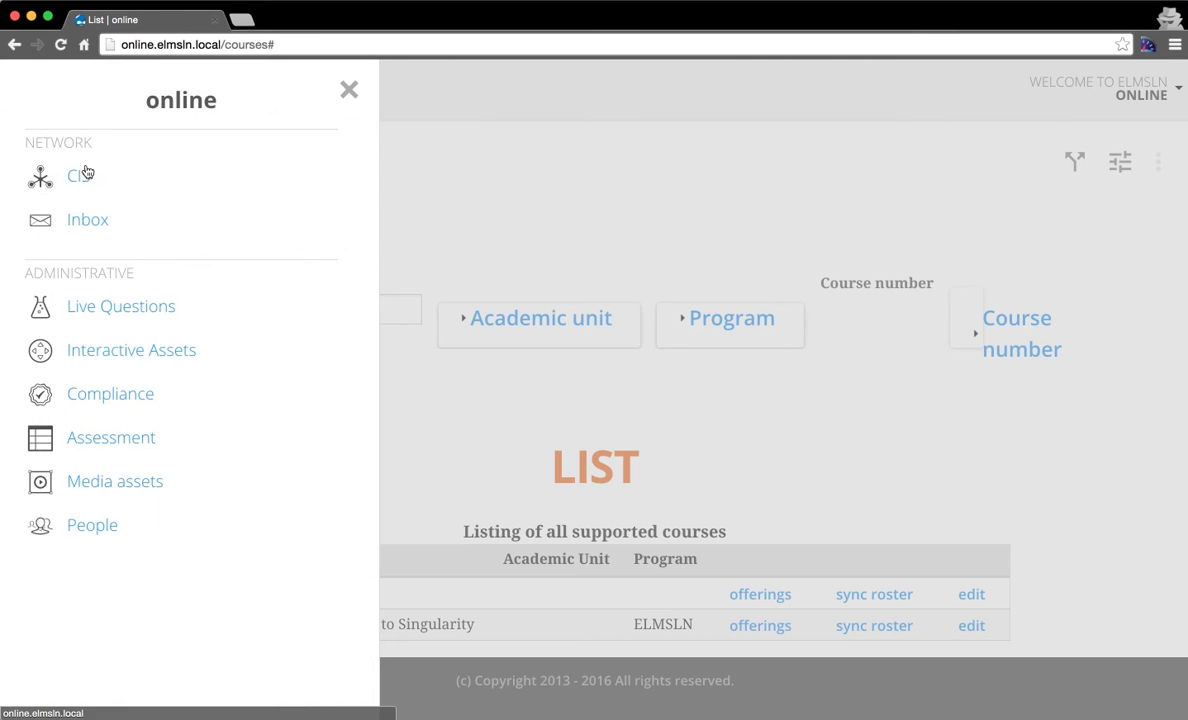
click(92, 524)
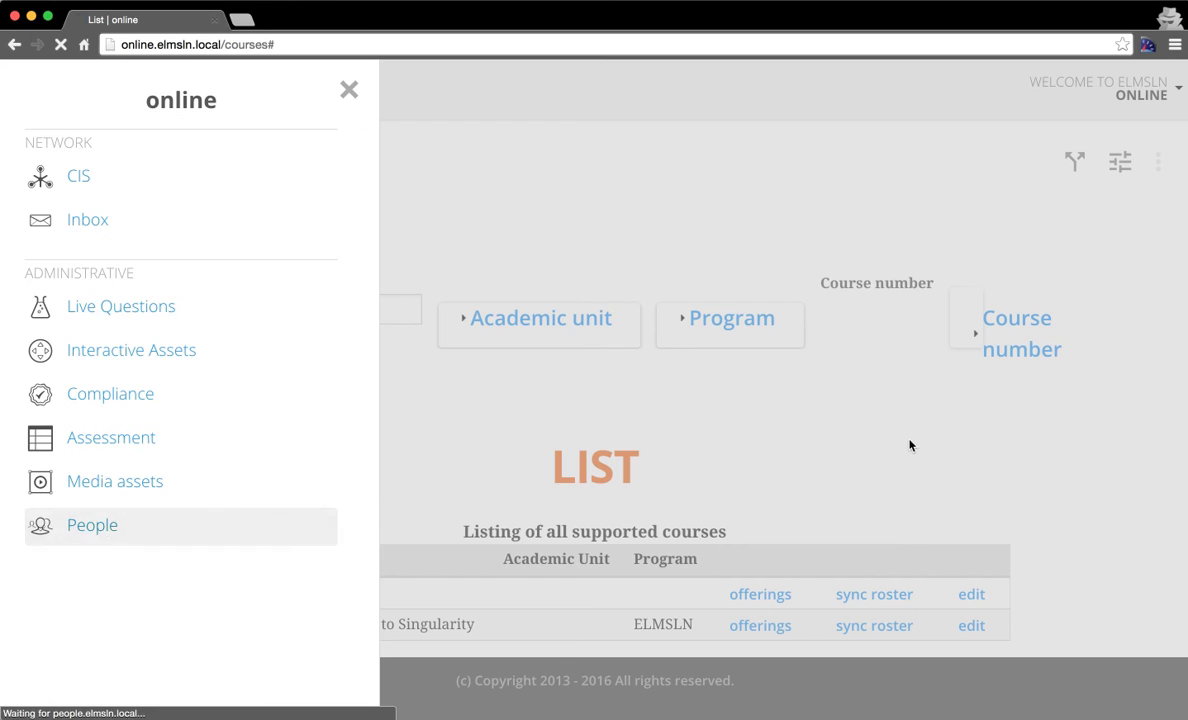
click(92, 524)
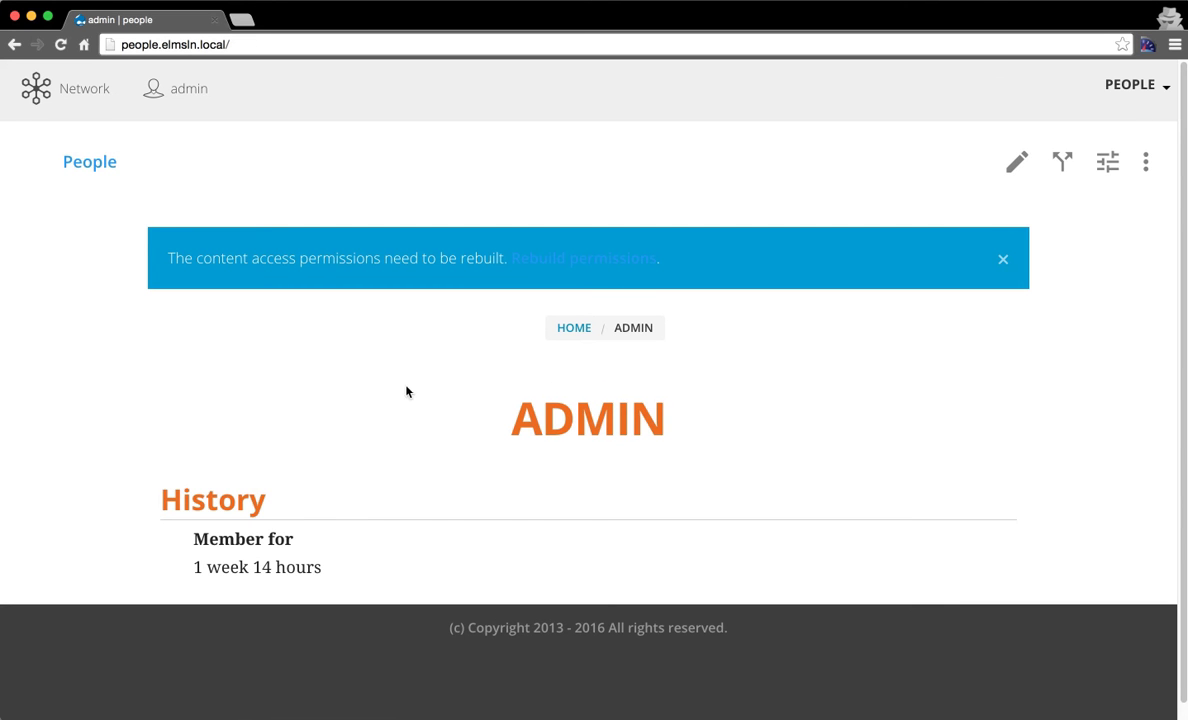
click(1003, 259)
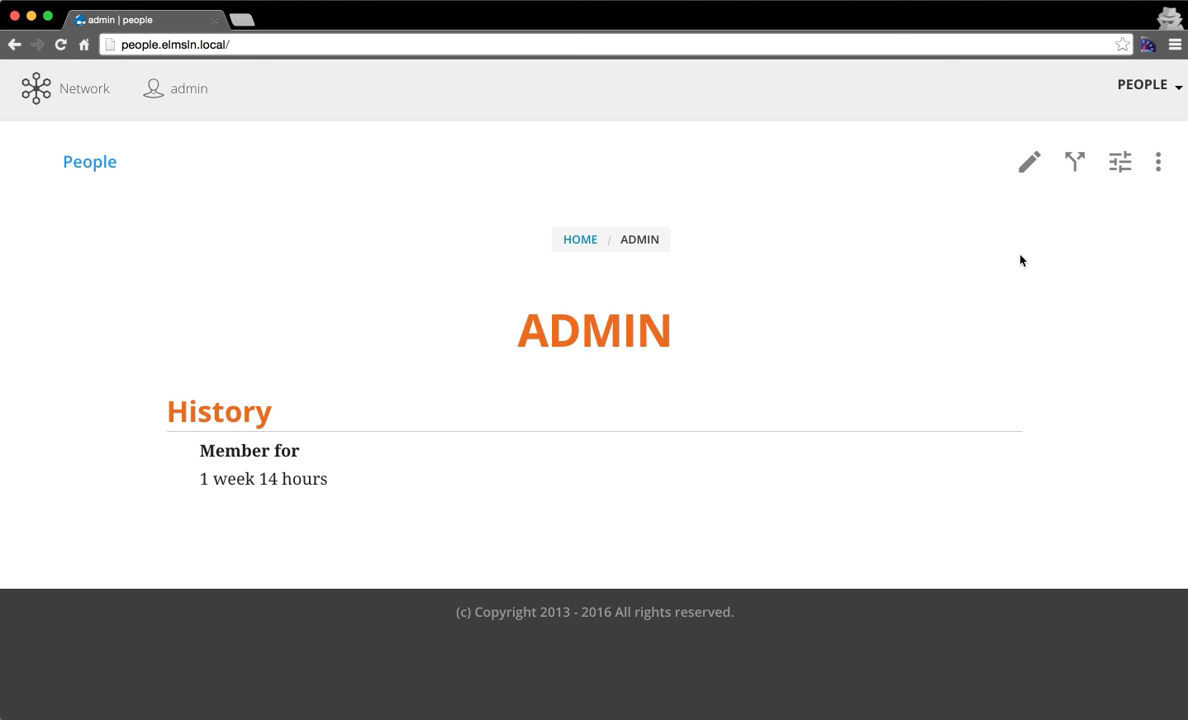
Turn on 'Optimize fonts for dyslexia' in the Accessibility block and close it.
click(1119, 162)
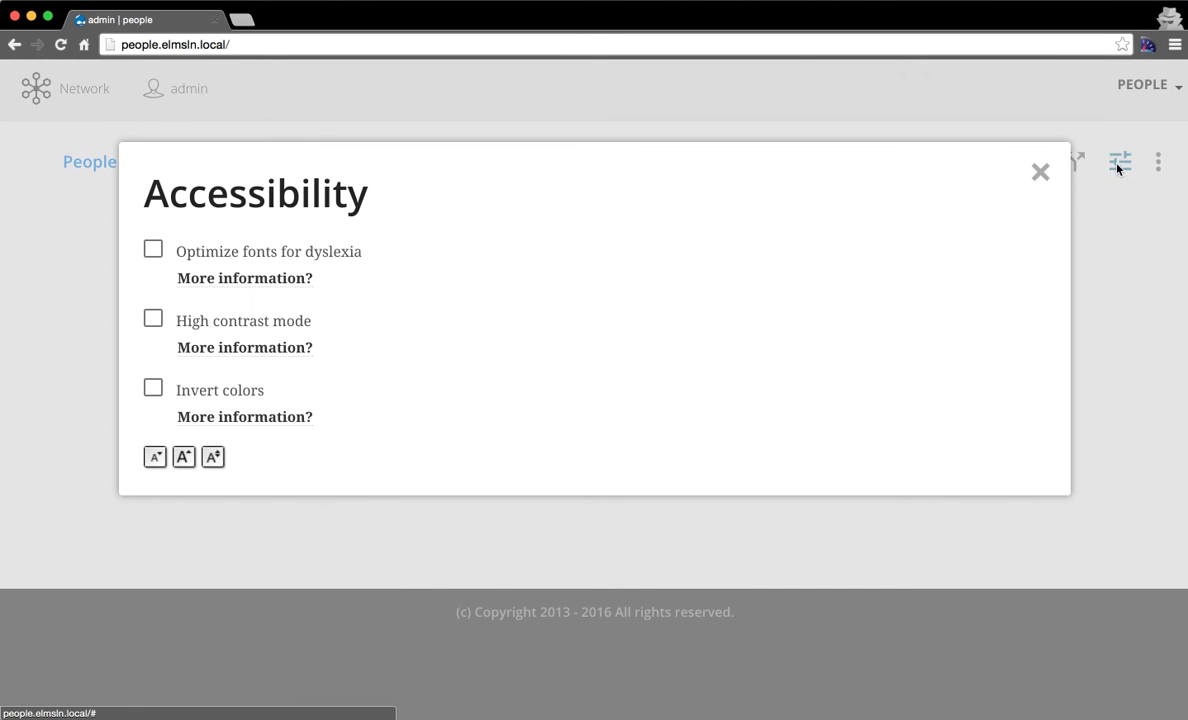
mouse_move(547, 318)
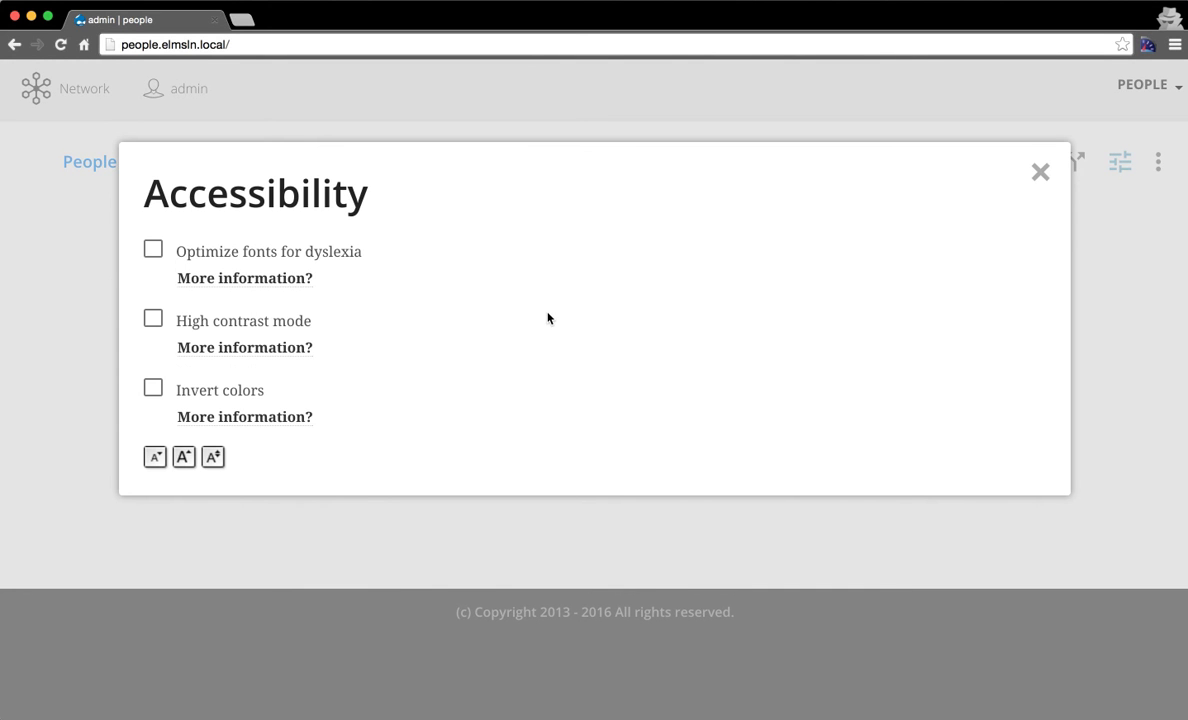
mouse_move(469, 379)
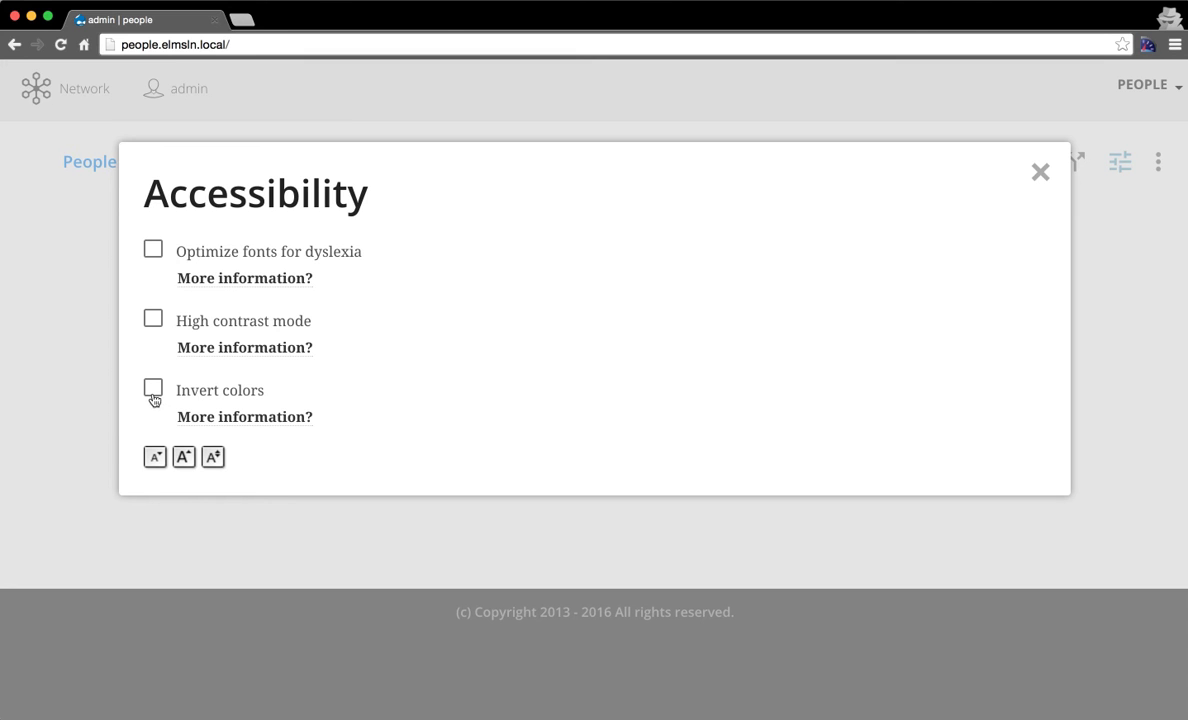
mouse_move(154, 251)
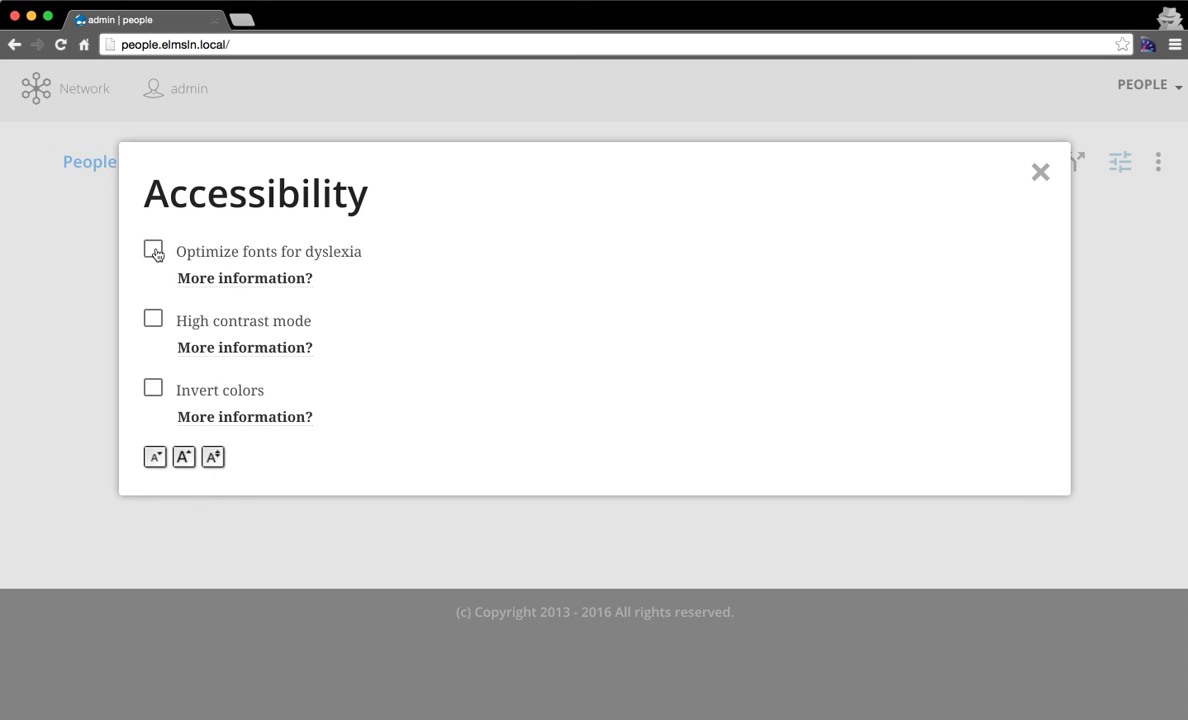
click(153, 249)
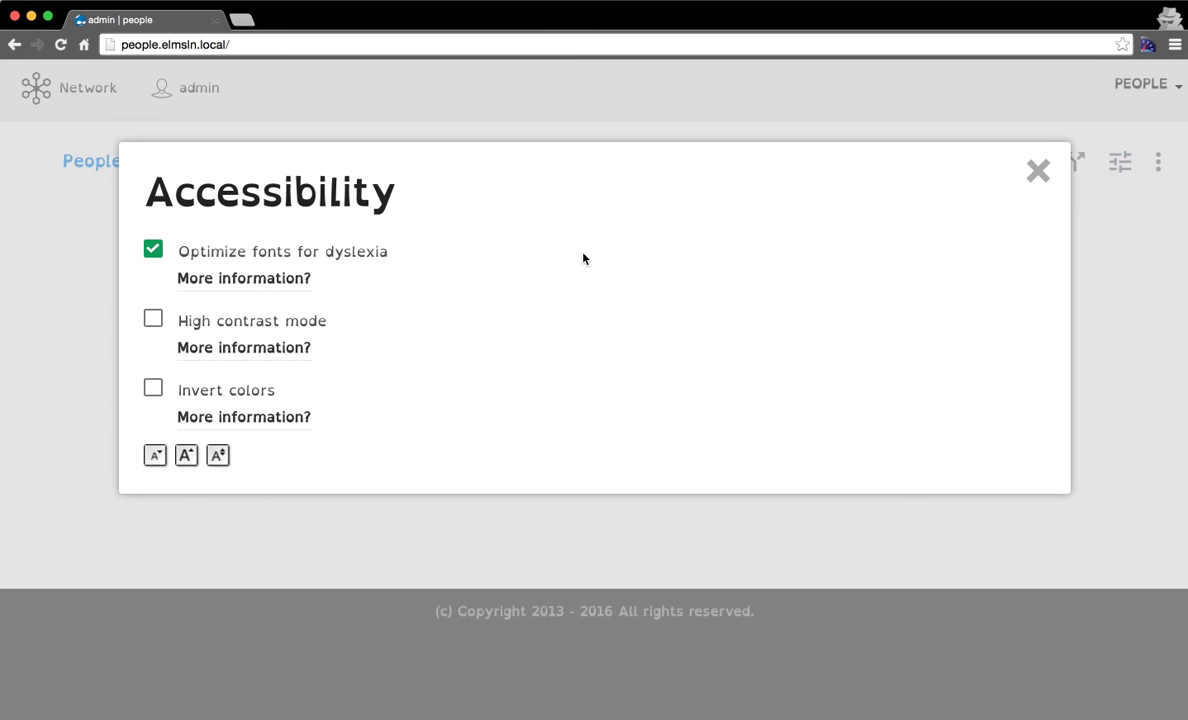
mouse_move(777, 286)
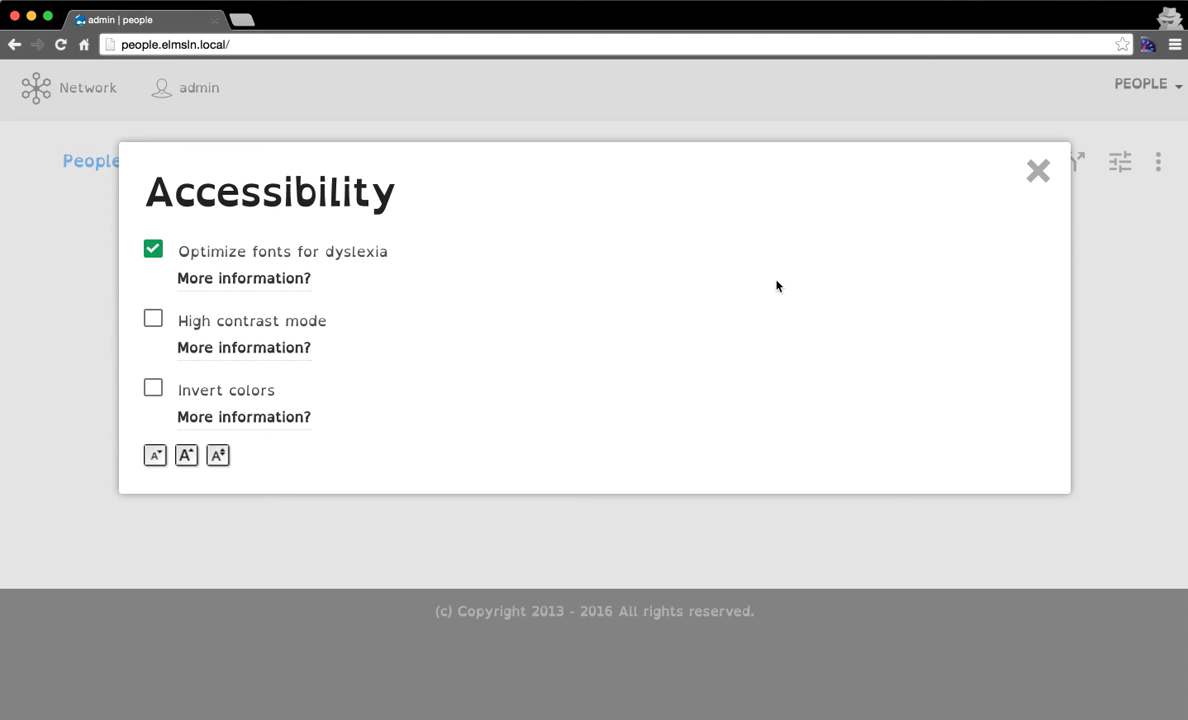
mouse_move(464, 292)
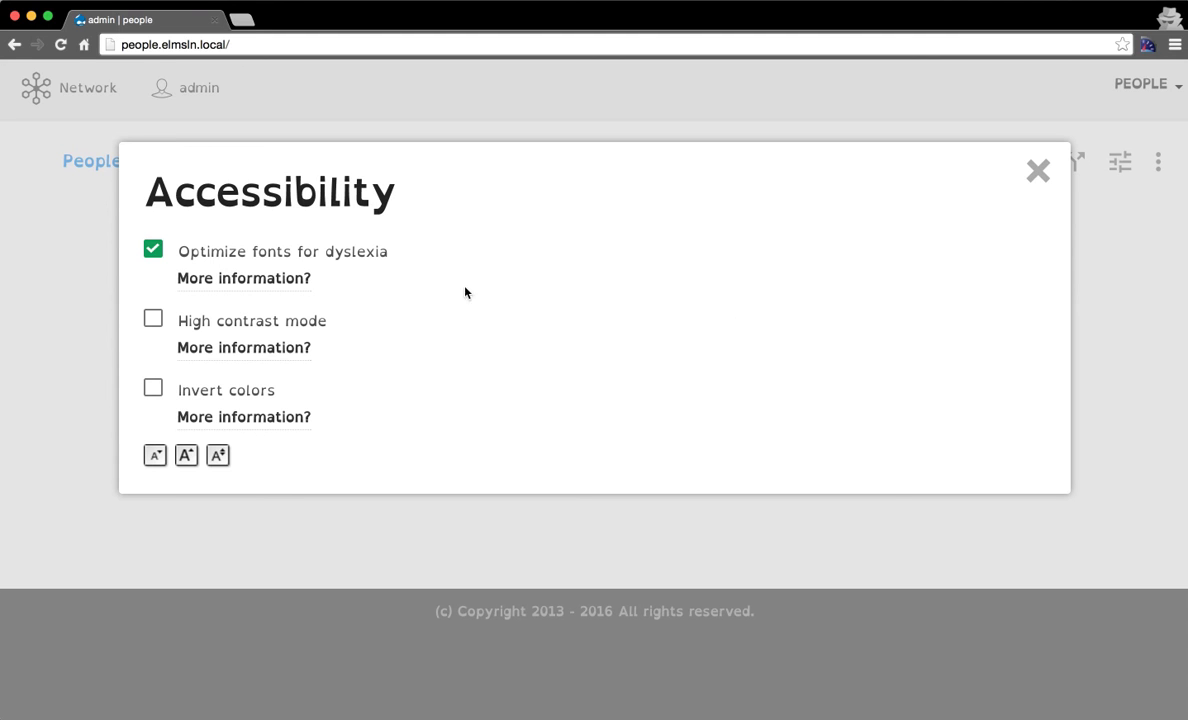
mouse_move(1037, 170)
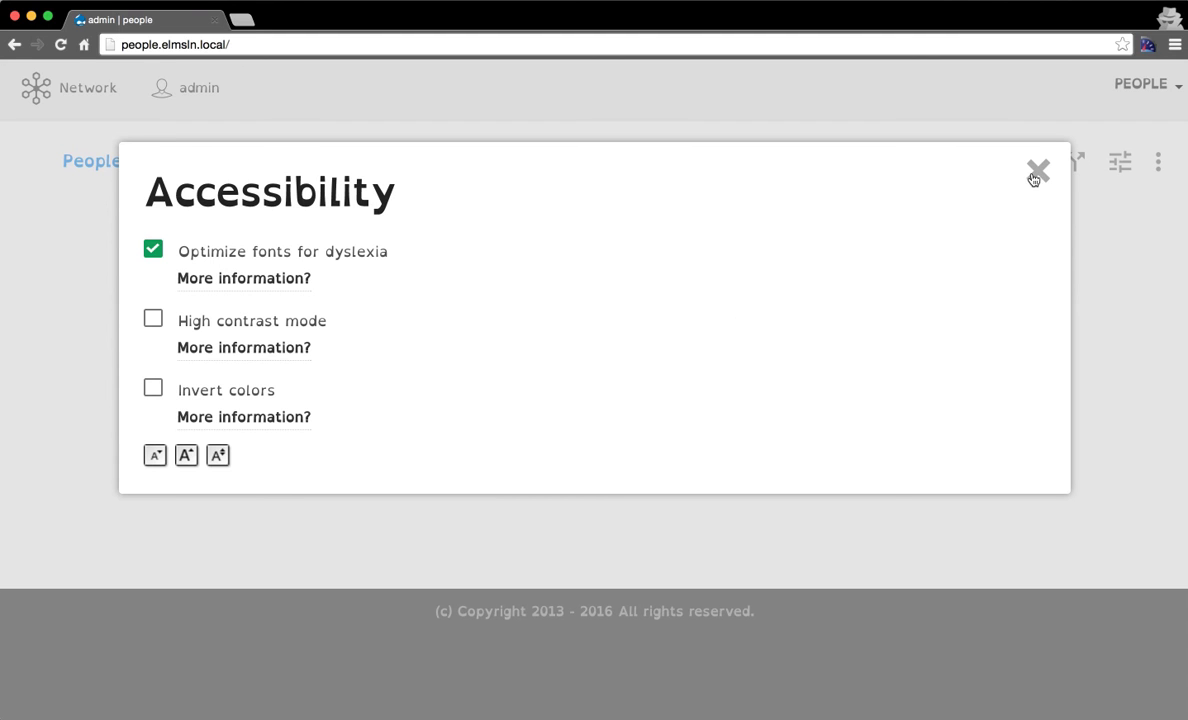
click(1037, 168)
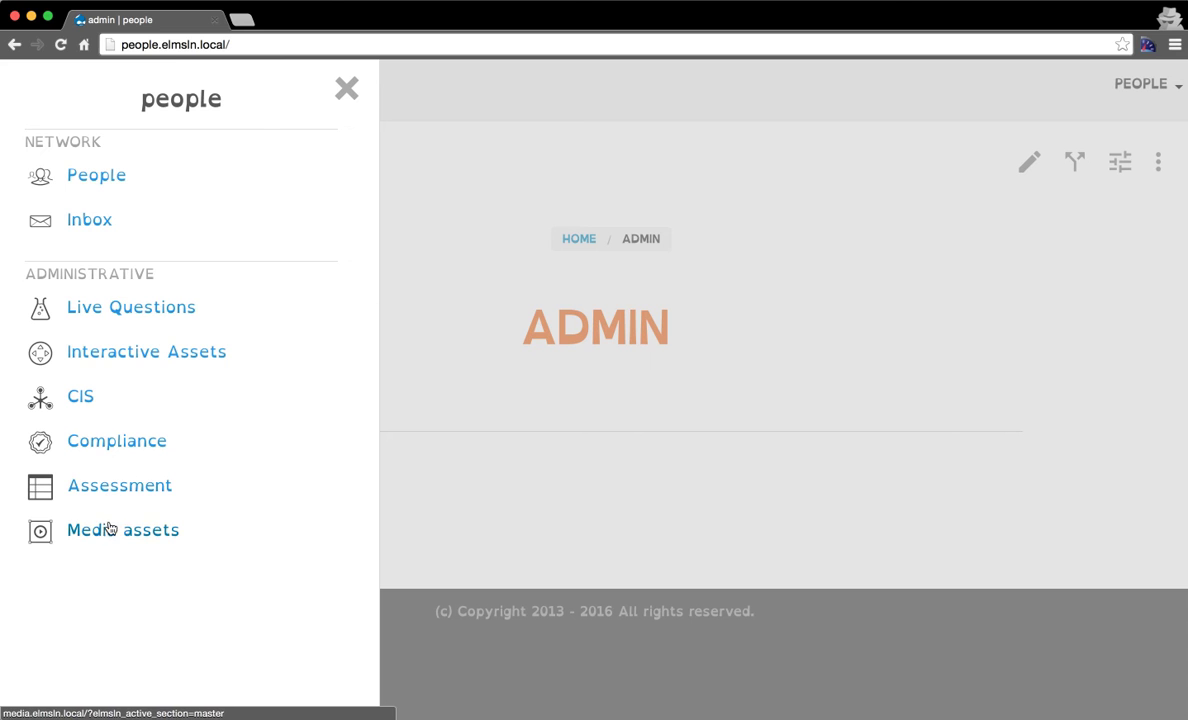
Open the Media assets site and switch on high contrast mode.
click(123, 530)
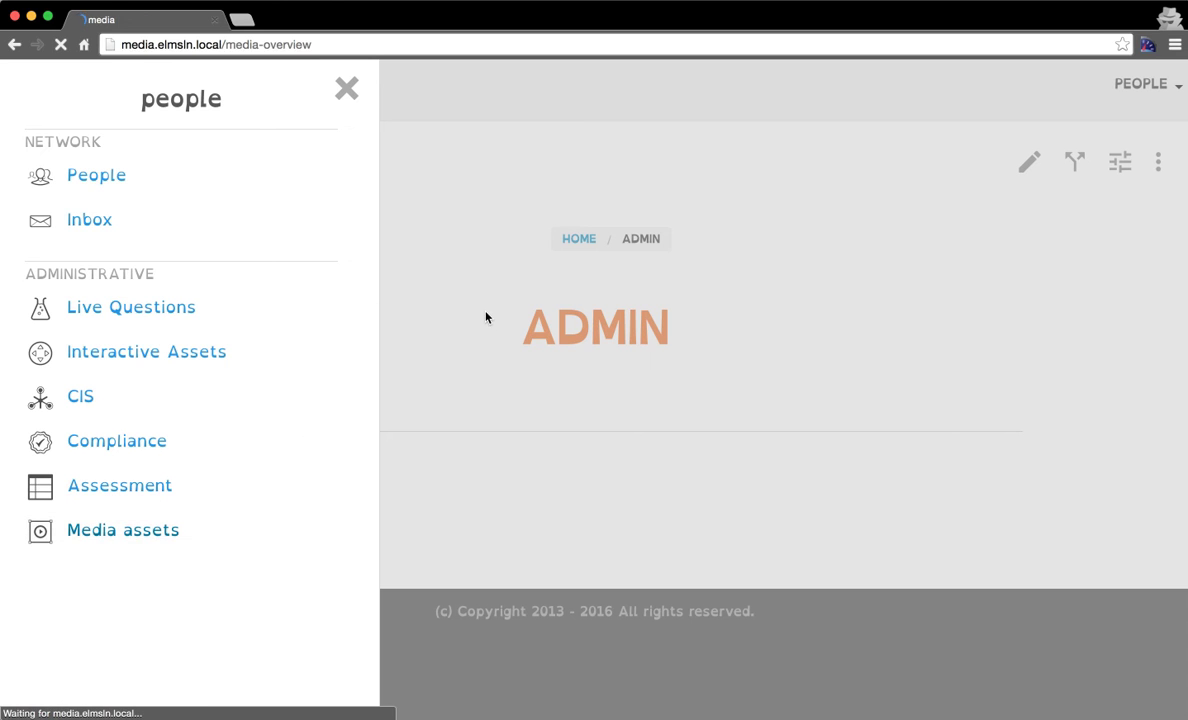
click(122, 530)
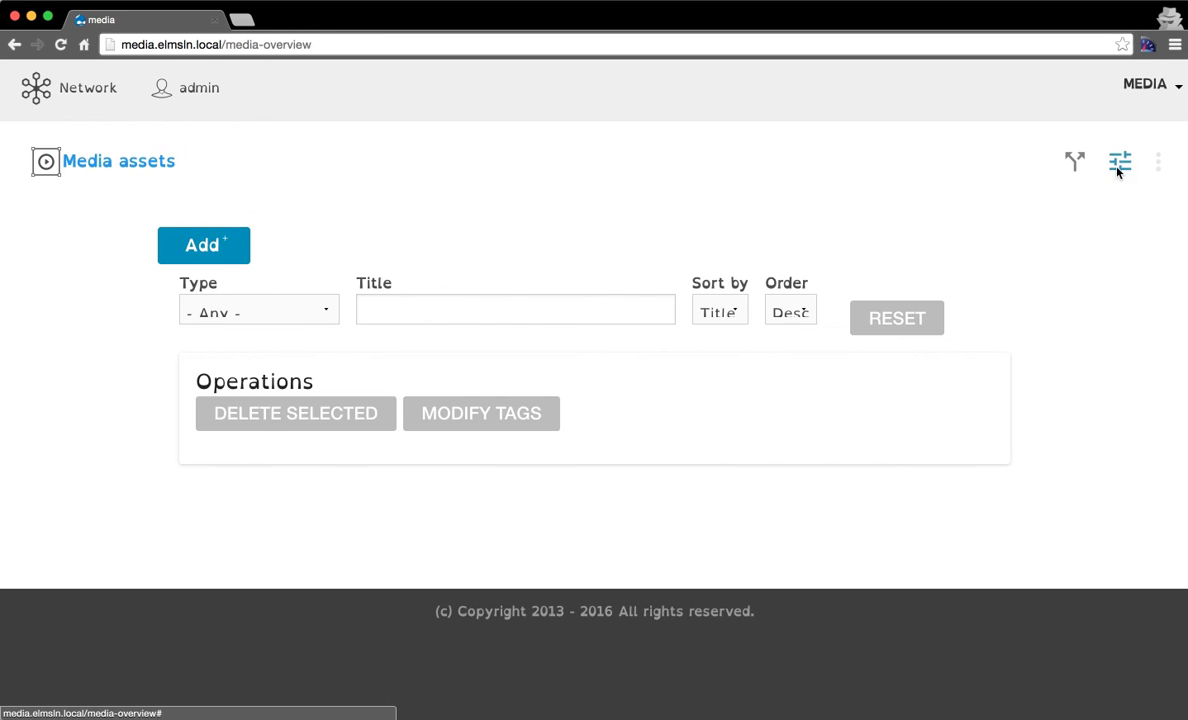
click(1119, 162)
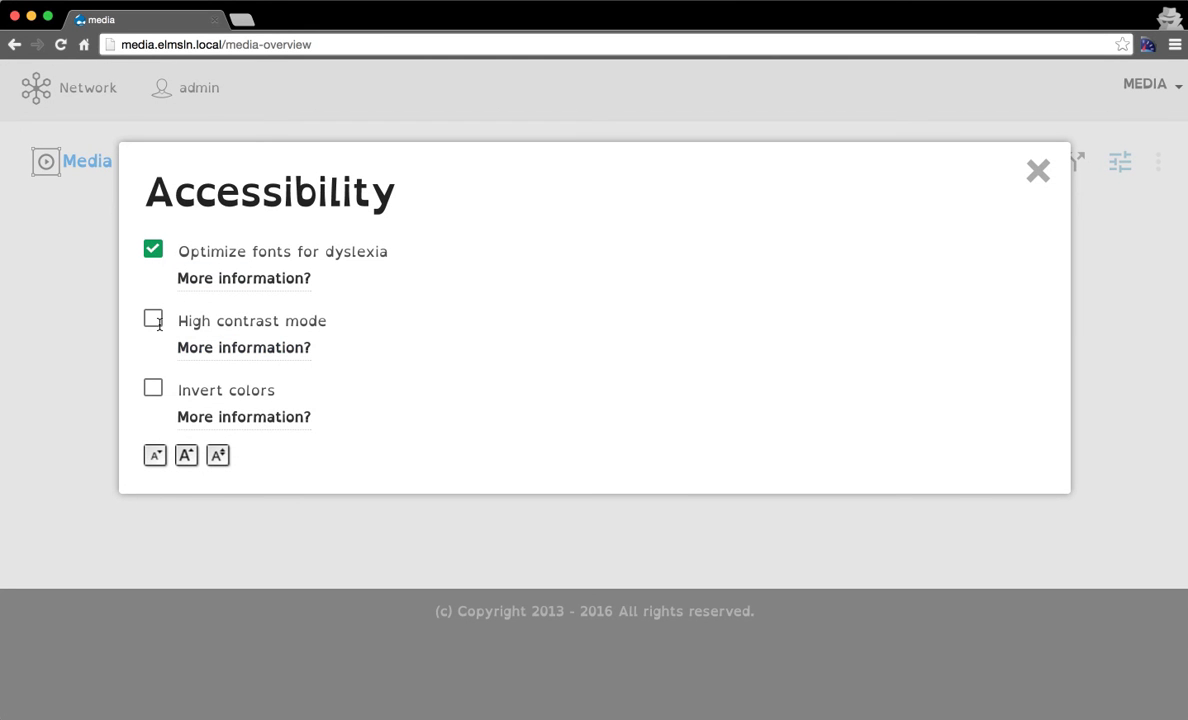
mouse_move(153, 258)
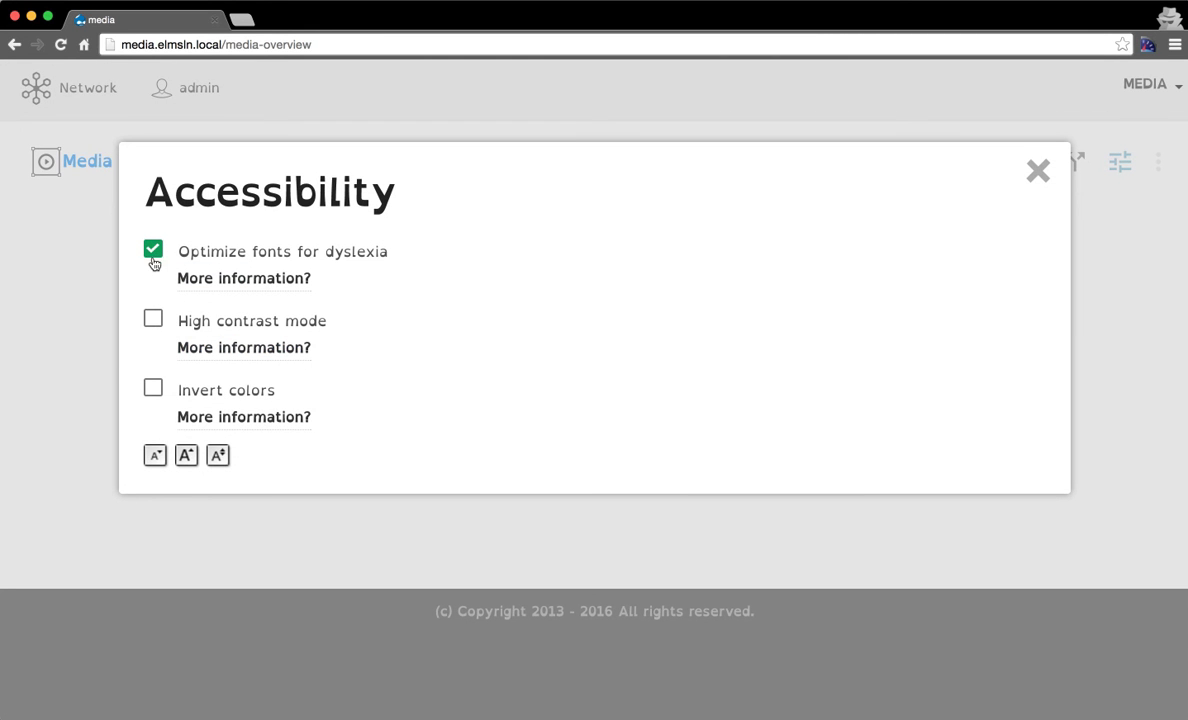
click(153, 318)
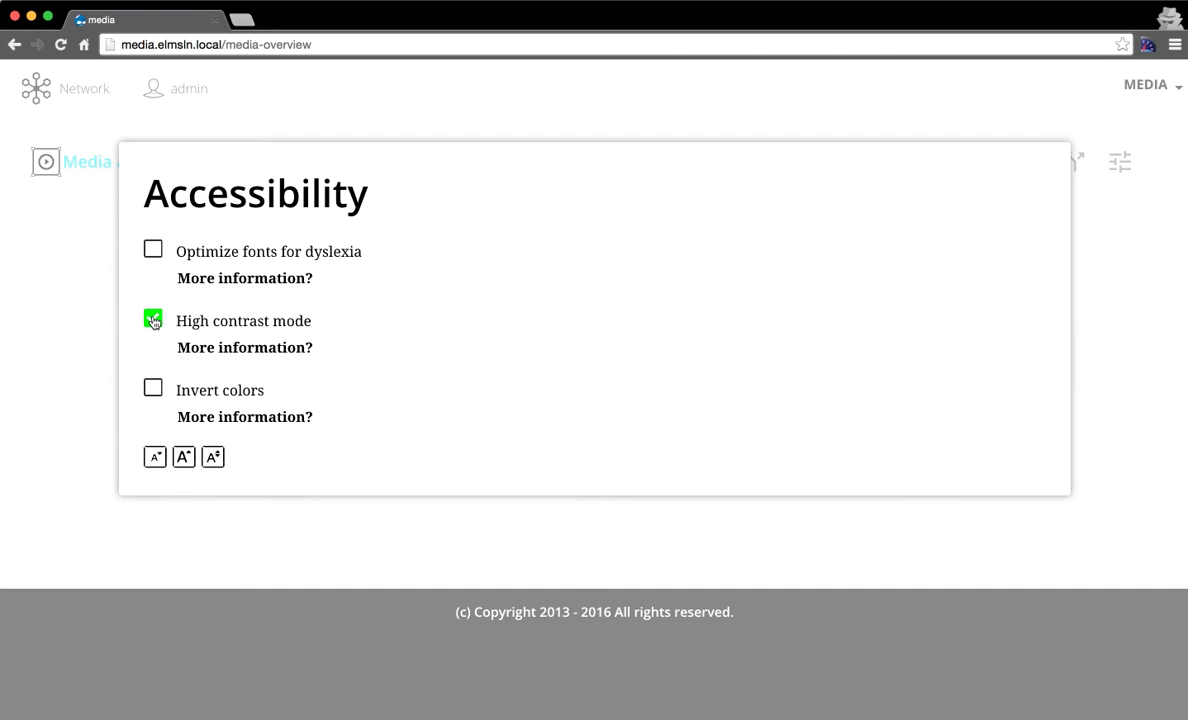
click(153, 318)
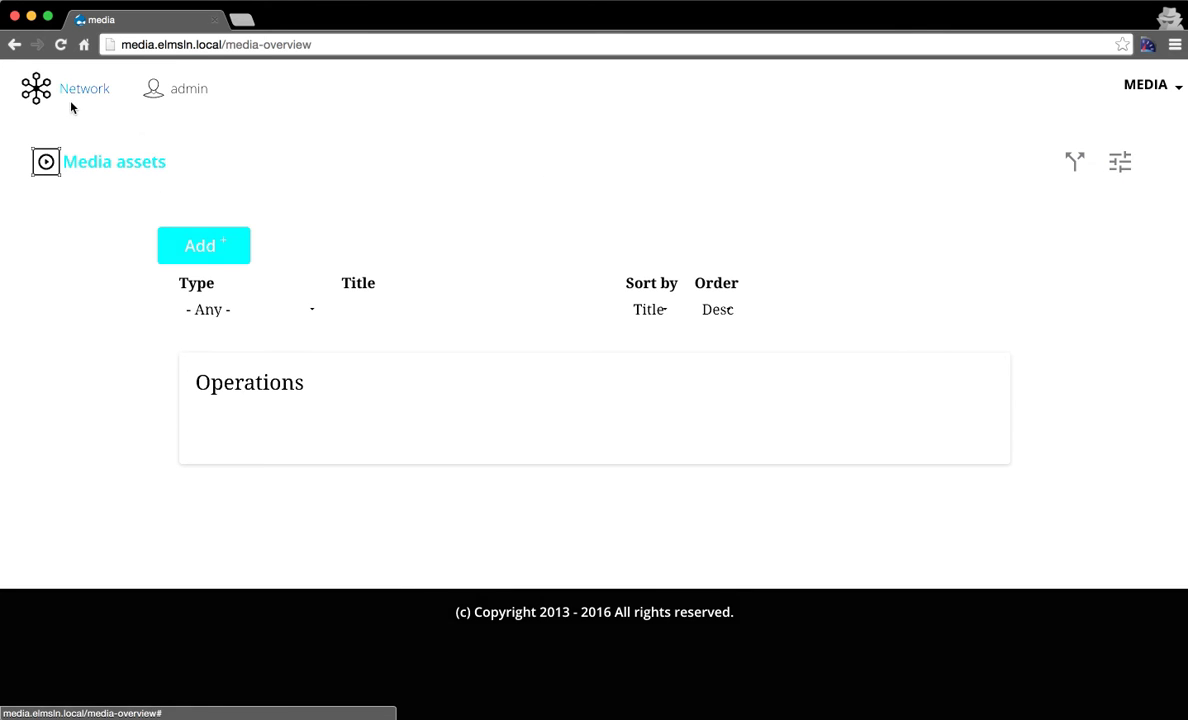
Reopen the accessibility settings and switch high contrast mode back off.
click(84, 88)
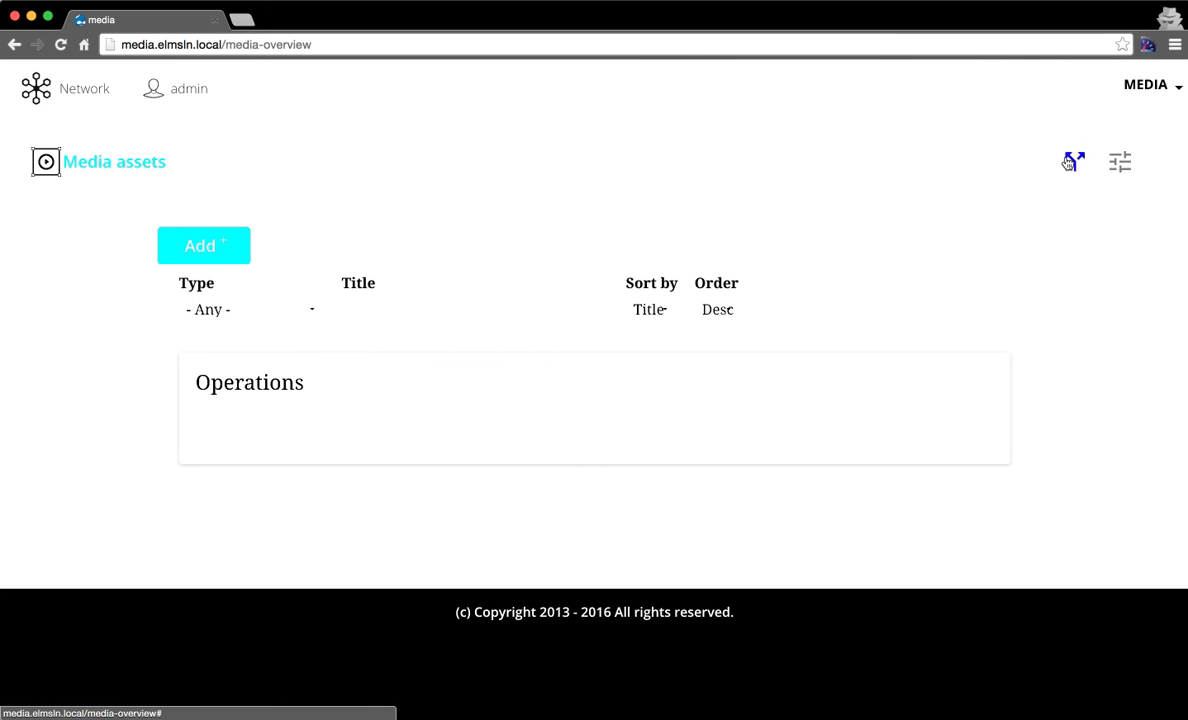
click(1072, 162)
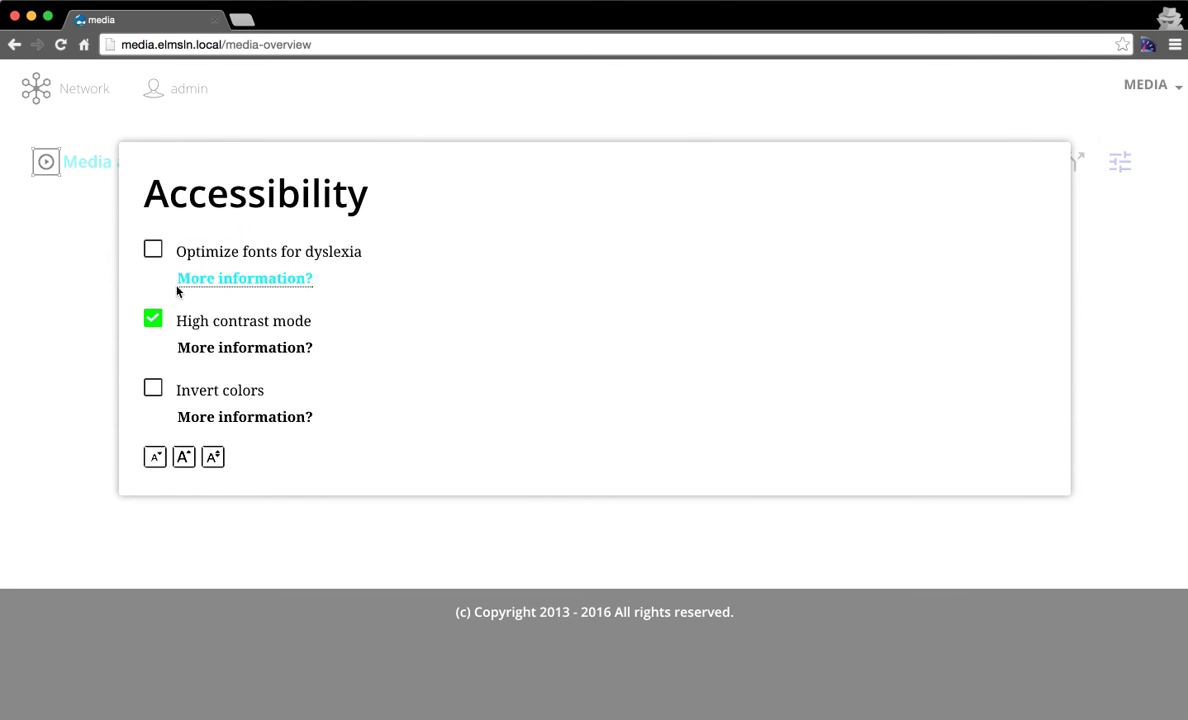
click(153, 318)
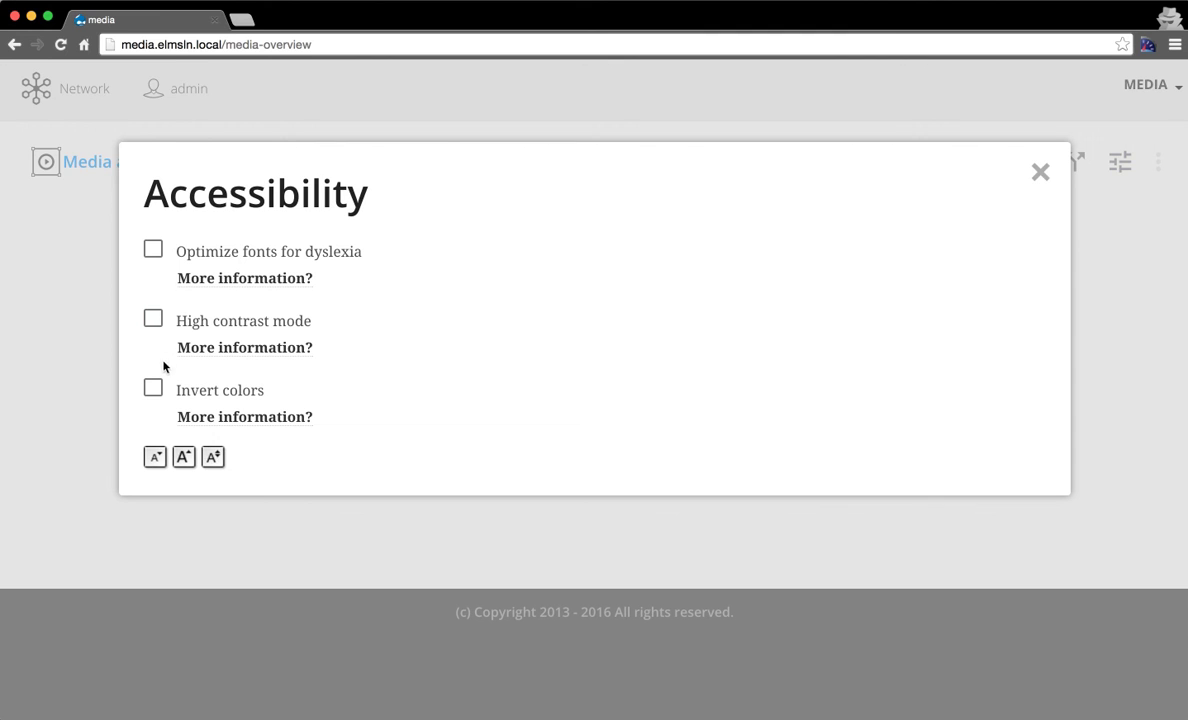
Turn on inverted colours, then view the Media menu's share short codes.
click(153, 388)
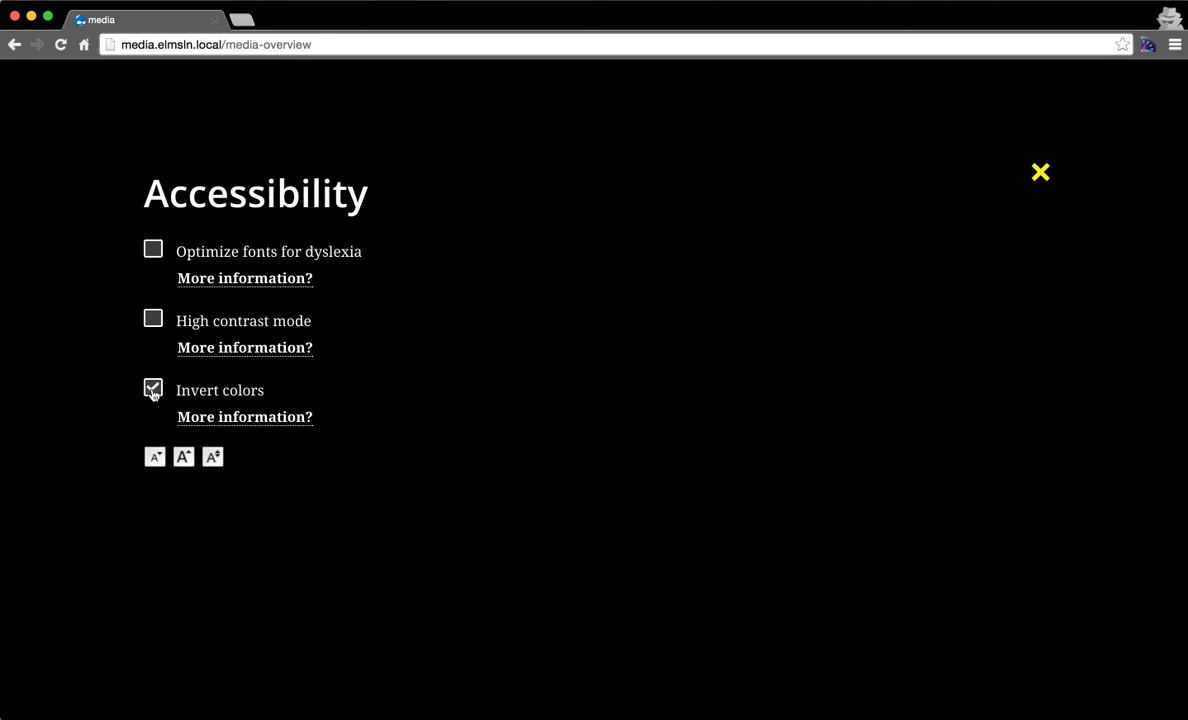
click(1040, 171)
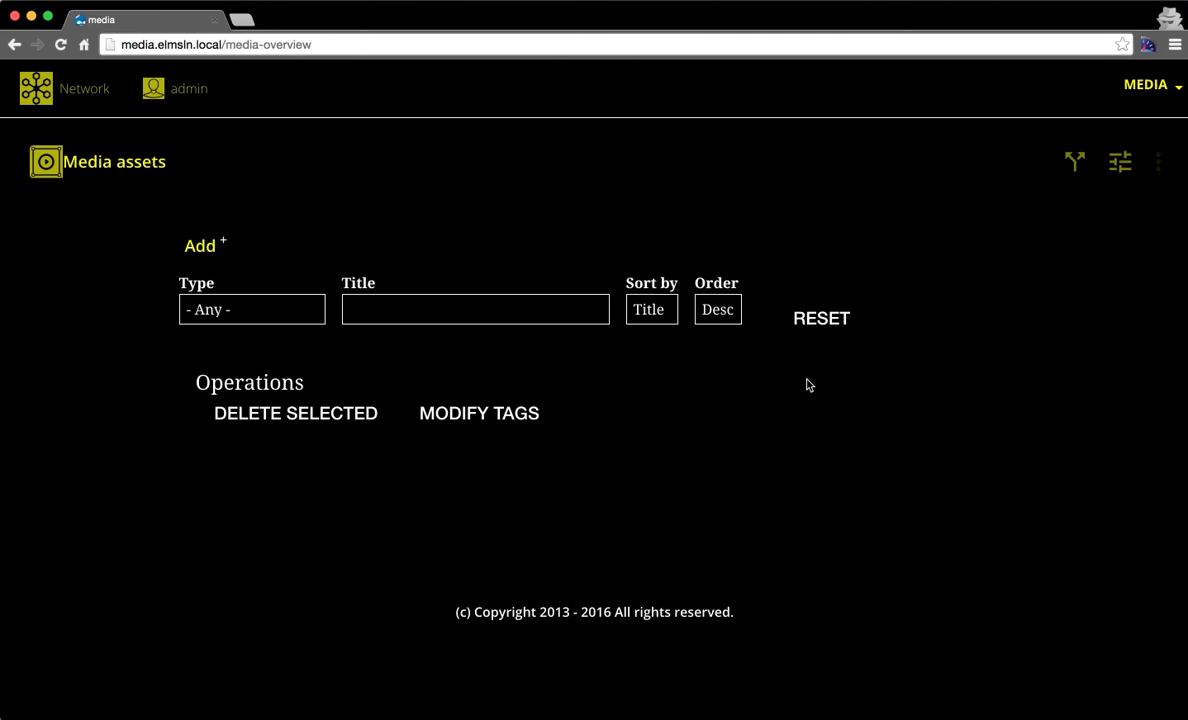
mouse_move(477, 231)
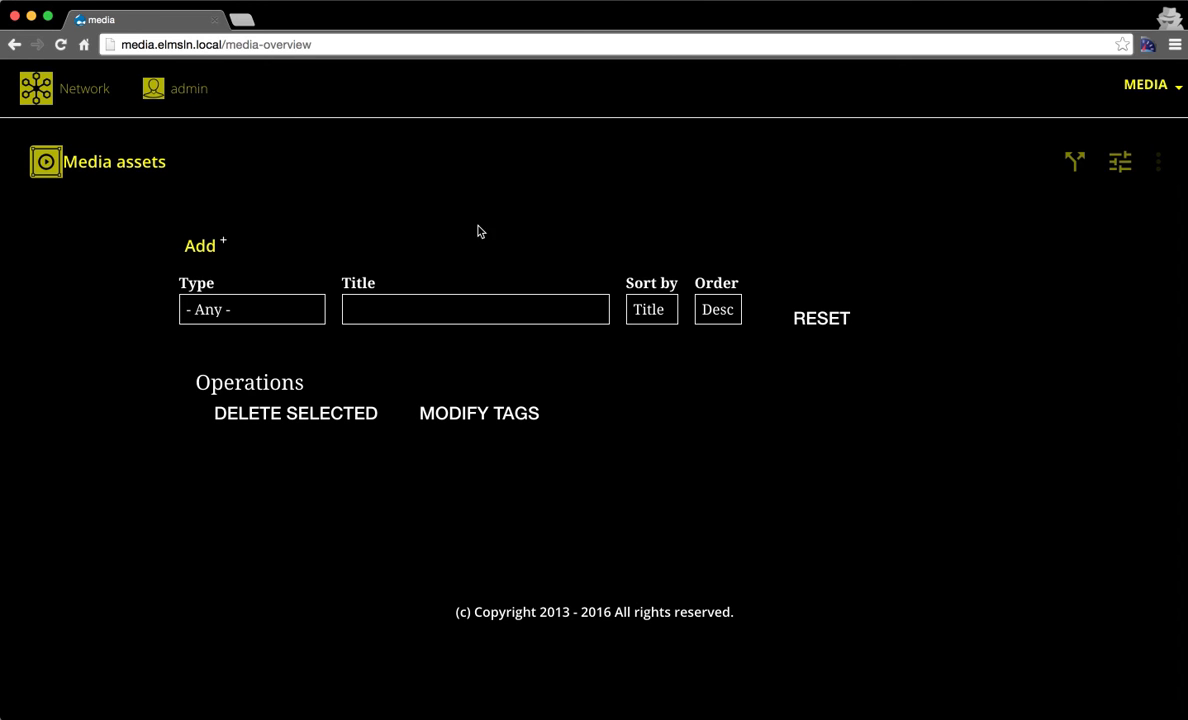
mouse_move(365, 215)
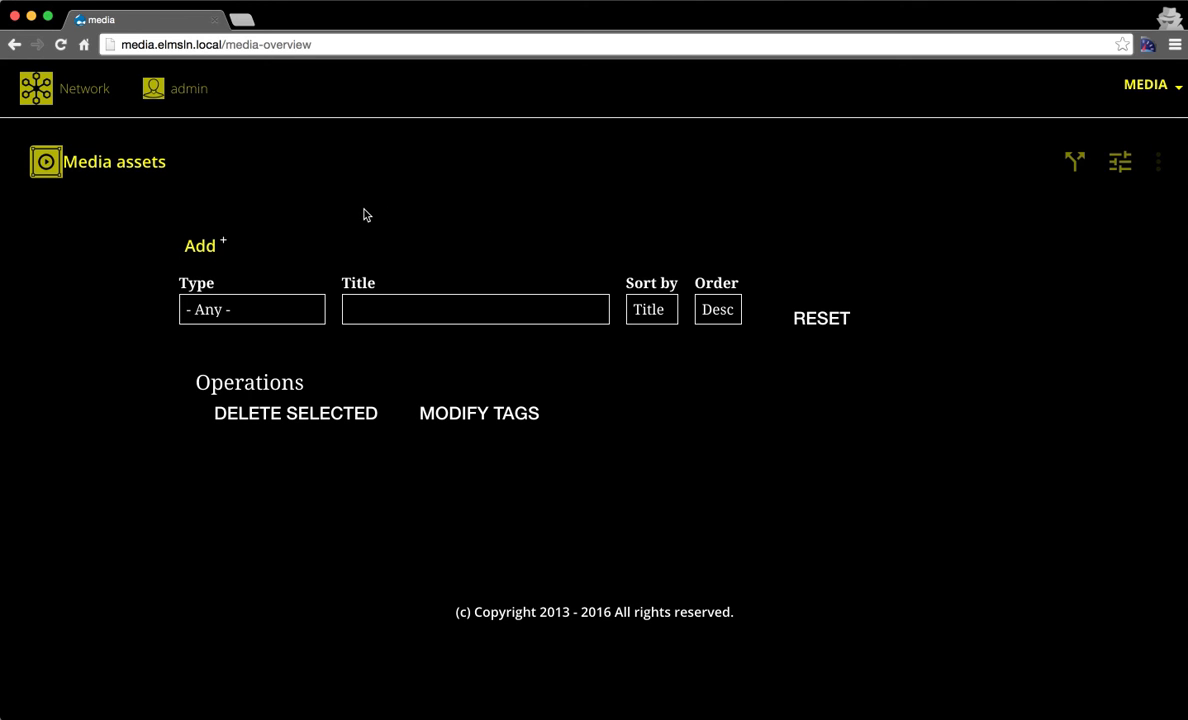
click(1146, 84)
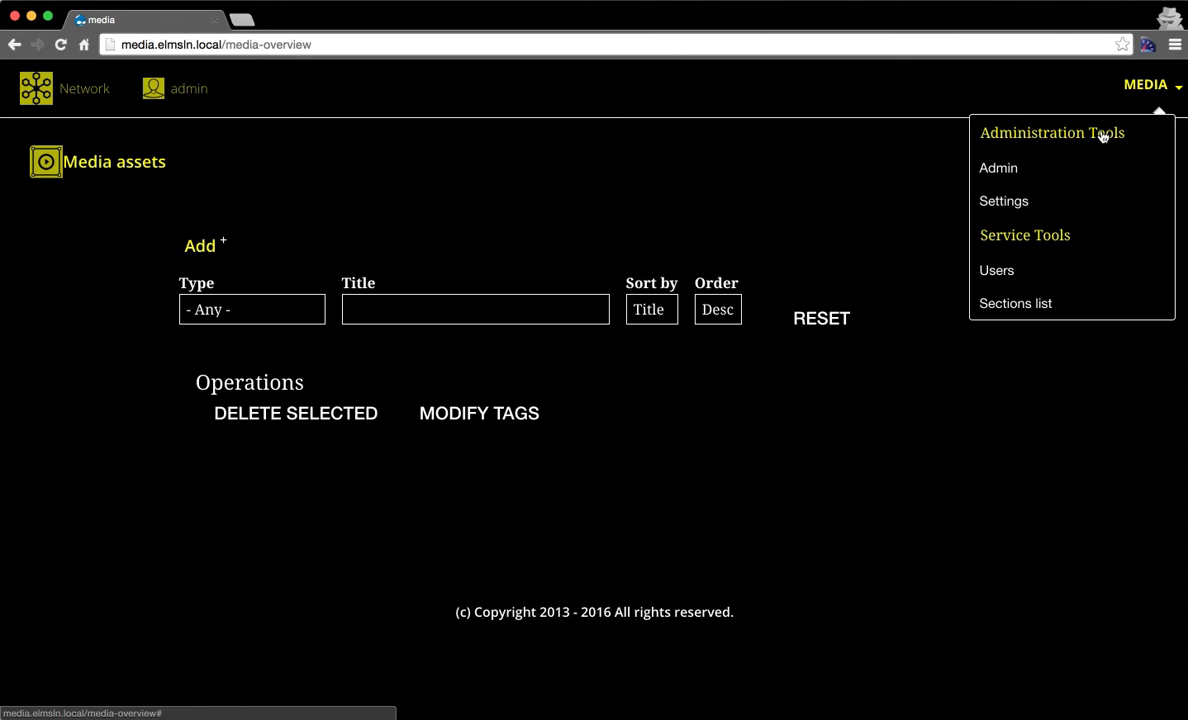
mouse_move(1037, 239)
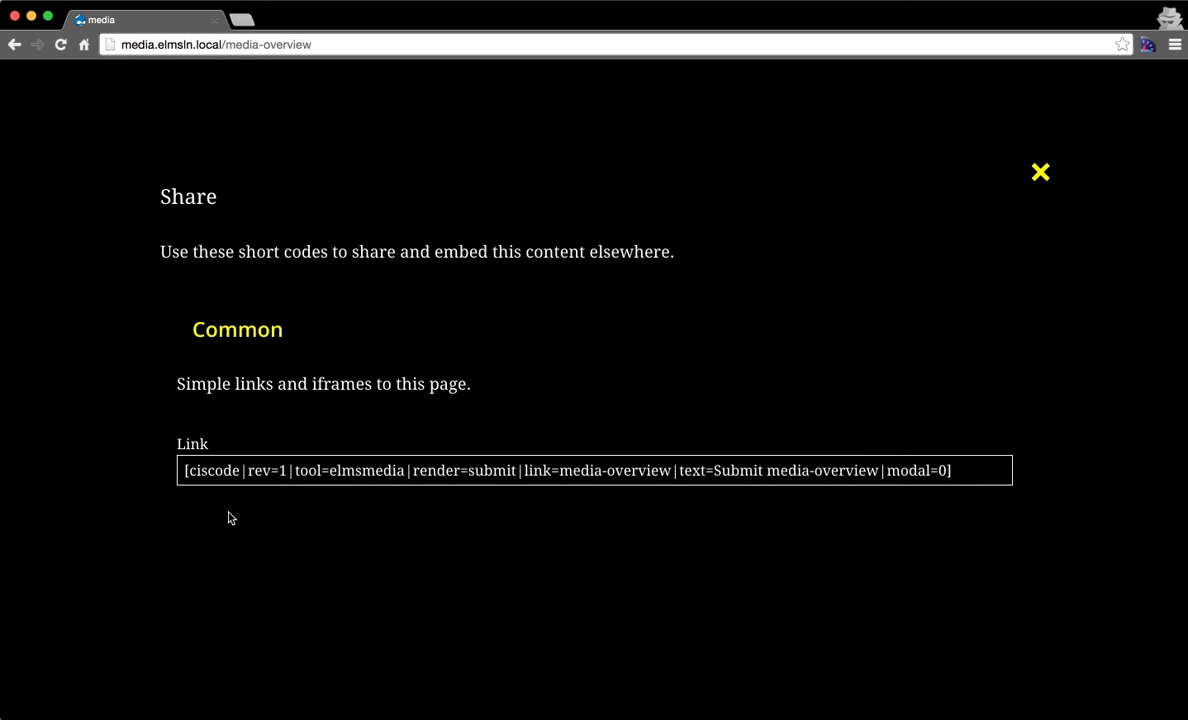
click(237, 329)
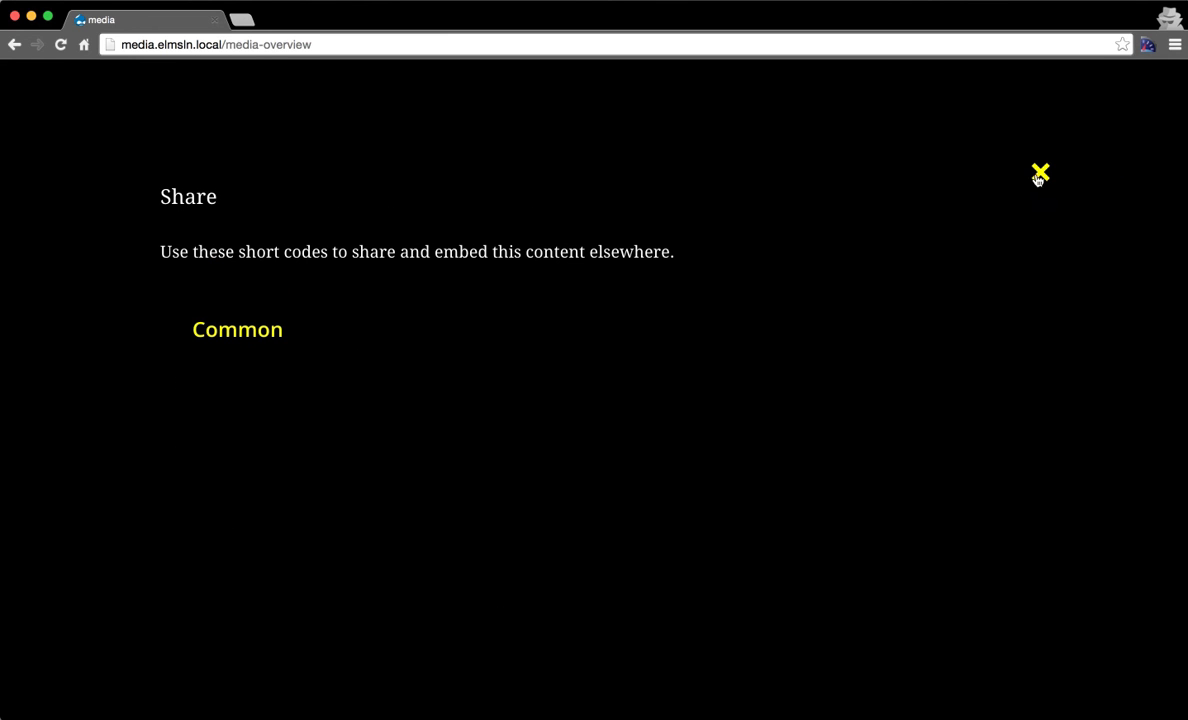
click(1040, 173)
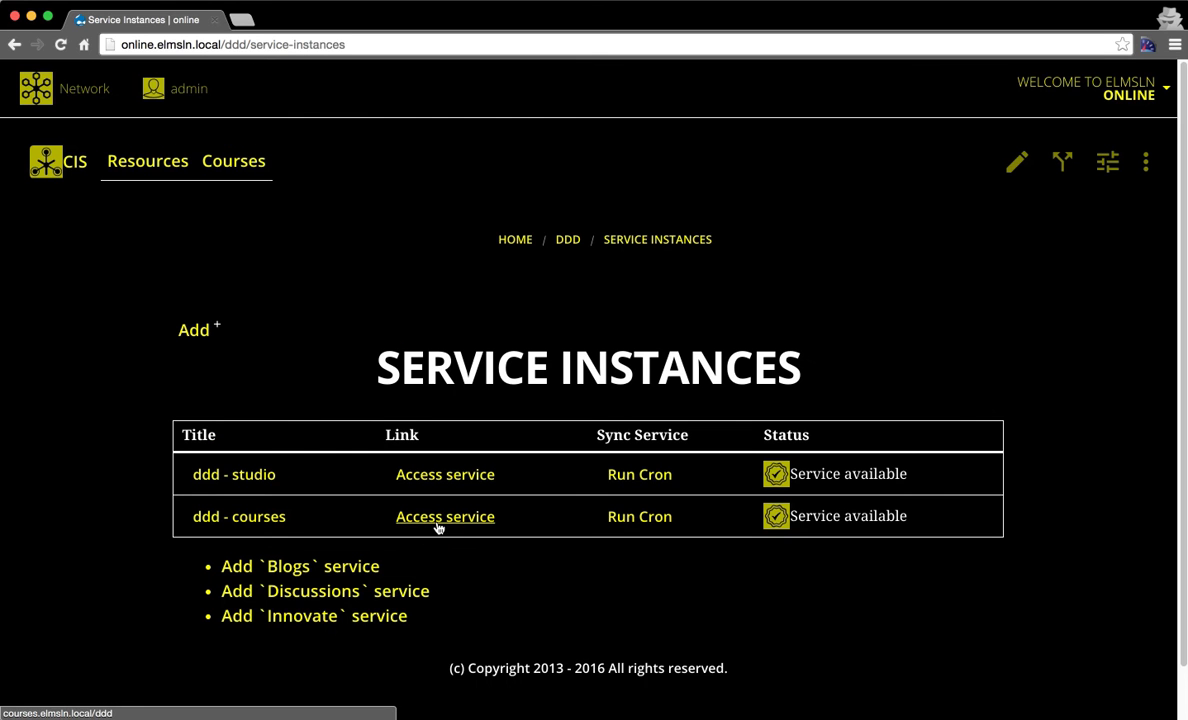
Access the ddd - courses service to open the ddd course site.
click(445, 516)
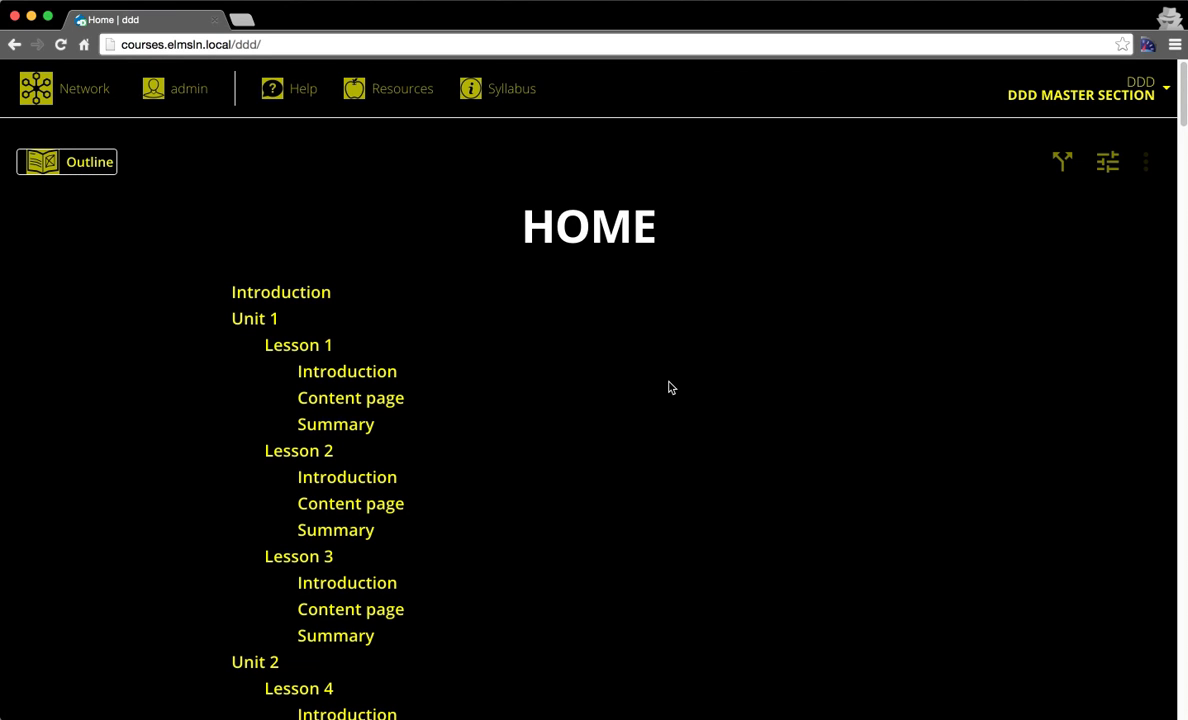
mouse_move(640, 388)
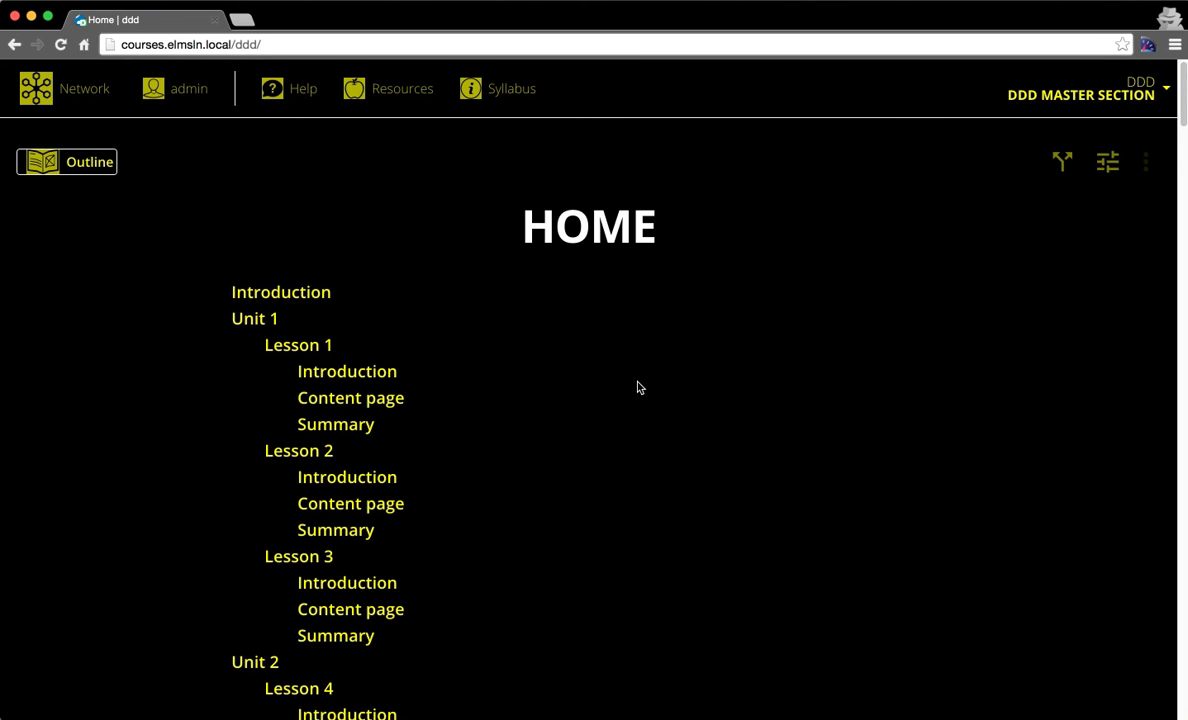
mouse_move(351, 397)
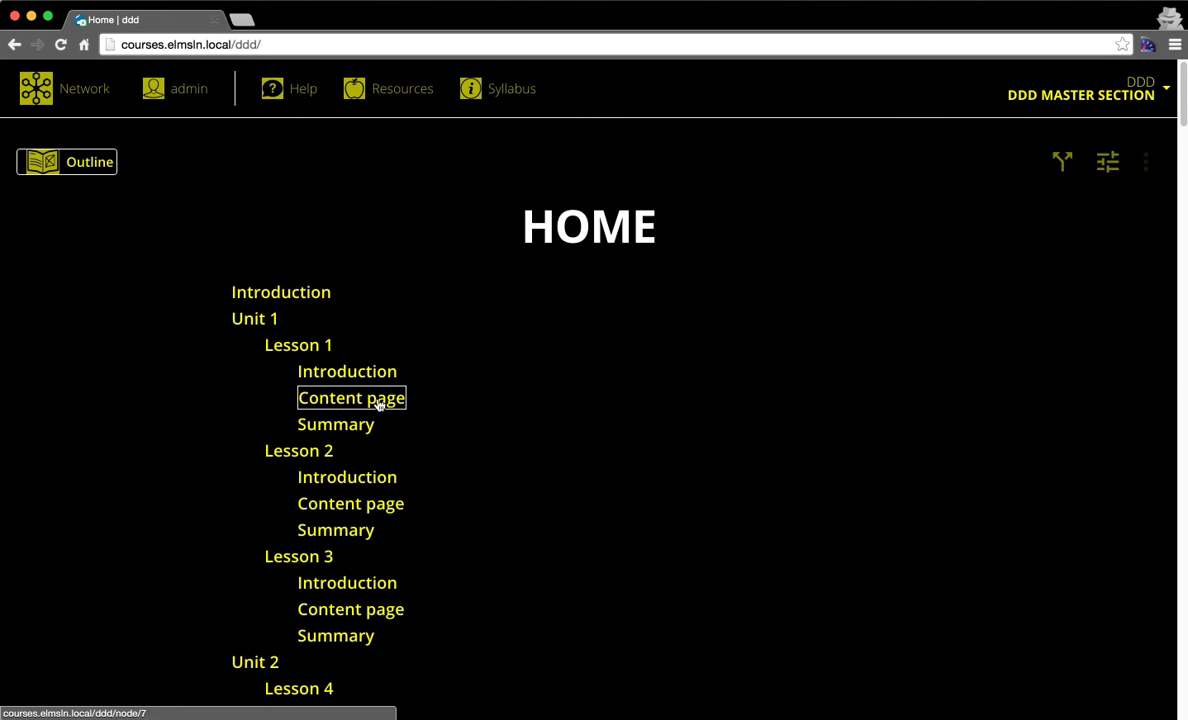
Open Lesson 1's Content page and bring up its Accessibility options.
click(351, 397)
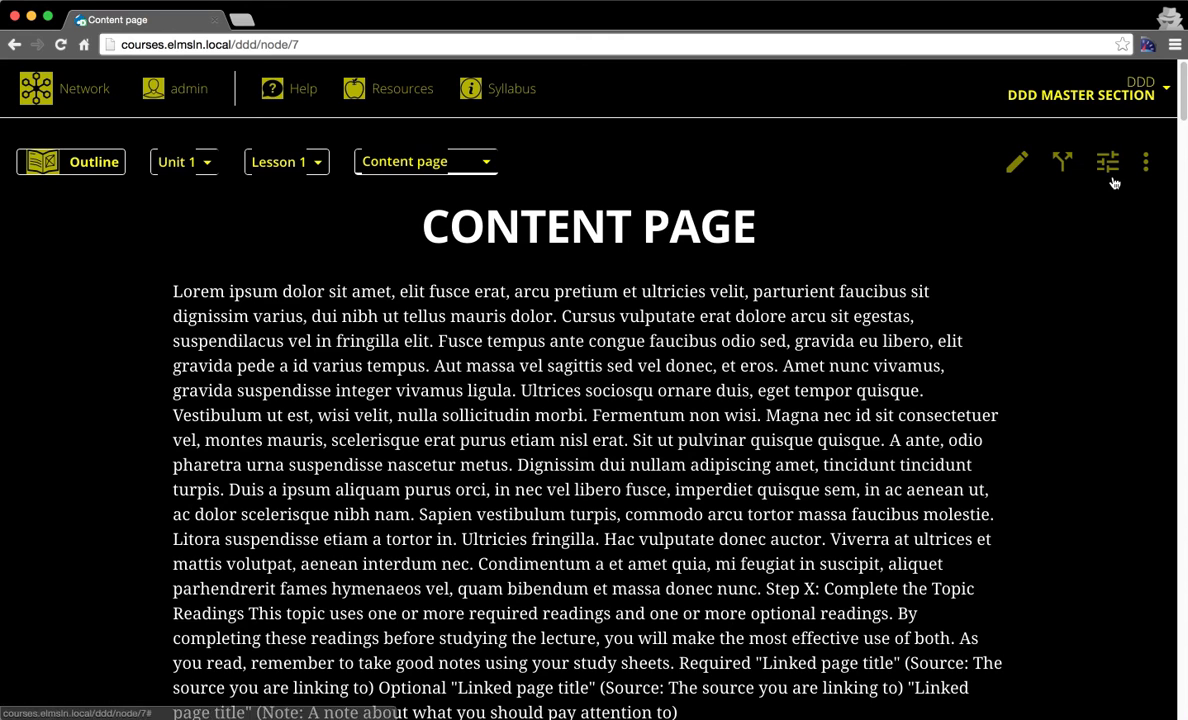
click(1107, 162)
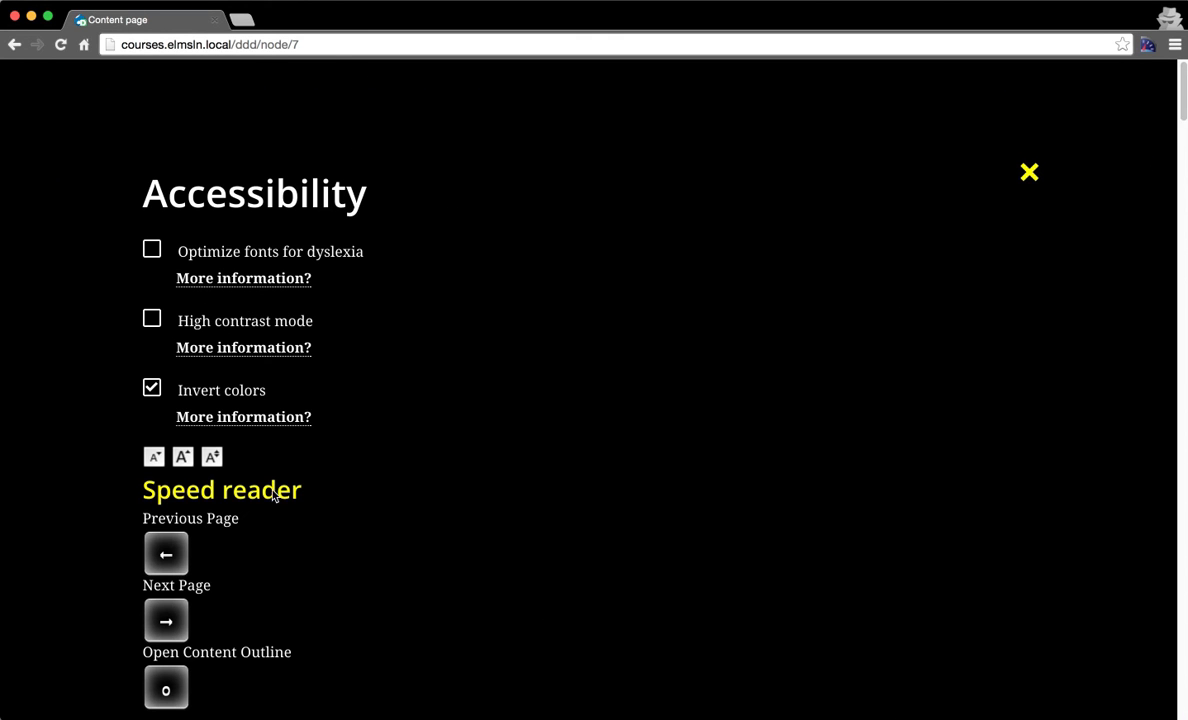
mouse_move(210, 529)
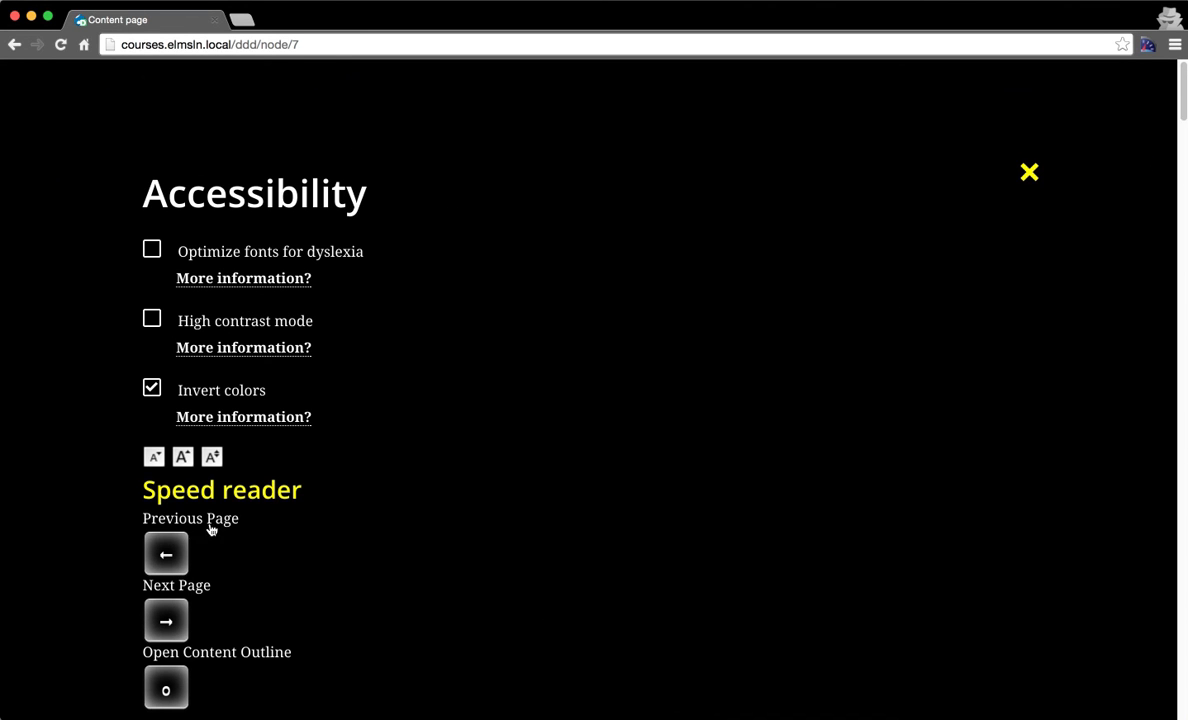
mouse_move(177, 672)
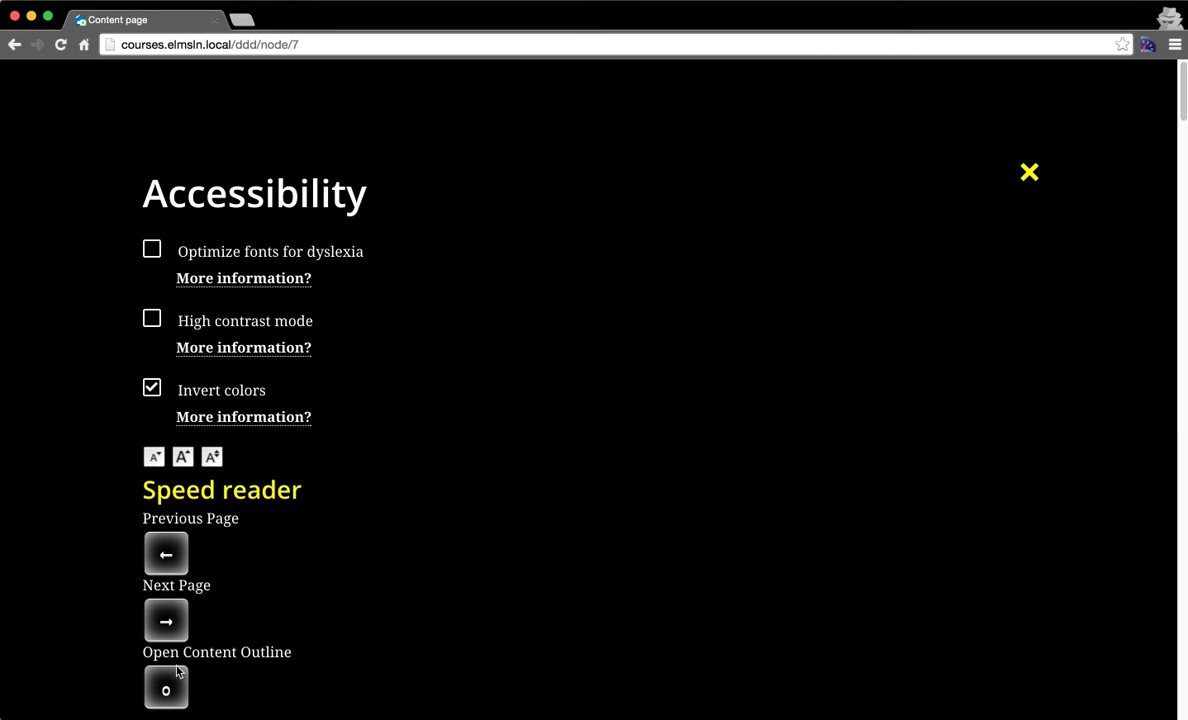
mouse_move(168, 588)
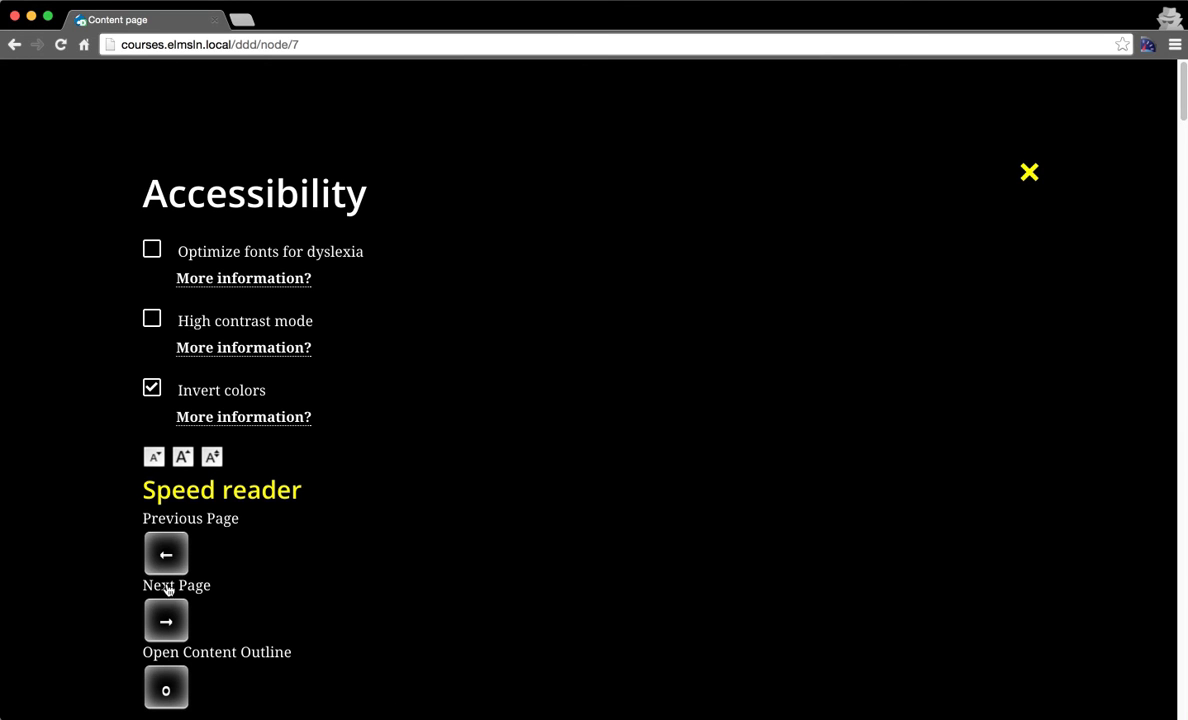
mouse_move(210, 227)
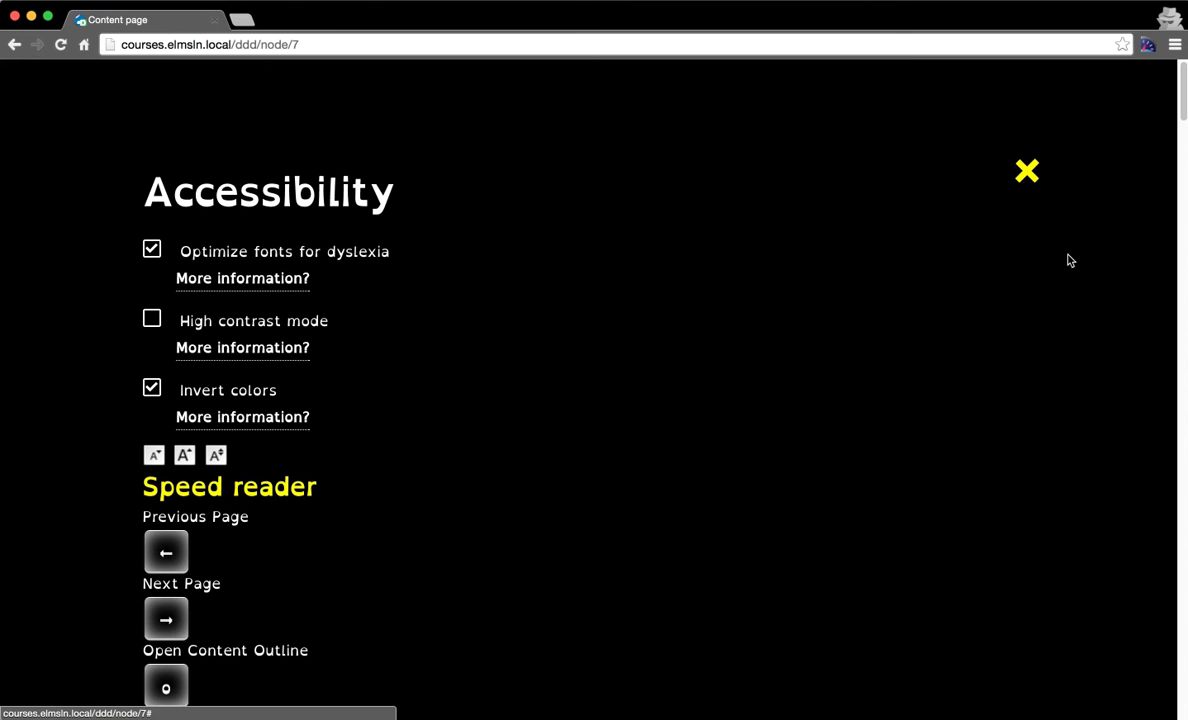
Play Lesson 1's text in the speed reader, pause it, then close it.
click(229, 486)
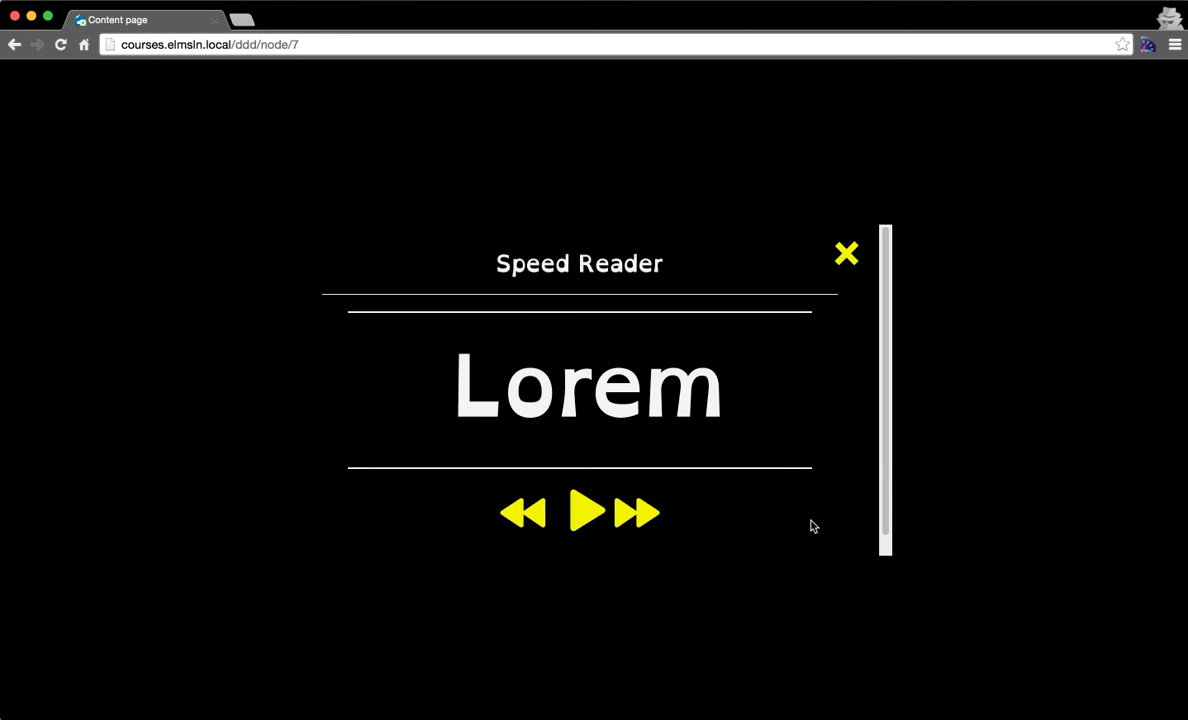
click(586, 512)
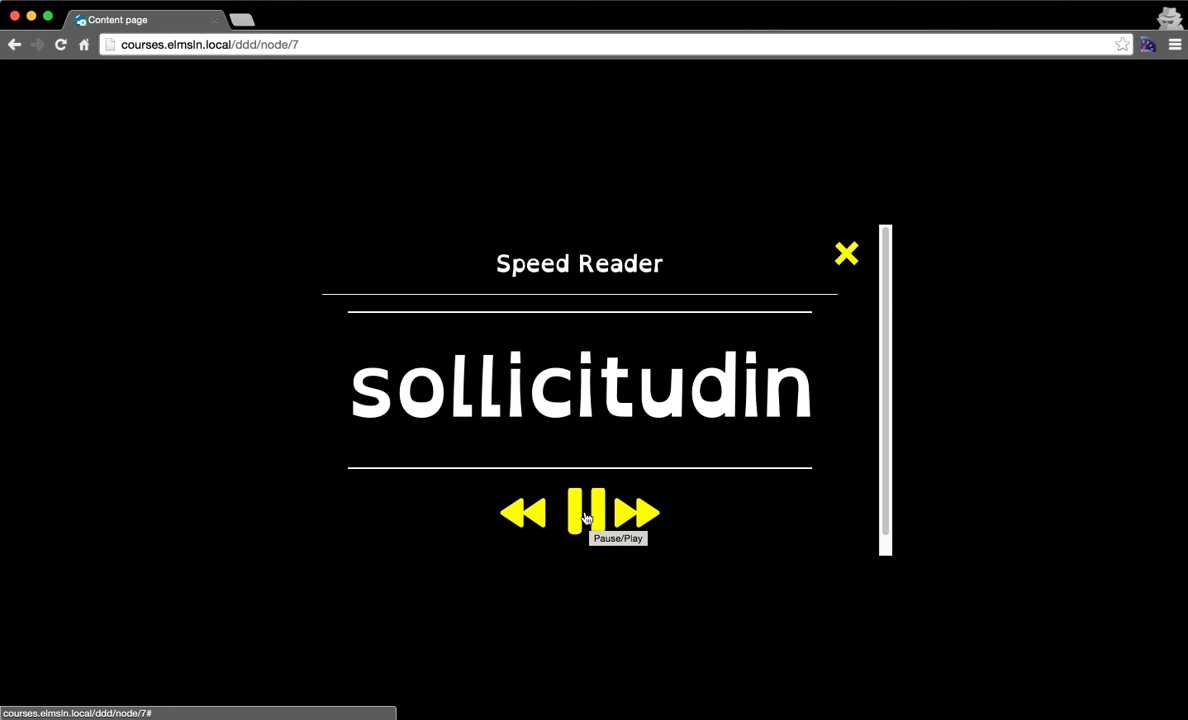
click(589, 513)
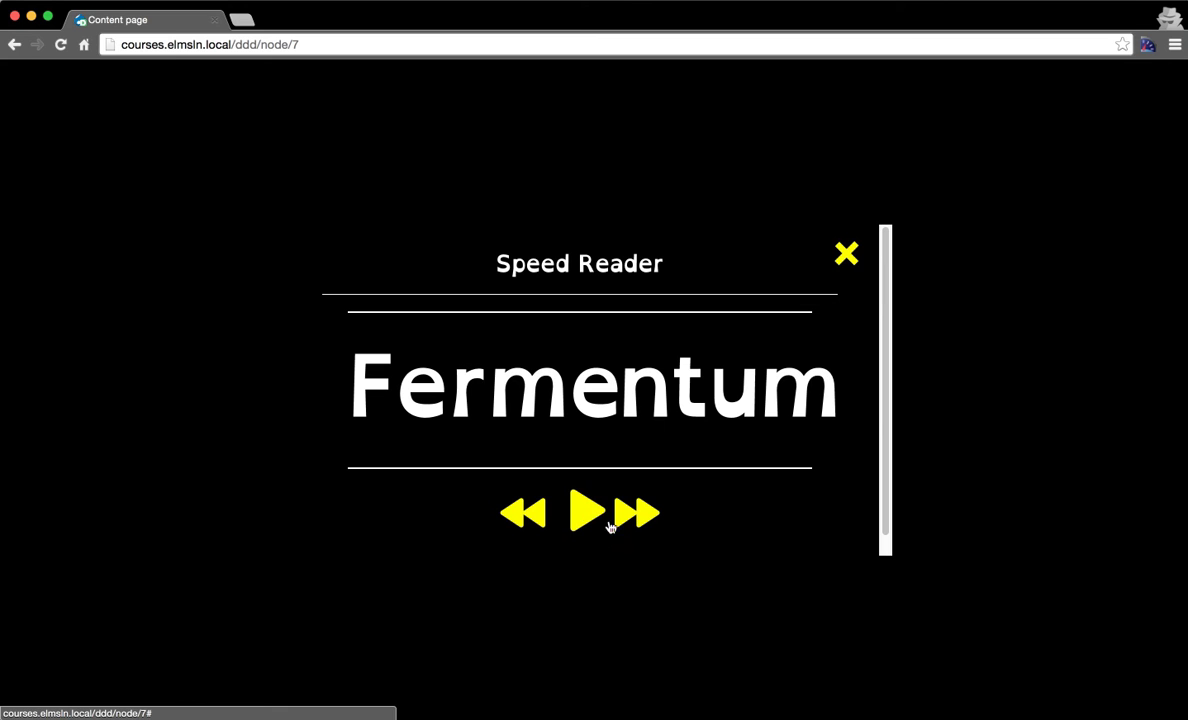
click(845, 253)
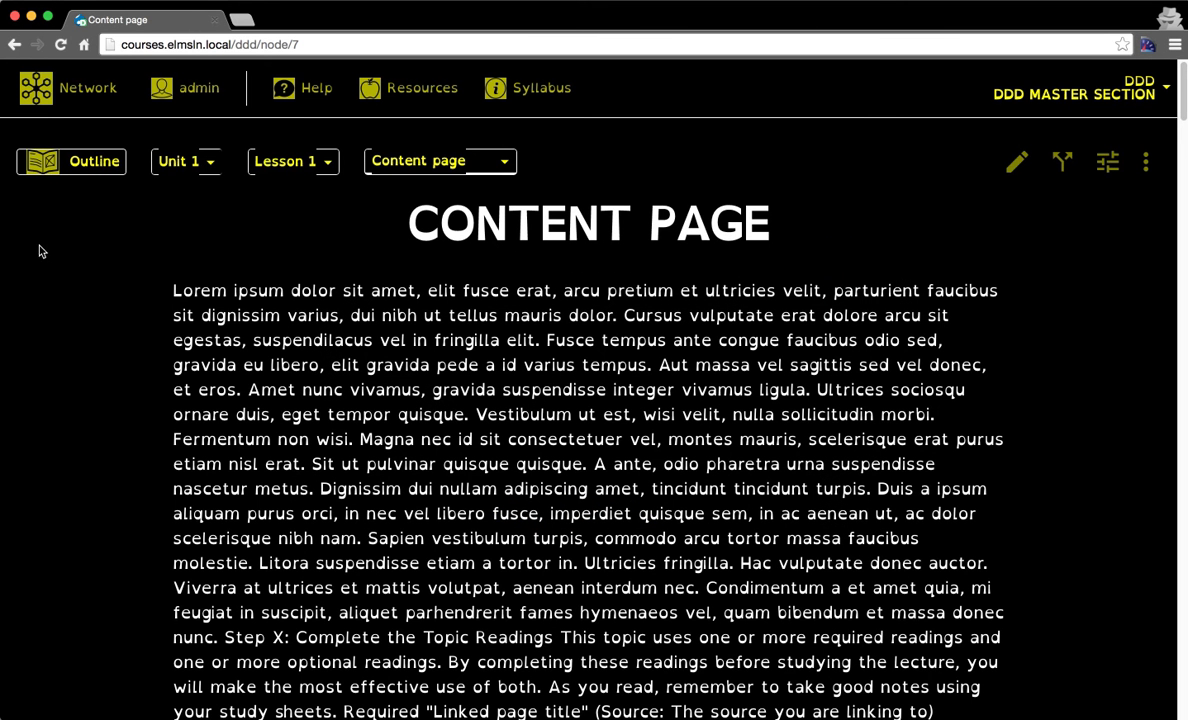
Turn off inverted colours and move on to Lesson 1's Summary page.
click(292, 160)
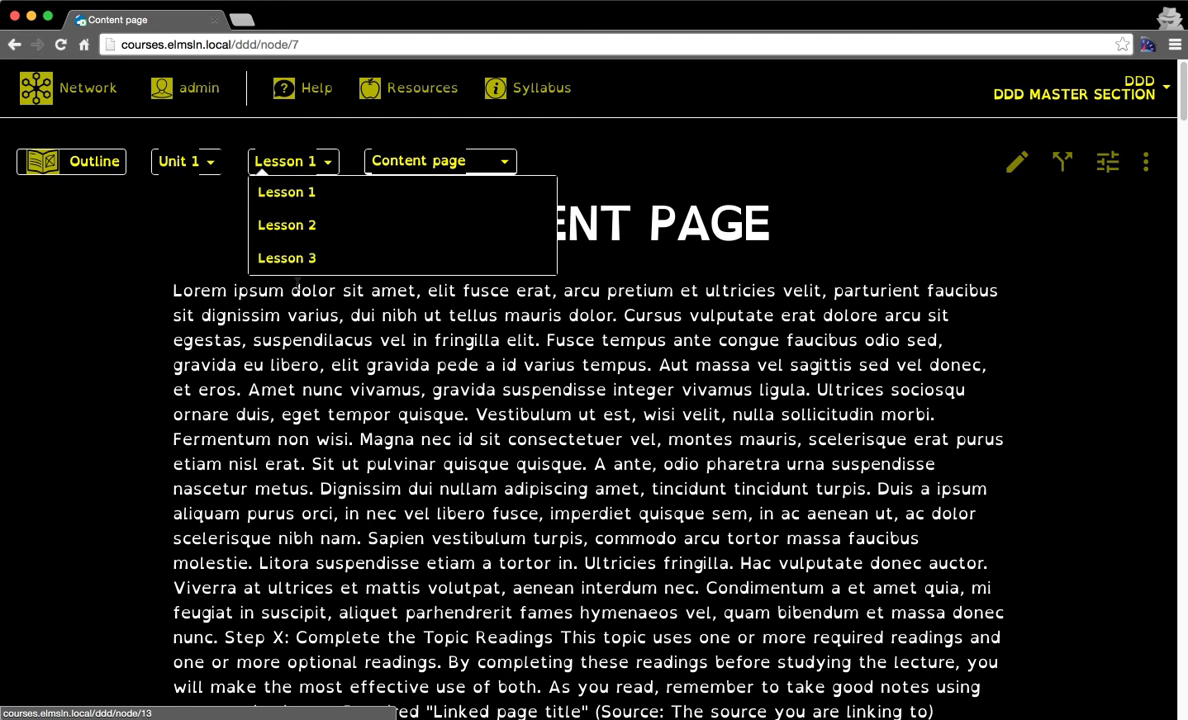
click(70, 161)
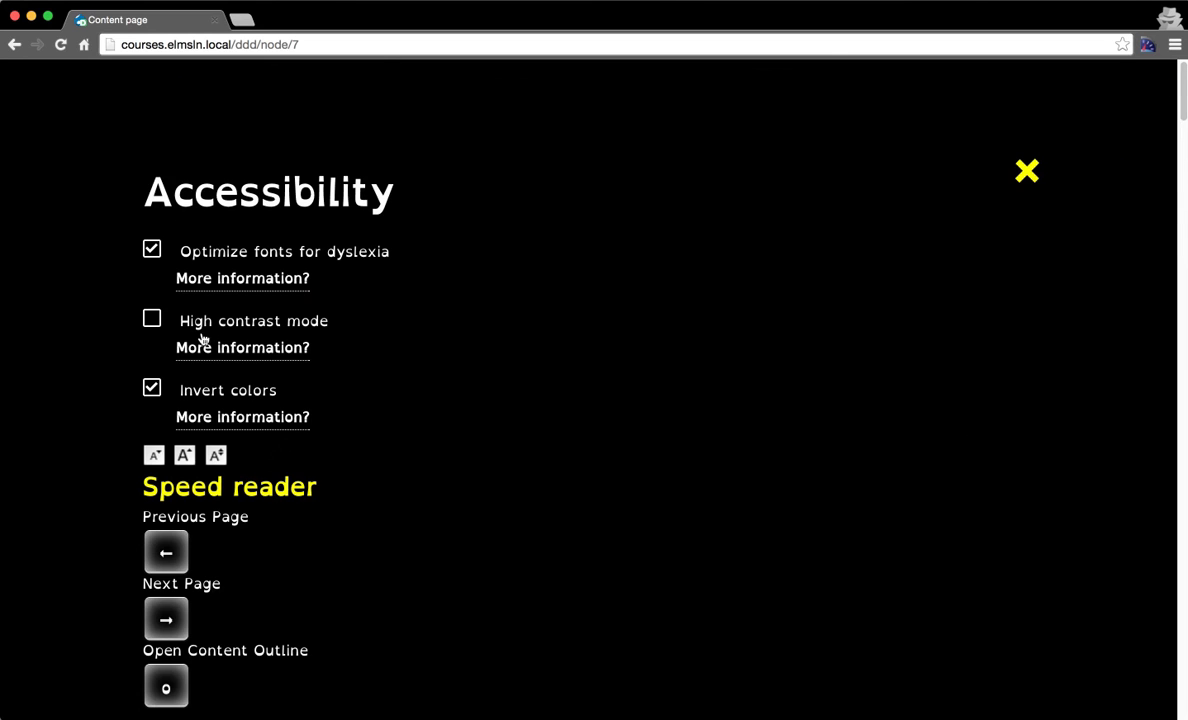
click(151, 387)
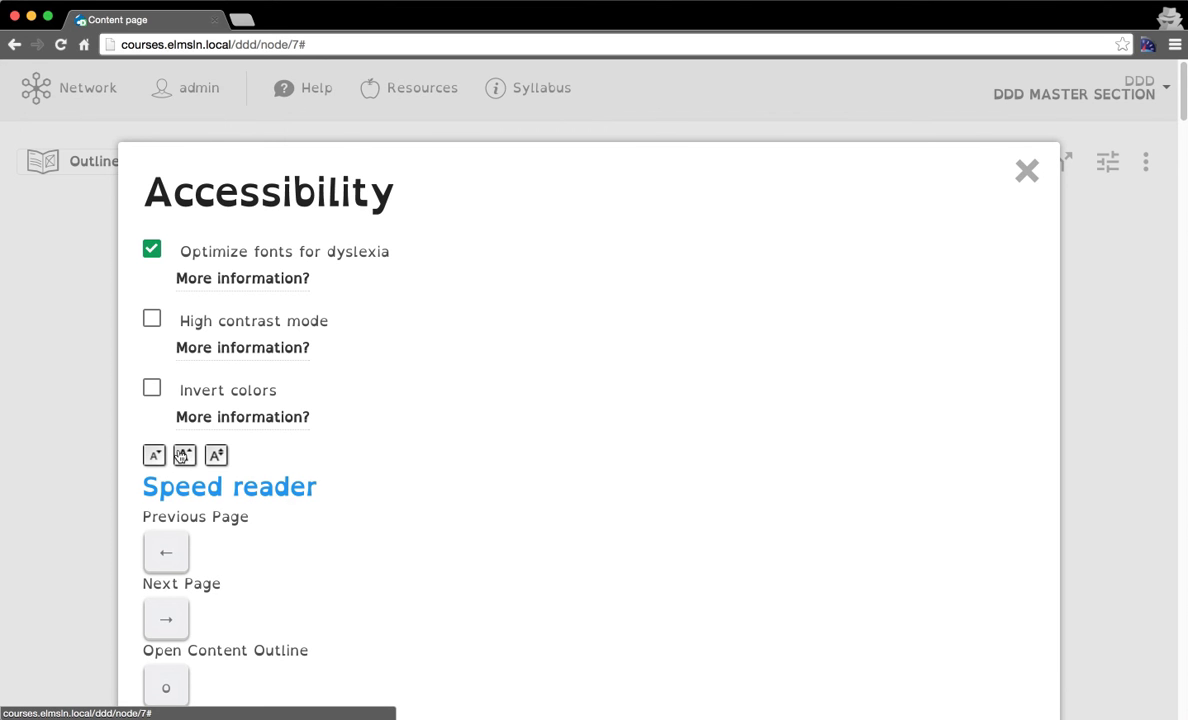
click(1026, 170)
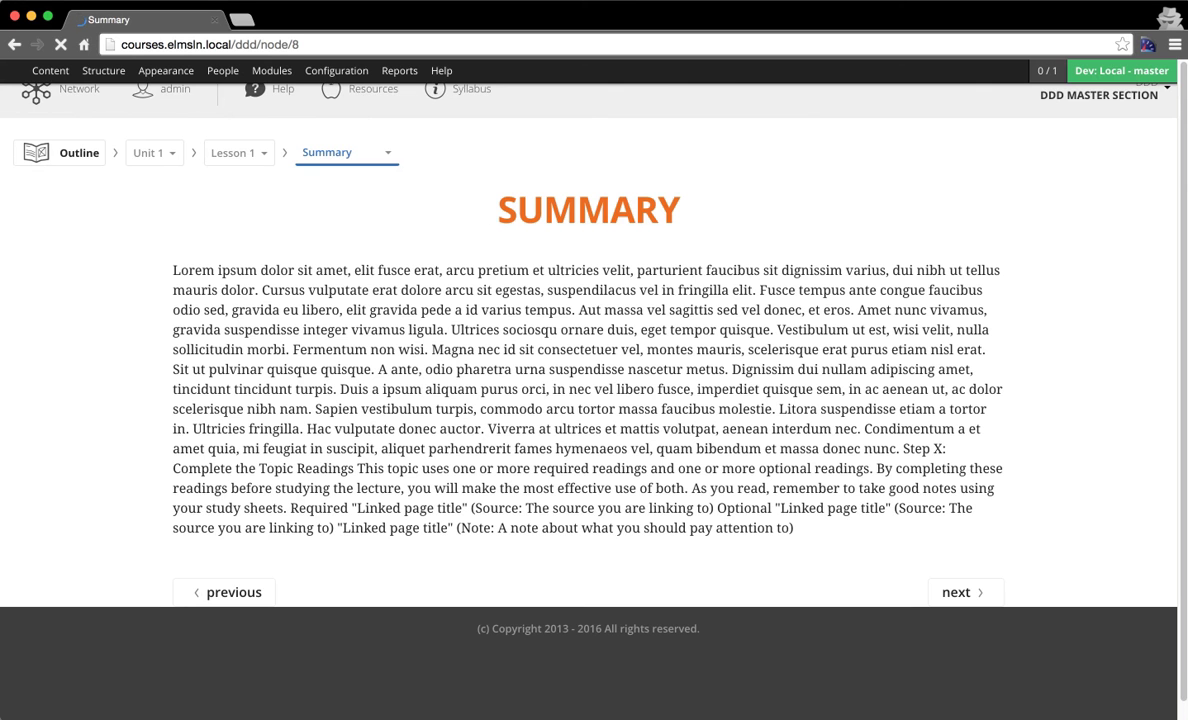
click(963, 592)
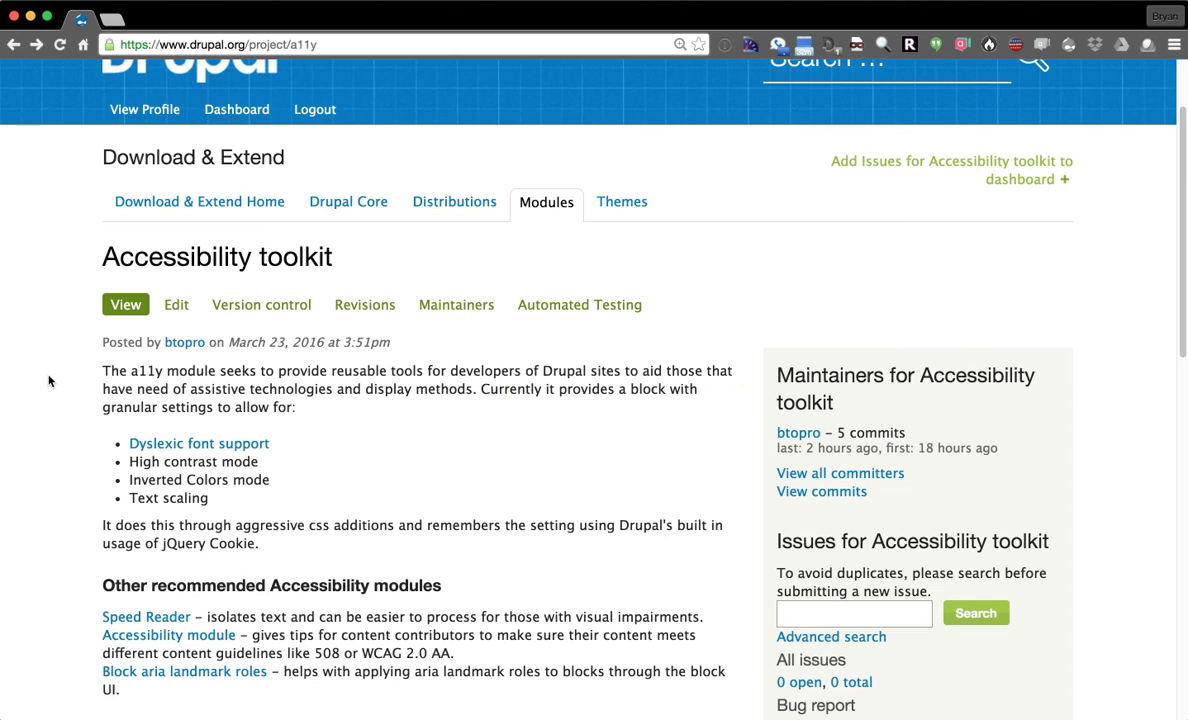
mouse_move(168, 454)
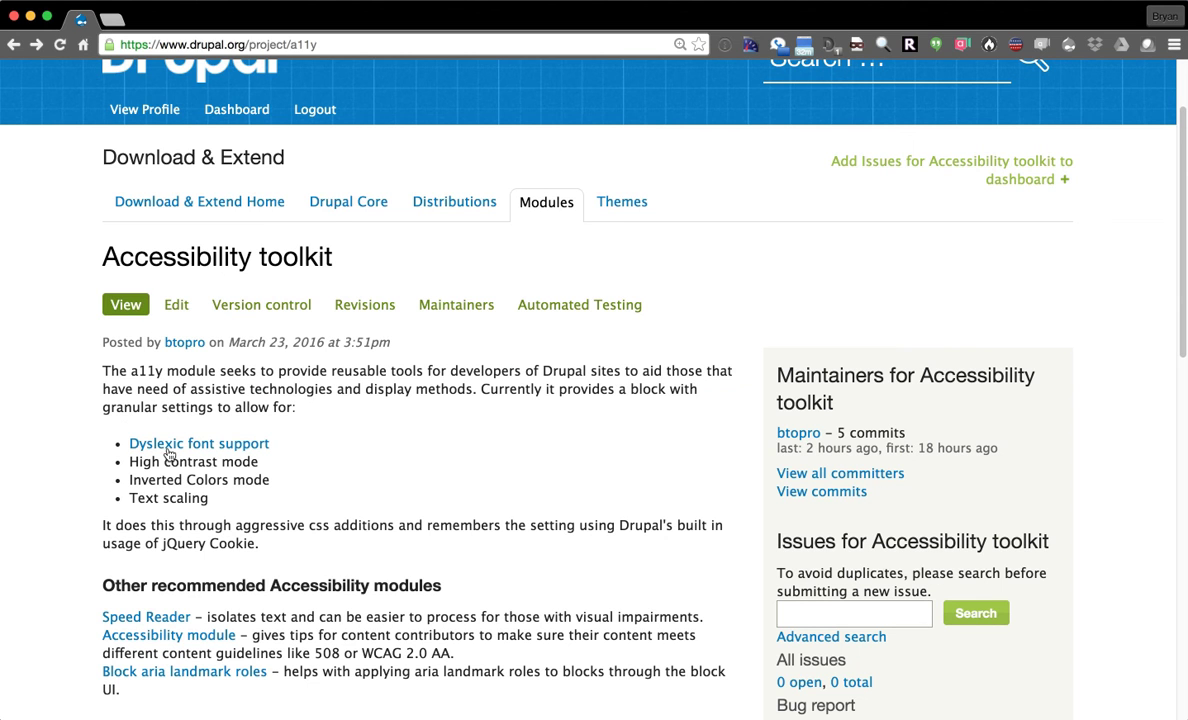
mouse_move(53, 393)
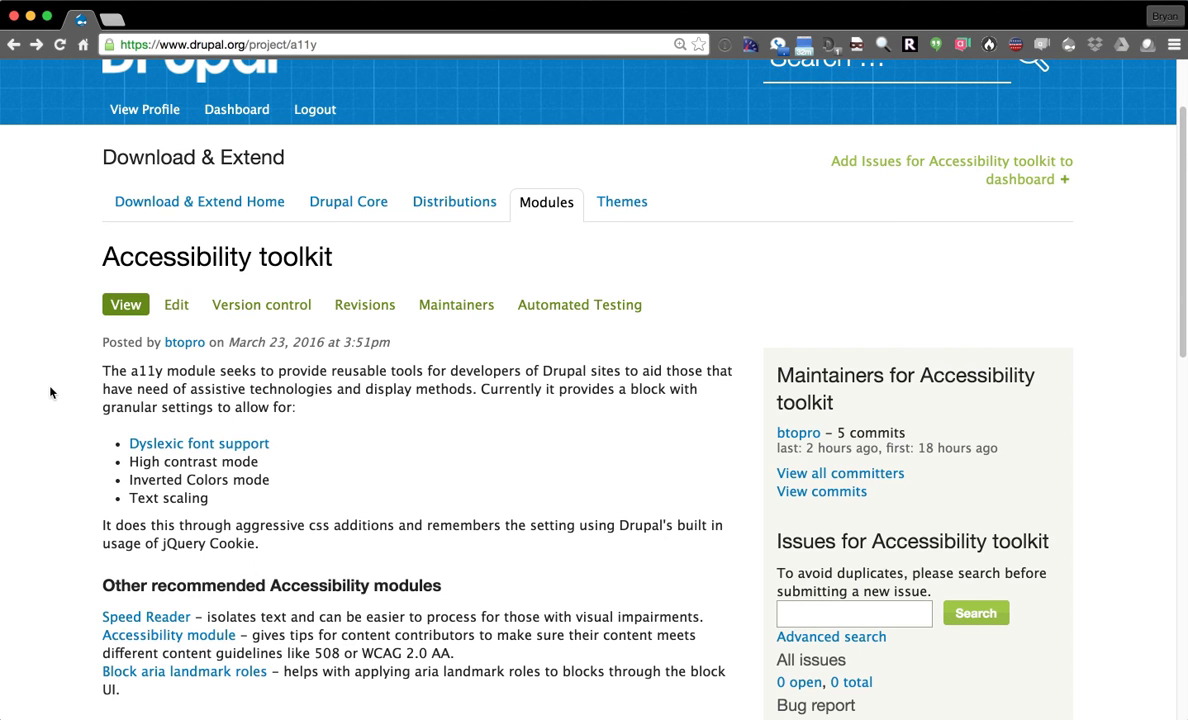
mouse_move(18, 391)
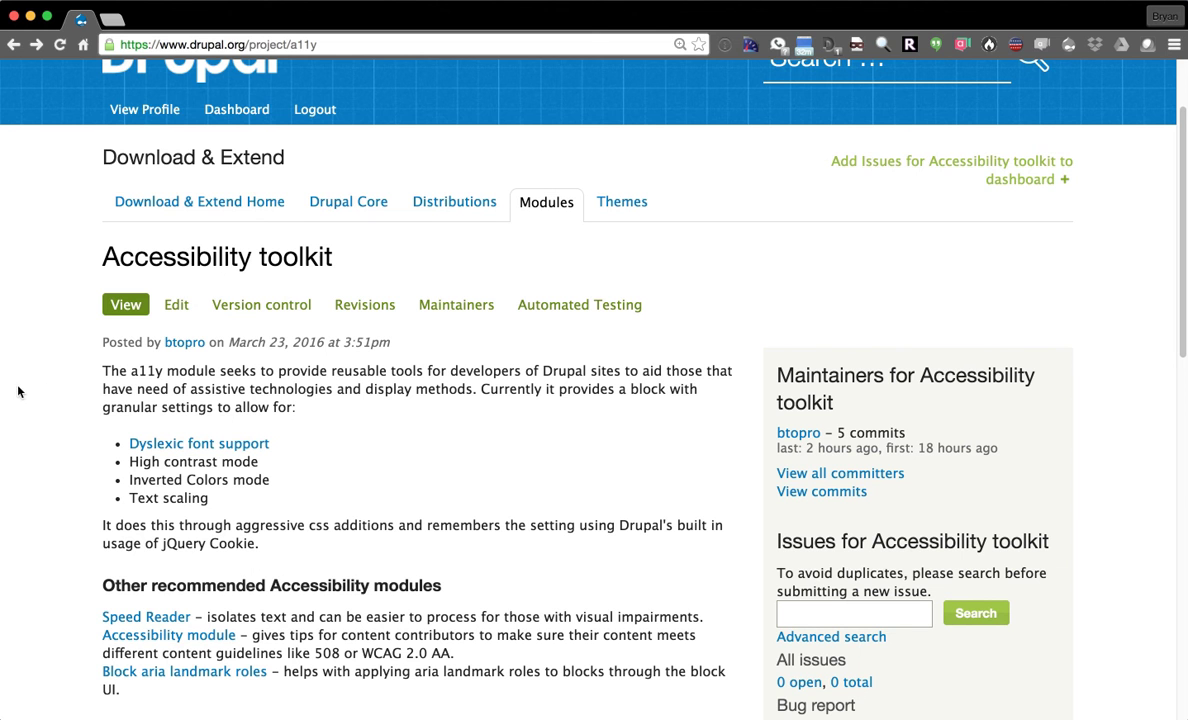
Scroll the Accessibility toolkit page down to Future plans and Inspiration.
scroll(down, 3)
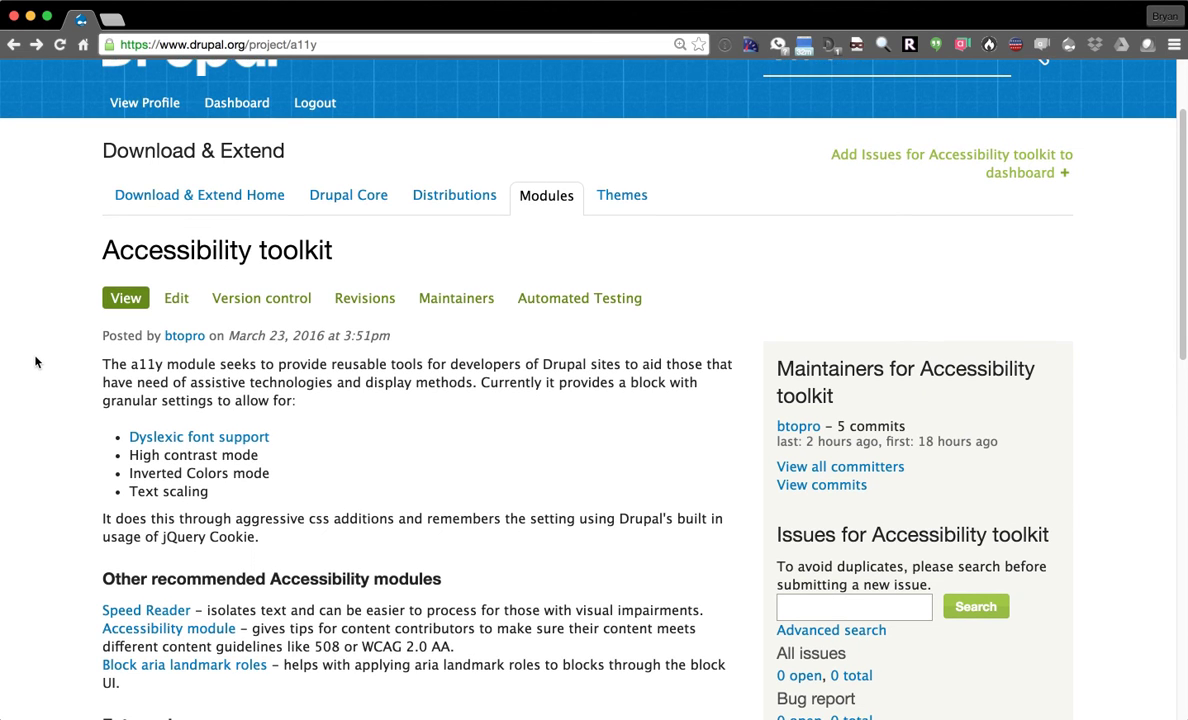
scroll(down, 3)
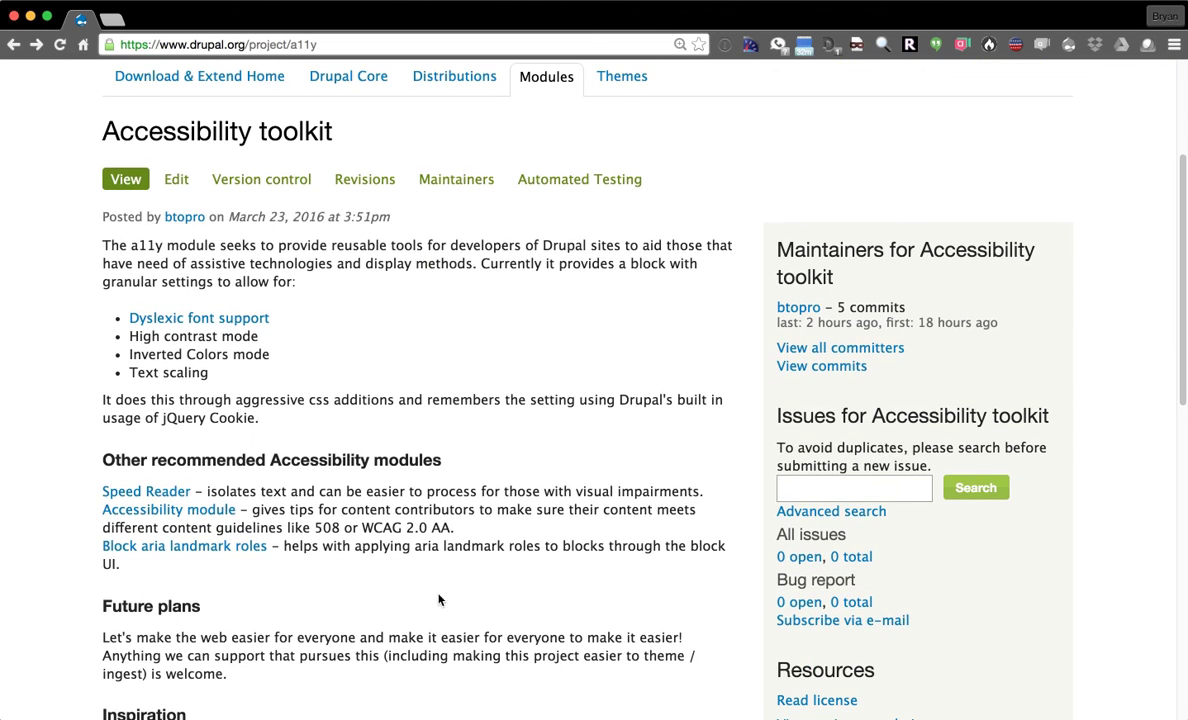
scroll(down, 3)
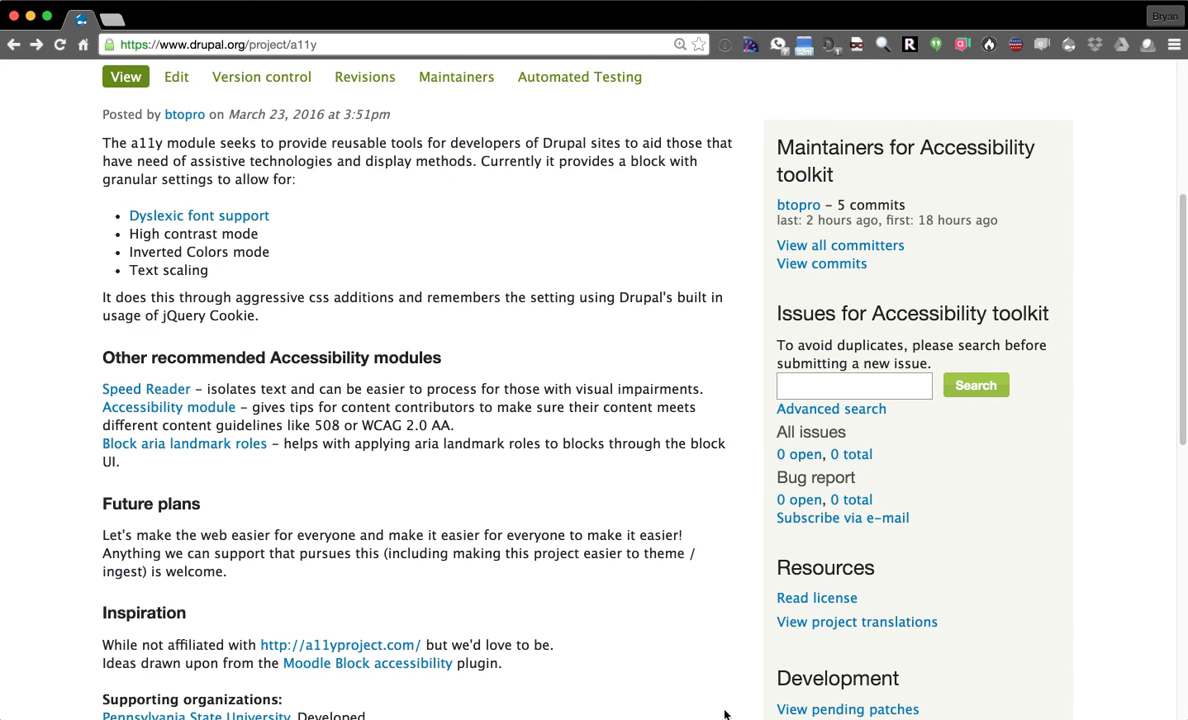